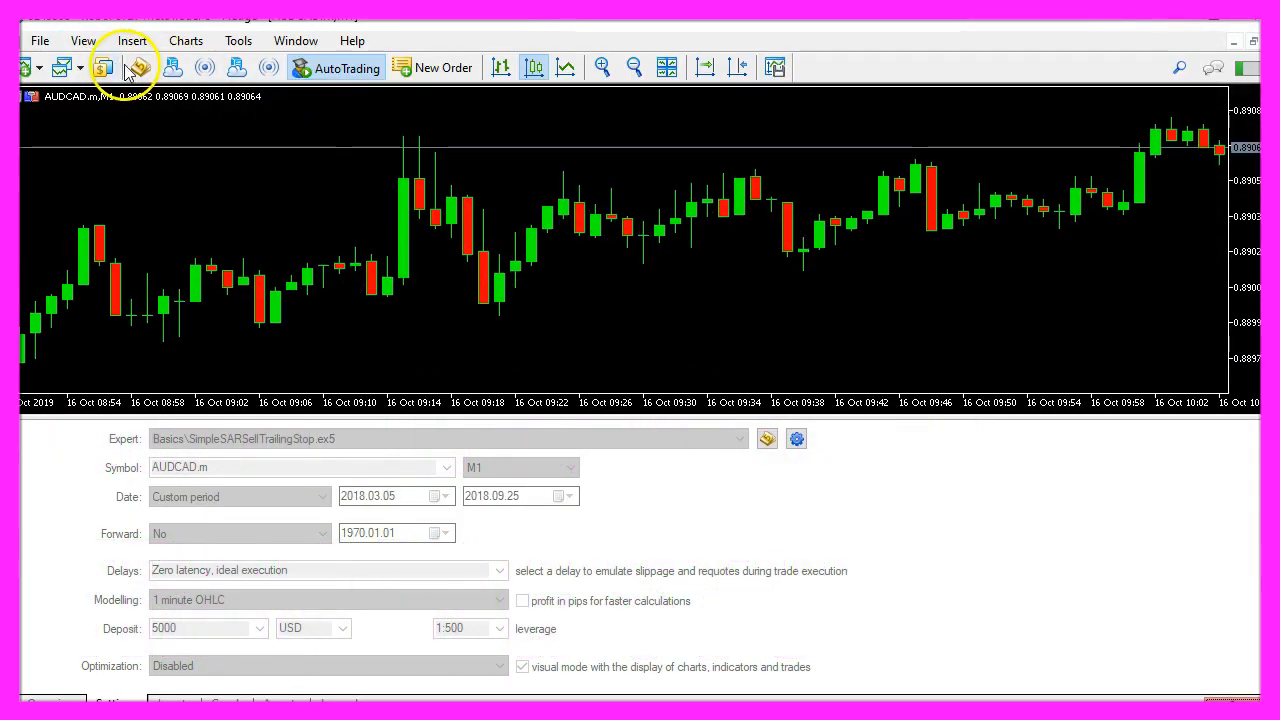
mouse_move(140, 68)
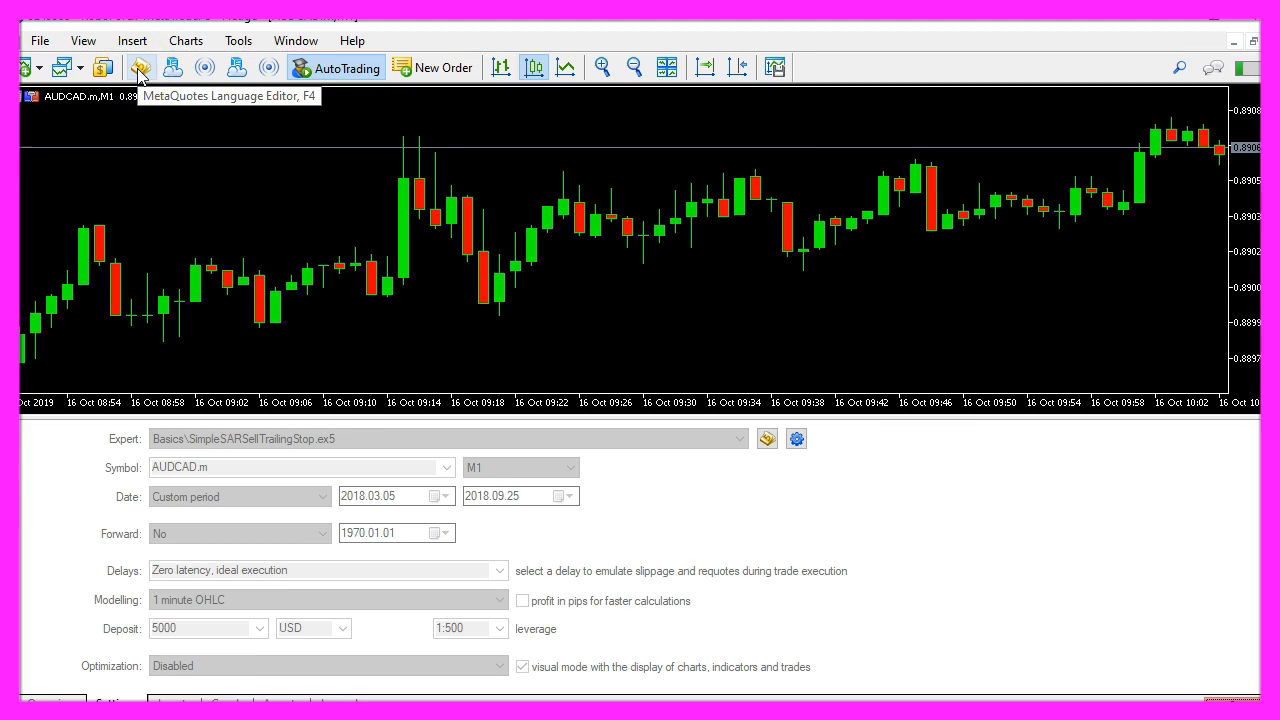
Launch the MetaQuotes Language Editor from the MetaTrader 5 toolbar.
click(140, 68)
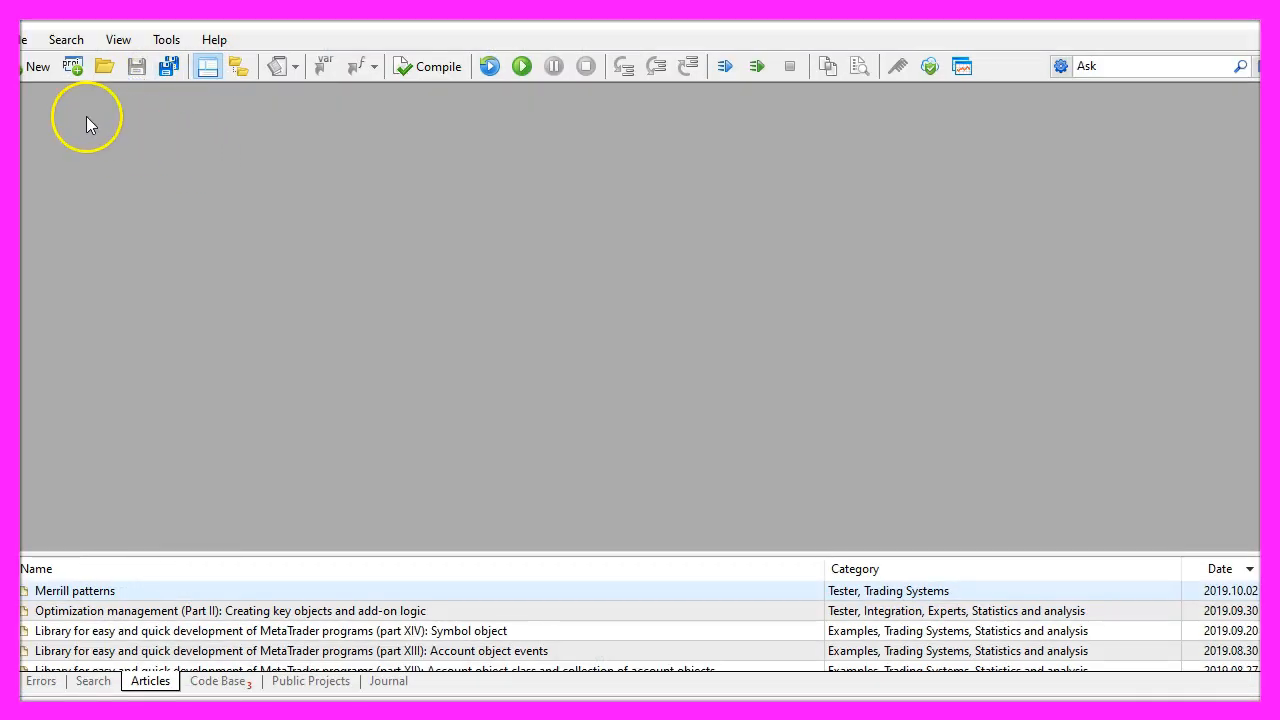
Generate a new Expert Advisor 'SimpleSARSellTrailingStop' from the MQL5 Wizard template.
click(22, 40)
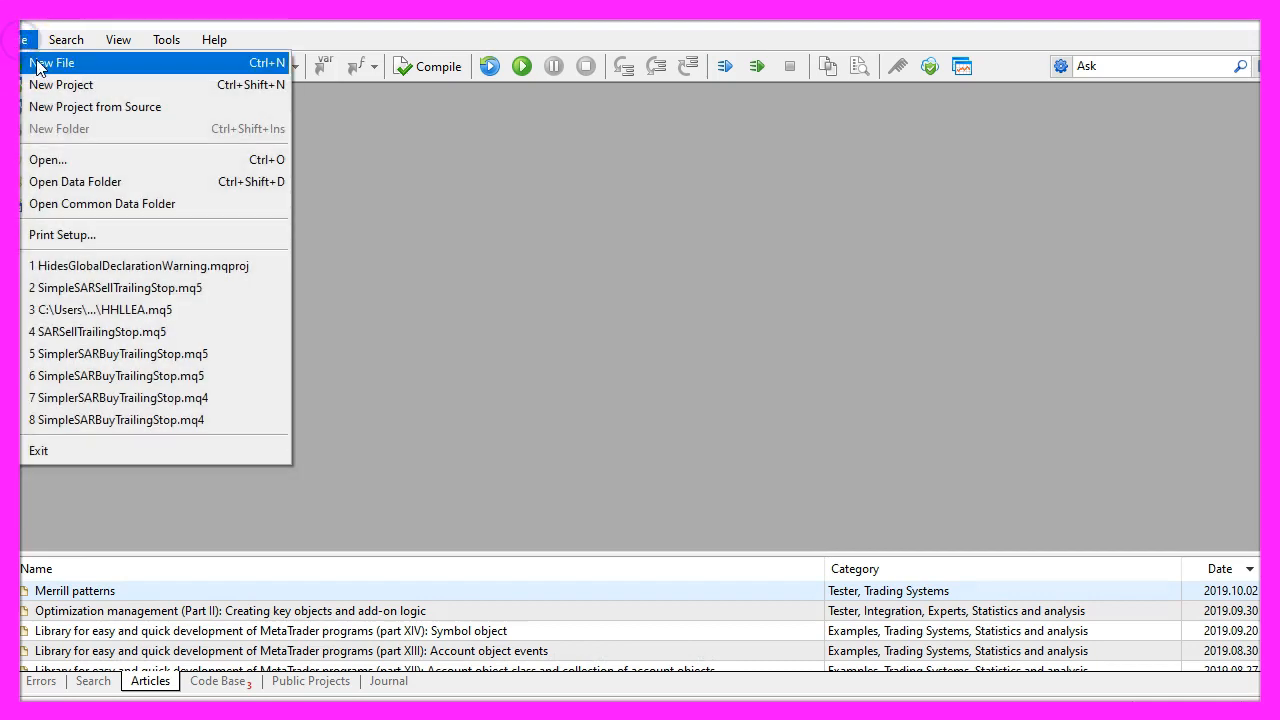
click(52, 62)
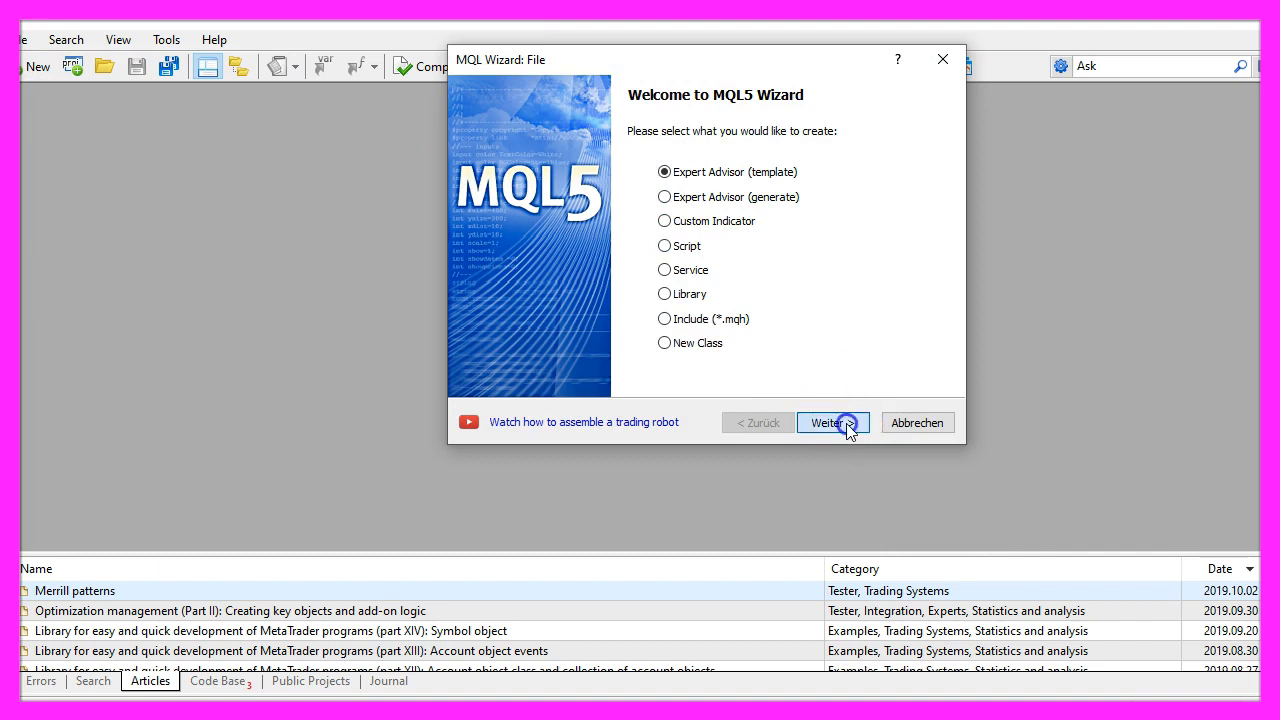
click(828, 422)
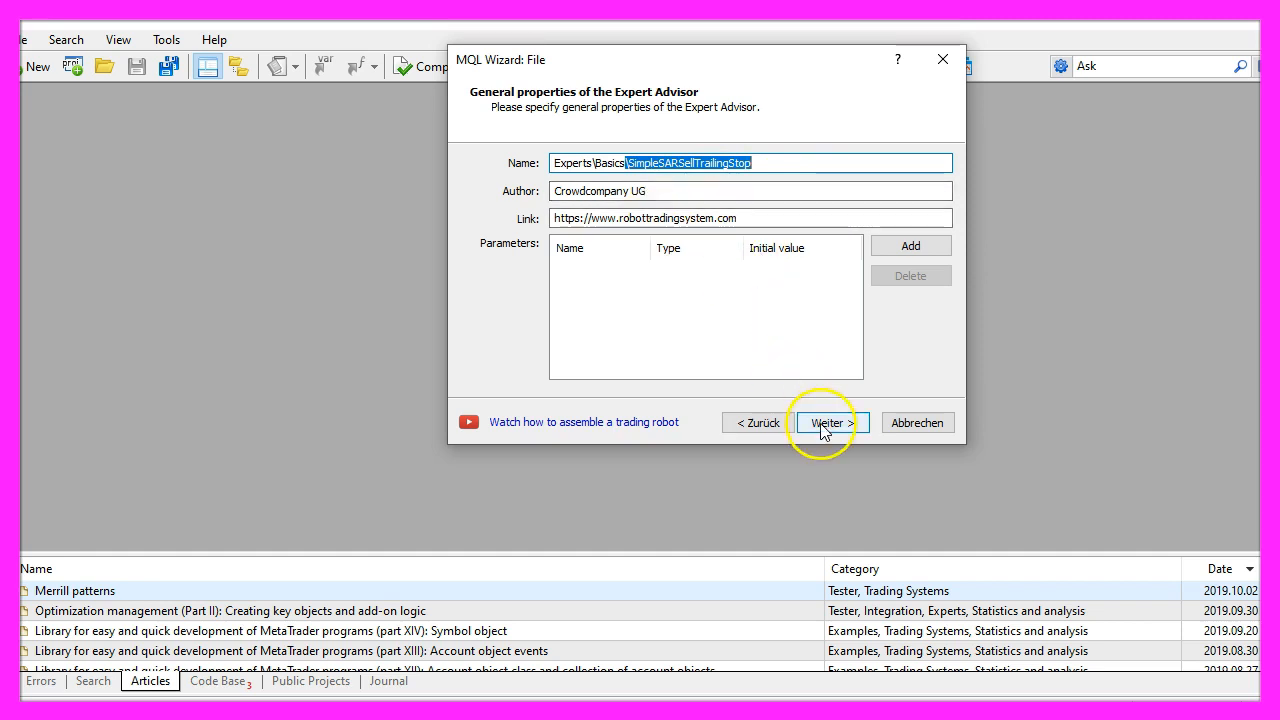
click(828, 422)
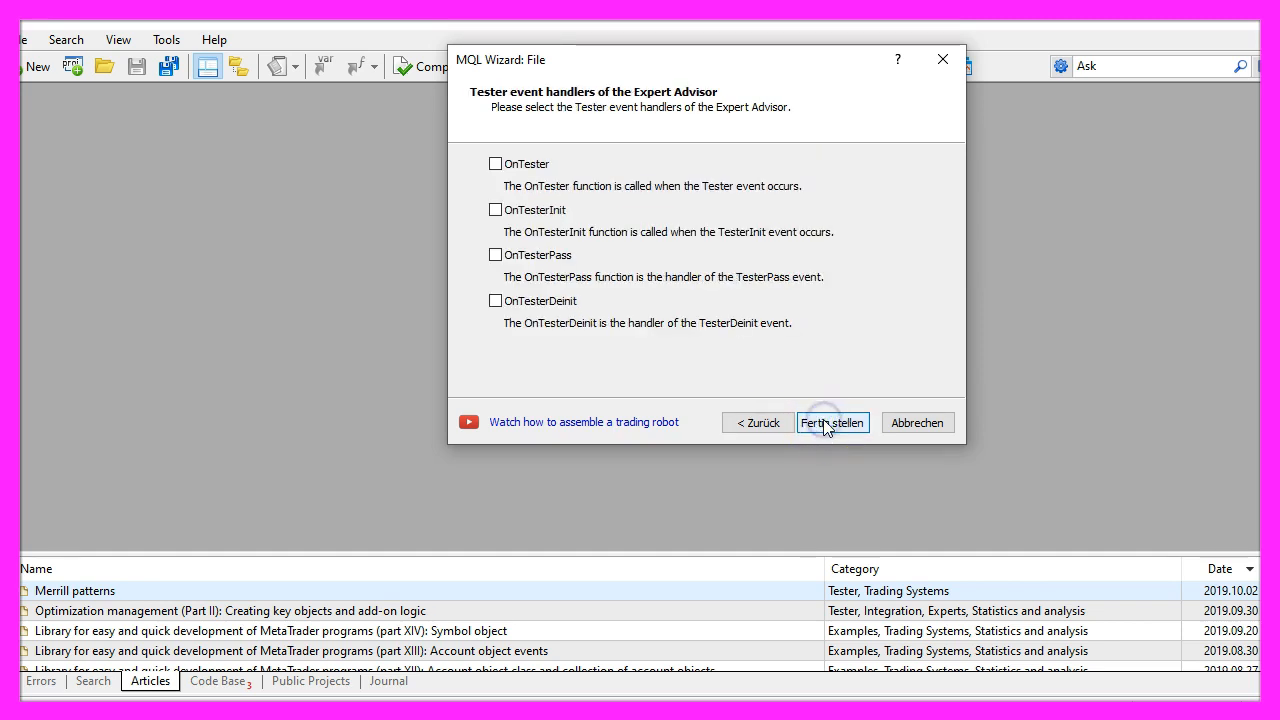
click(832, 422)
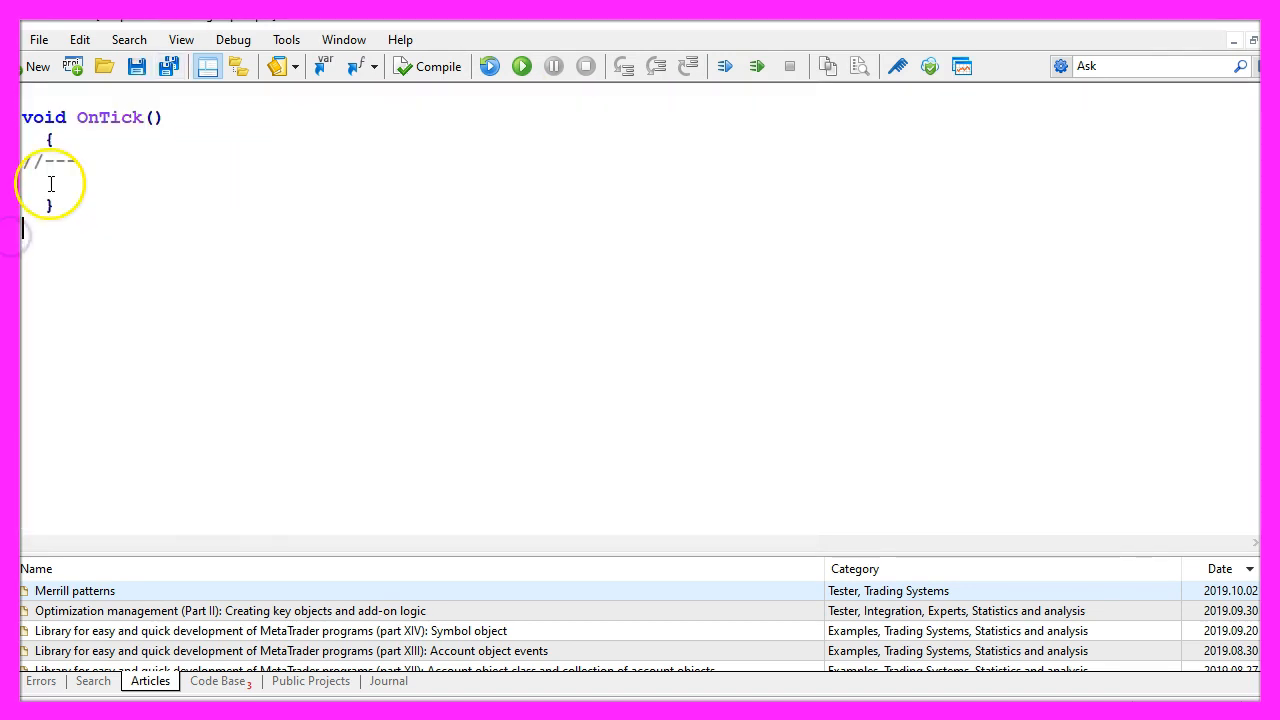
Include Trade\Trade.mqh and declare 'CTrade trade;' with a comment above OnTick.
text(#include<Trade\Trade.mqh>)
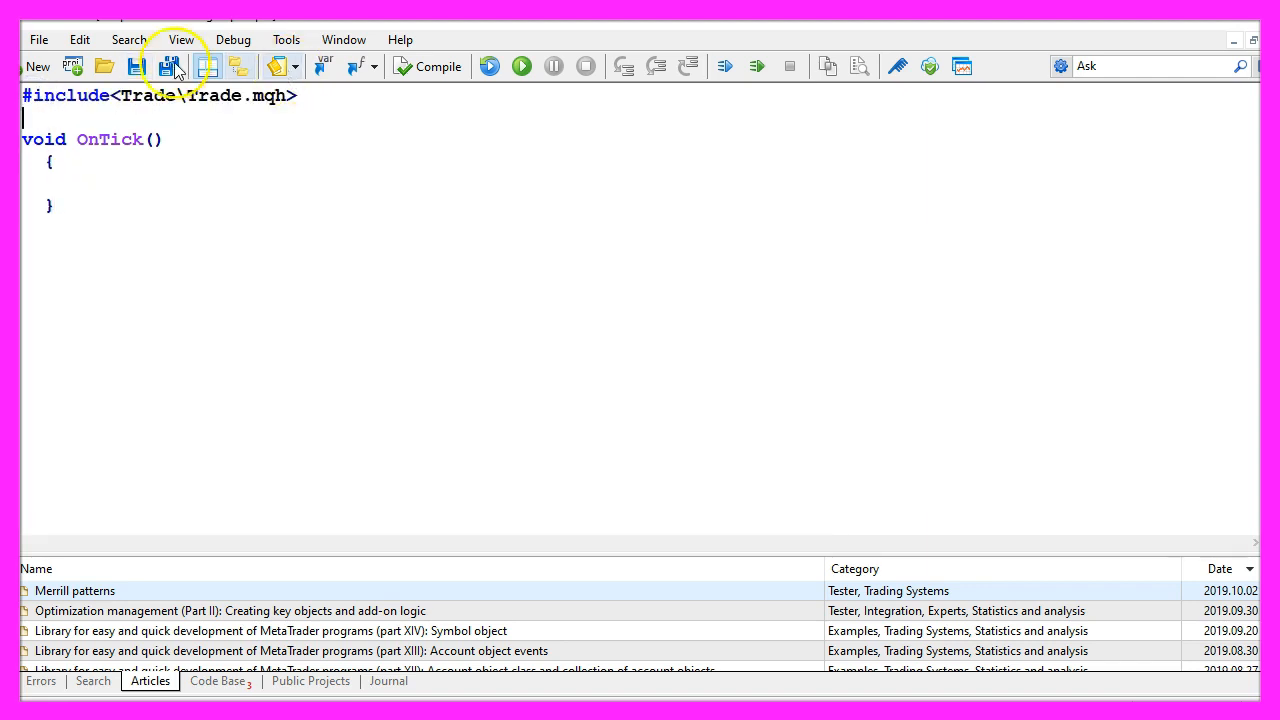
double_click(212, 96)
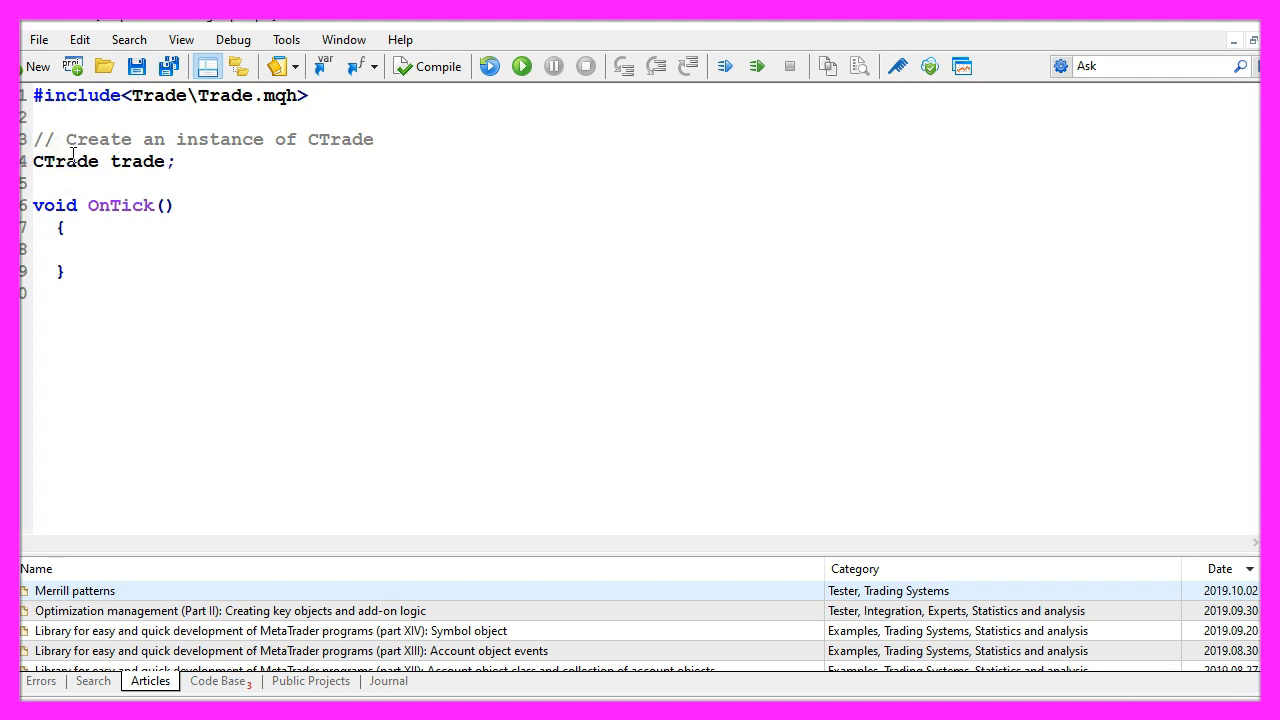
double_click(136, 160)
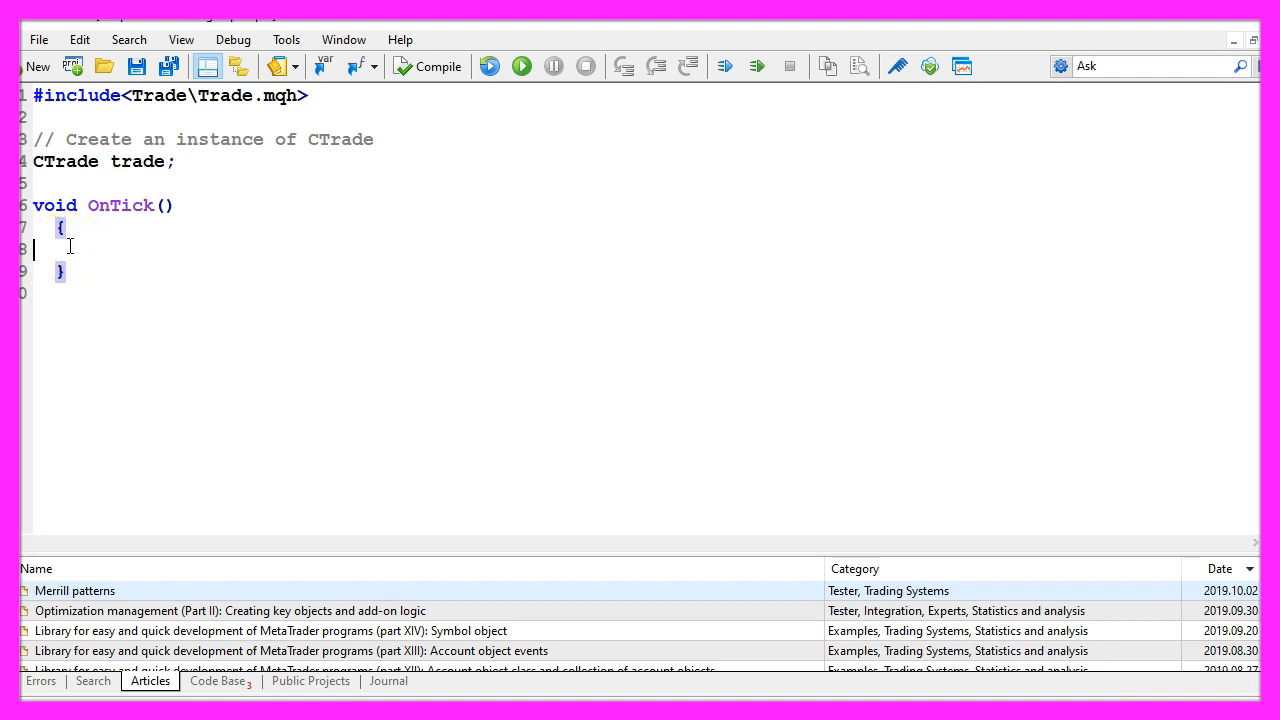
Compute Bid via NormalizeDouble(SymbolInfoDouble(_Symbol,SYMBOL_BID),_Digits), highlighting its parts to explain them.
text(// we calculate the Bid price)
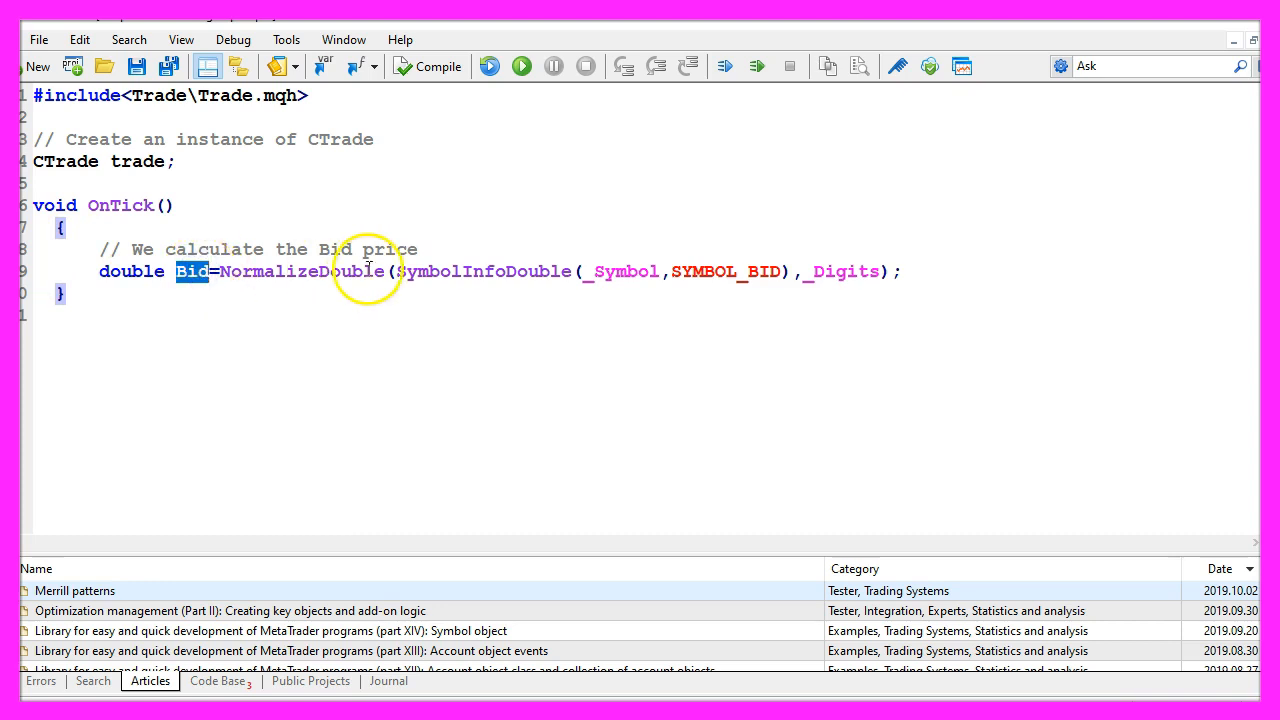
double_click(482, 272)
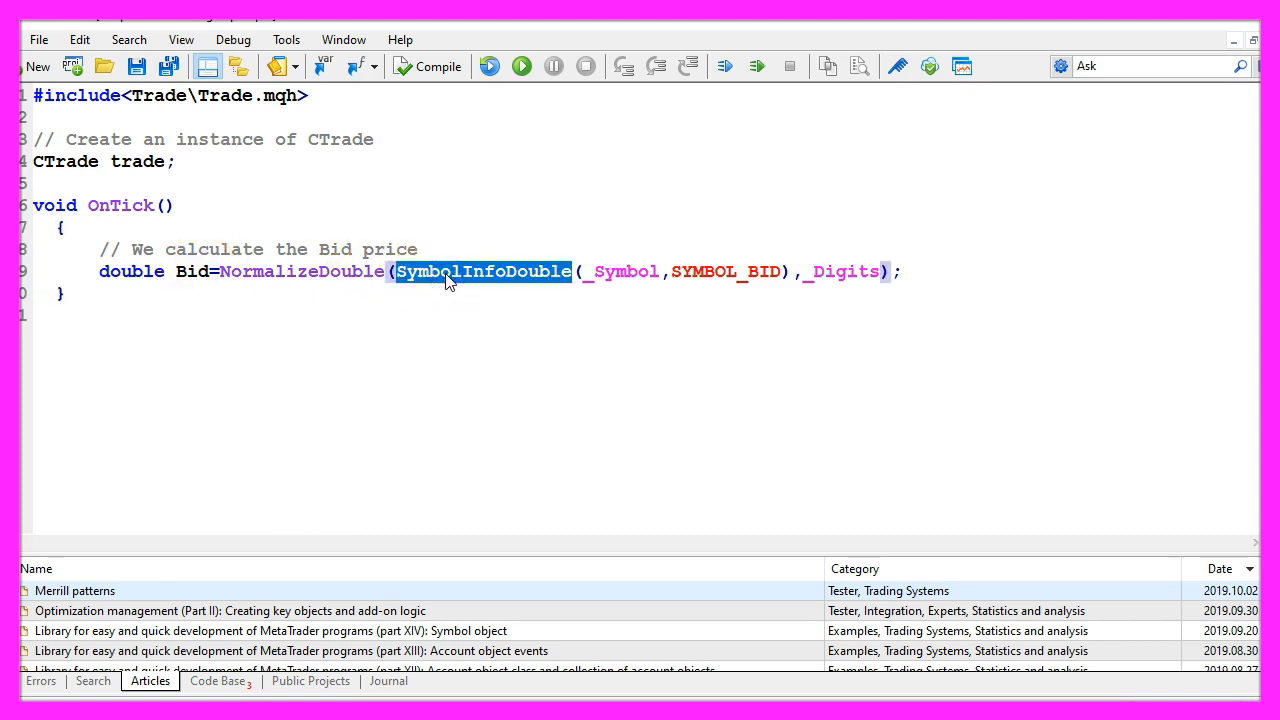
double_click(620, 272)
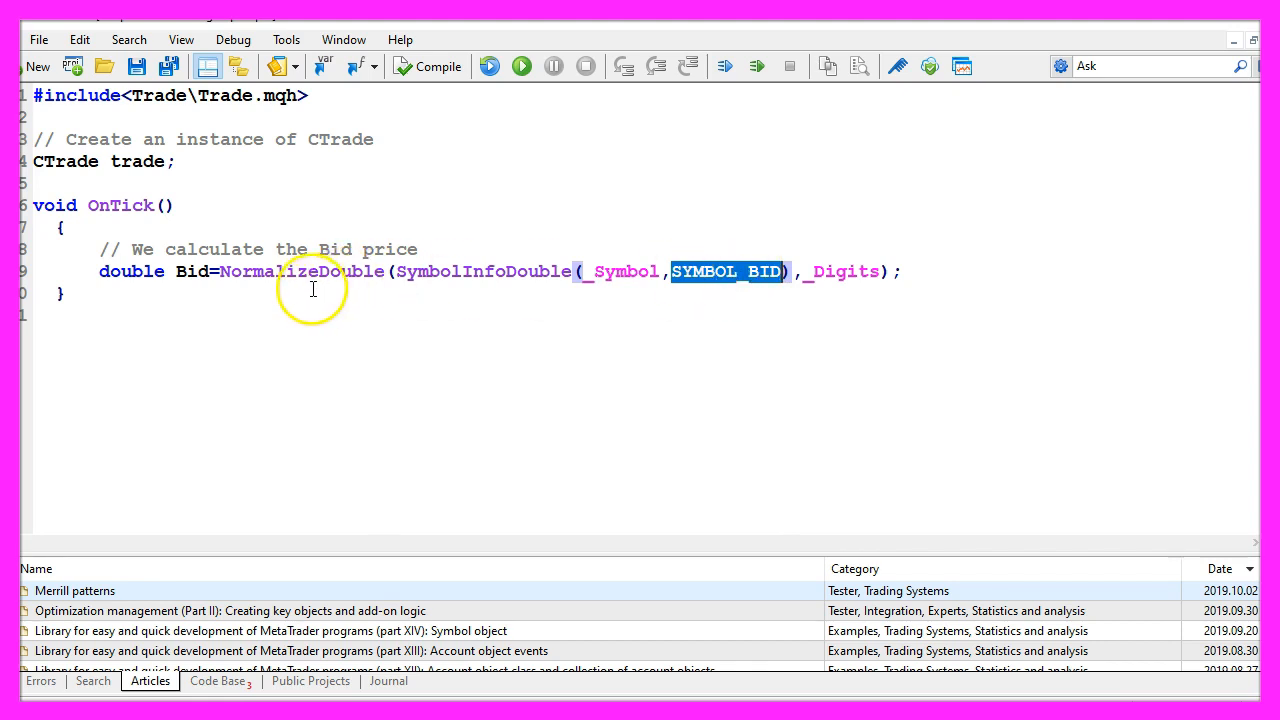
double_click(302, 272)
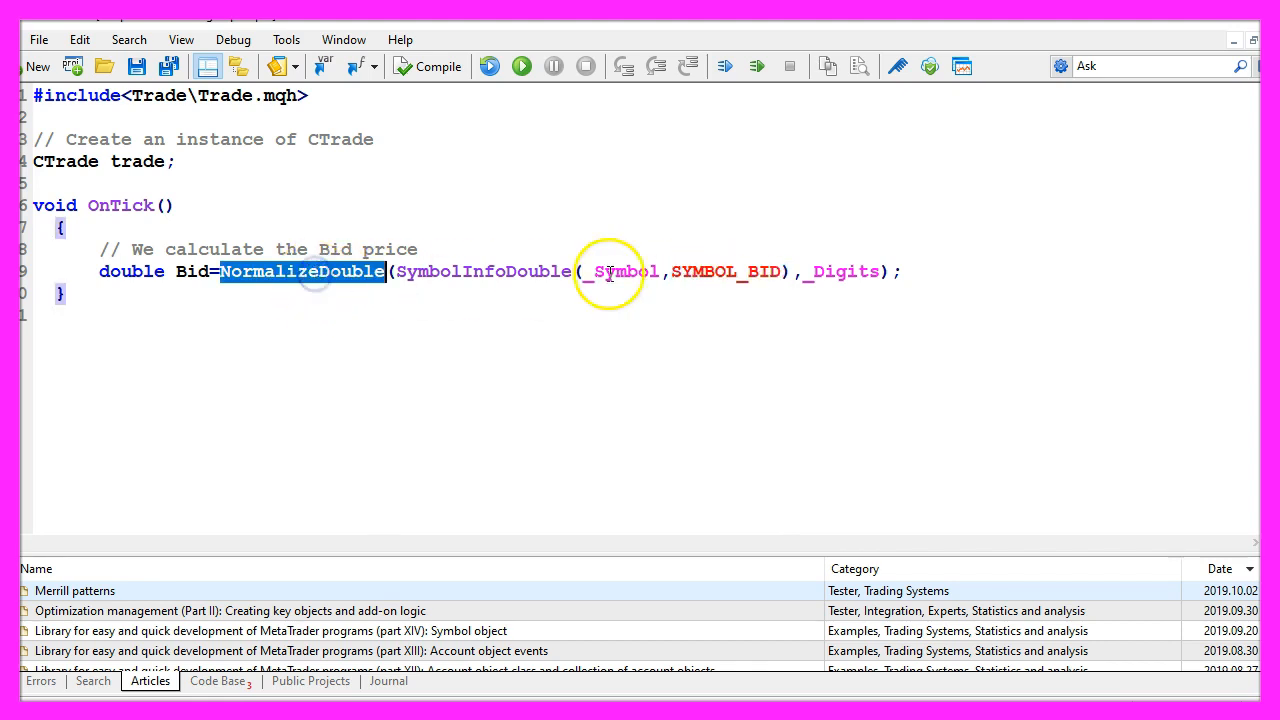
double_click(846, 272)
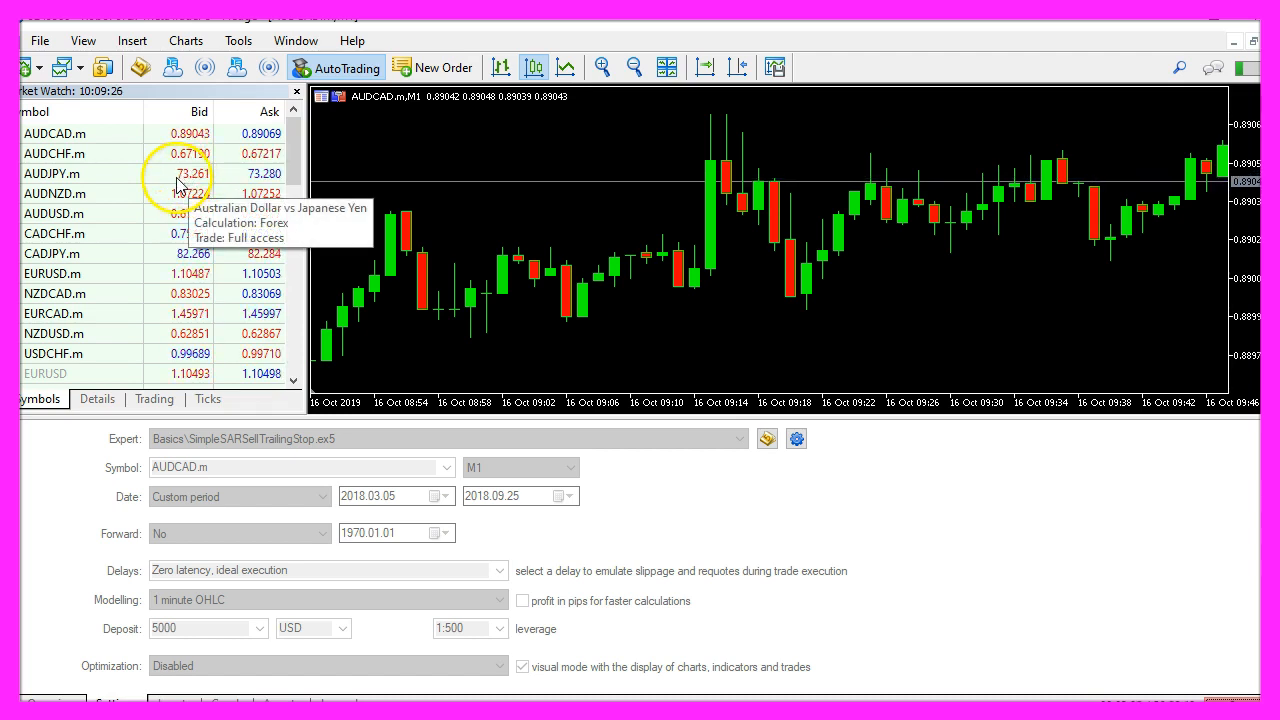
mouse_move(196, 152)
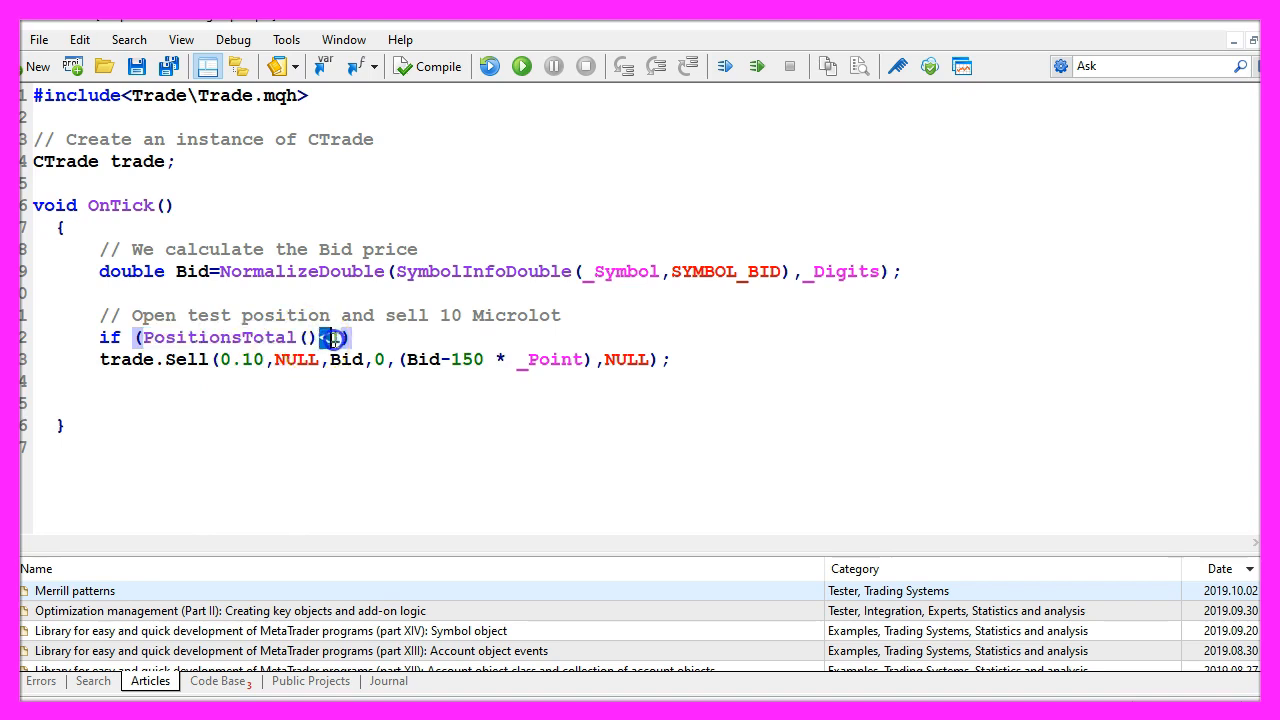
Complete the PositionsTotal()<1 condition and highlight the 0.10 lot size of trade.Sell.
text(<)
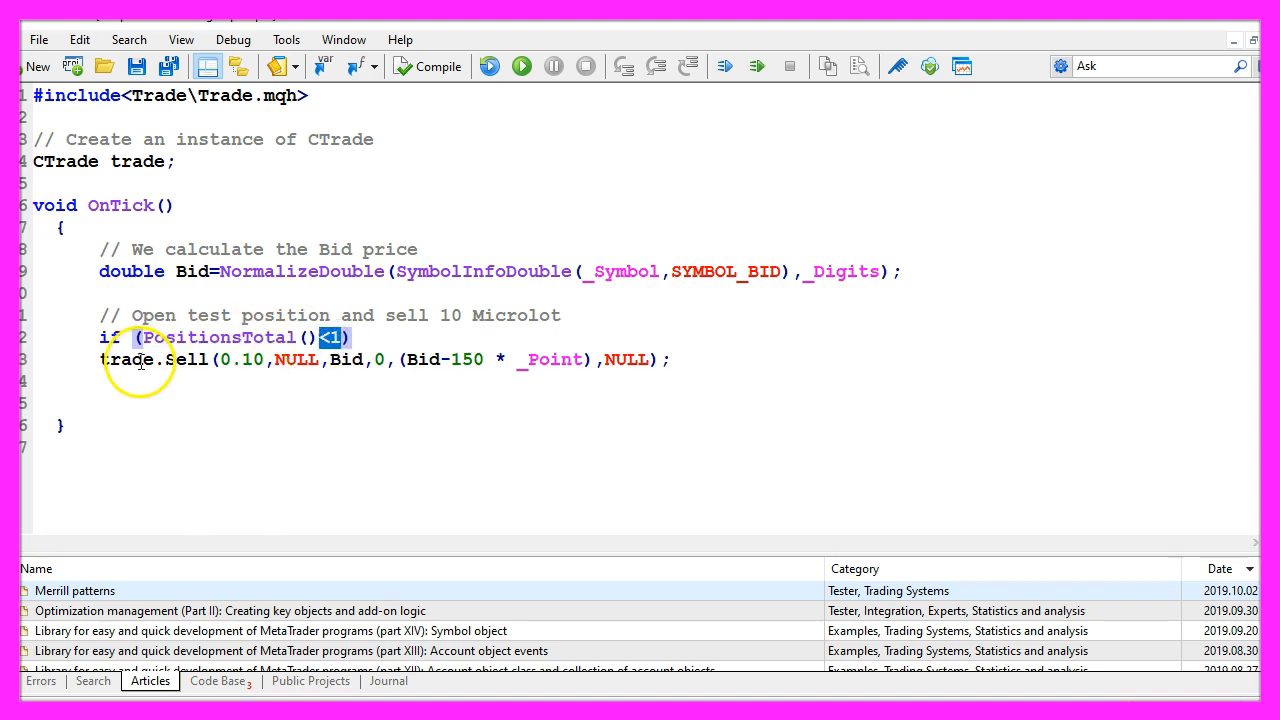
double_click(188, 360)
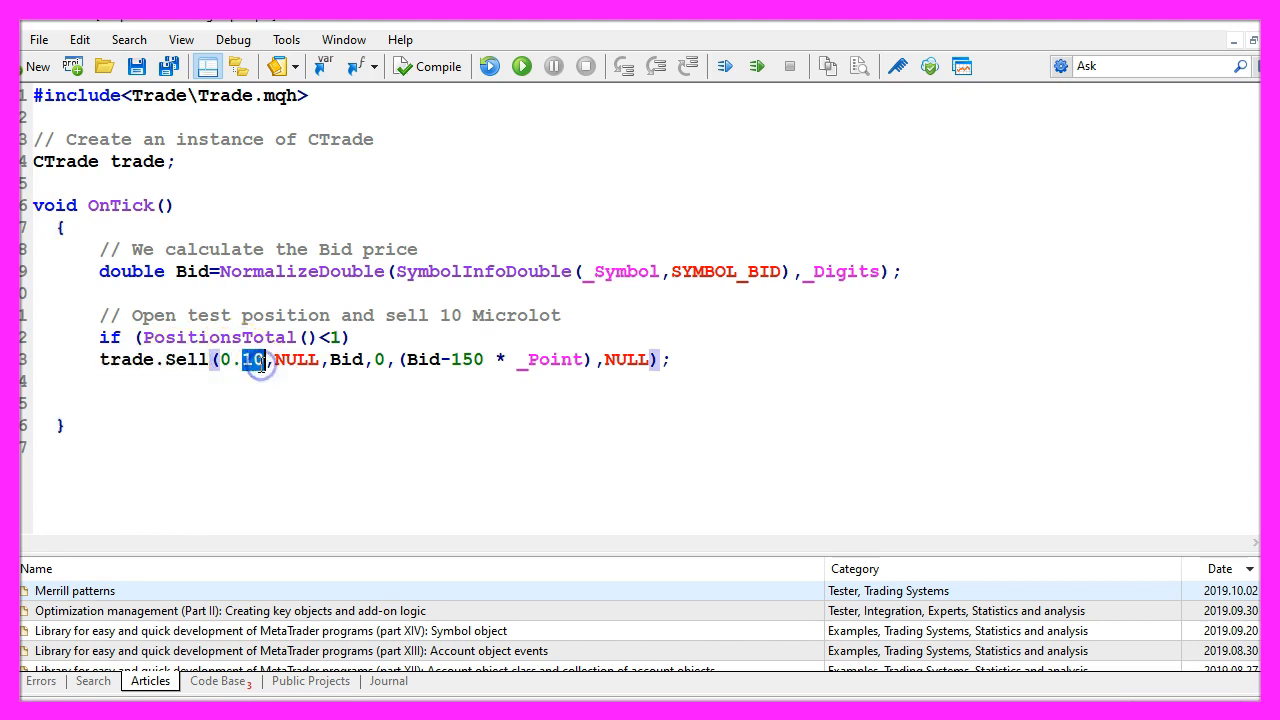
mouse_move(208, 360)
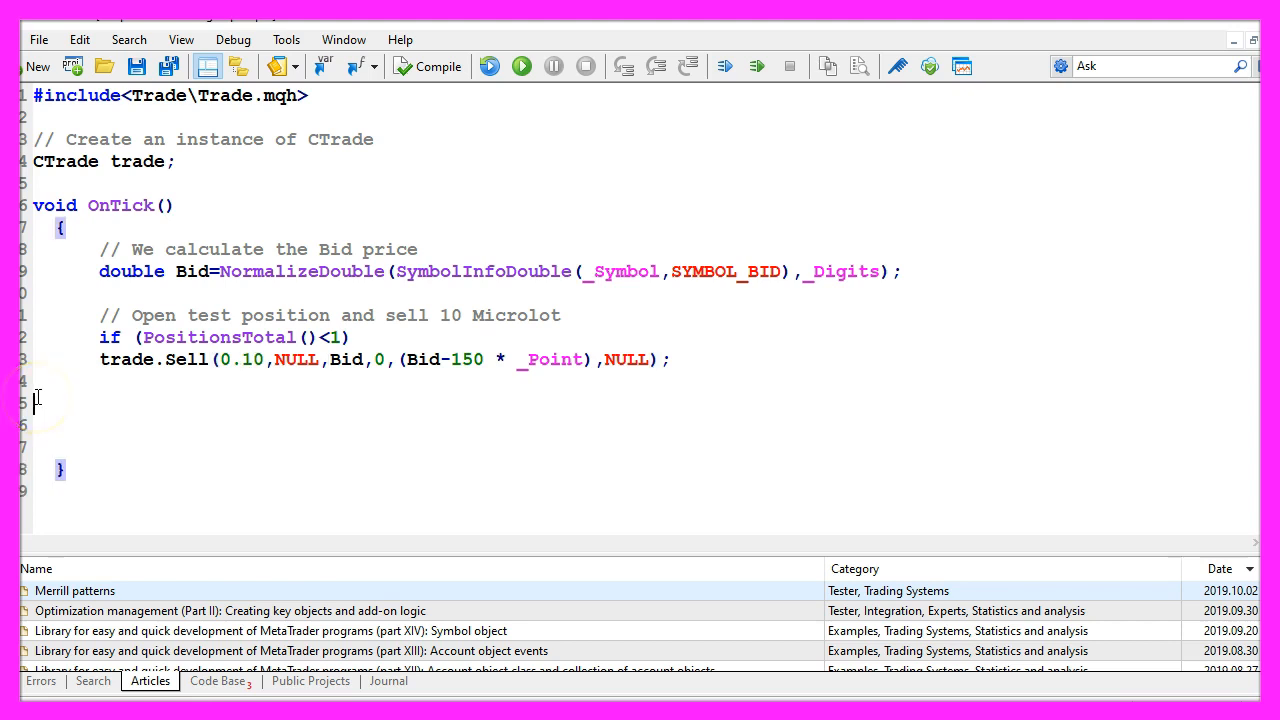
Comment the SAR array and iSAR(_Symbol,_Period,0.02,0.2) definition, highlighting iSAR and _Period.
text(// create a SAR array)
click(644, 426)
text(double mySARArray[];)
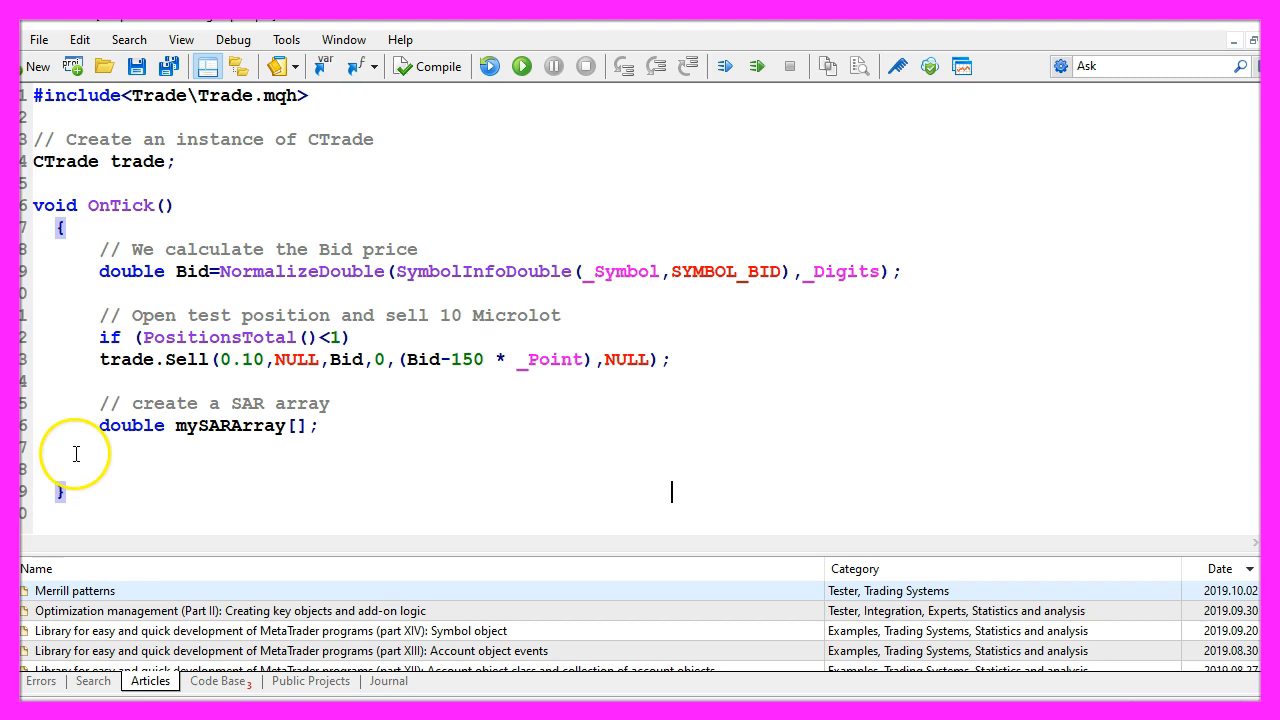
text(// Defined SAR EA, current candle,3 candles, save the result)
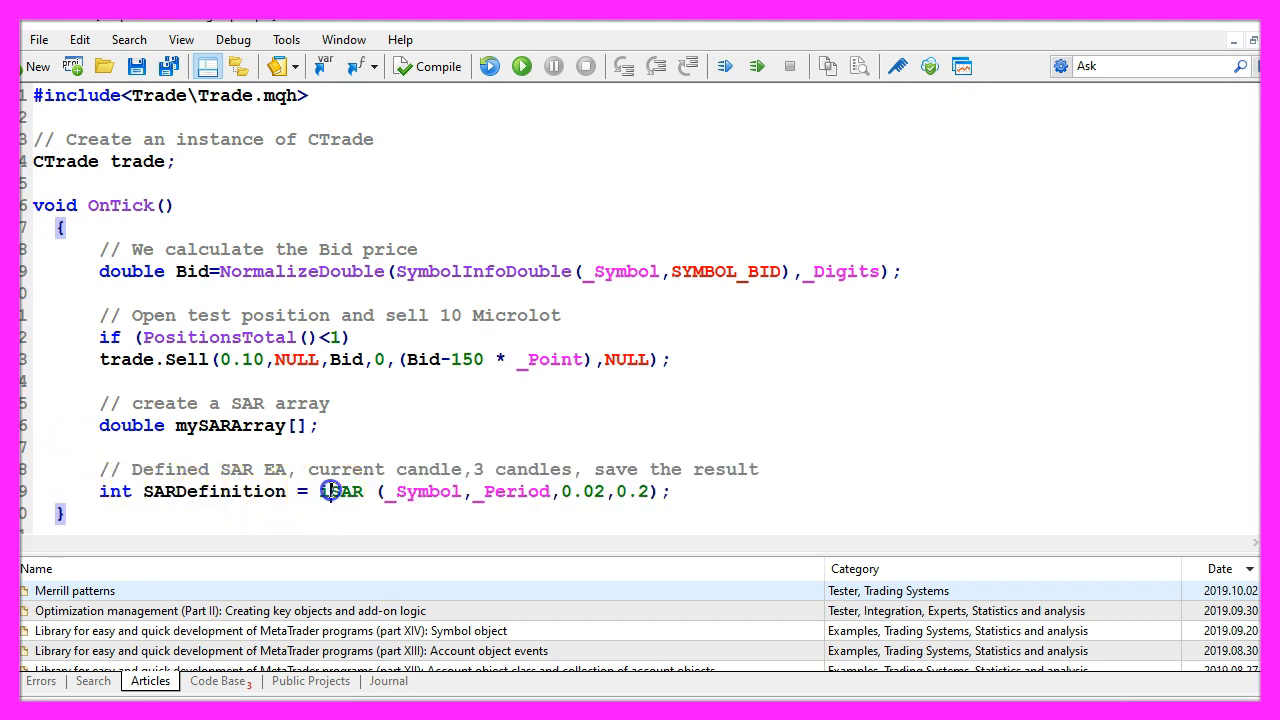
double_click(344, 492)
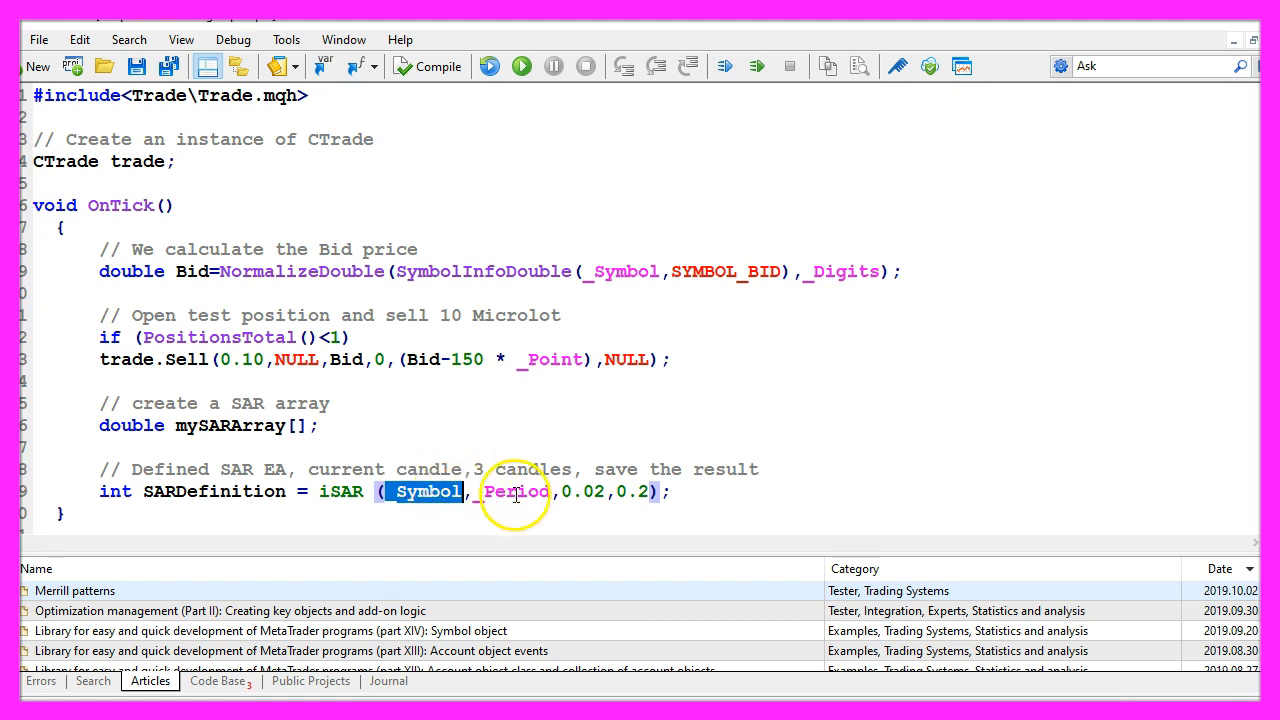
double_click(514, 492)
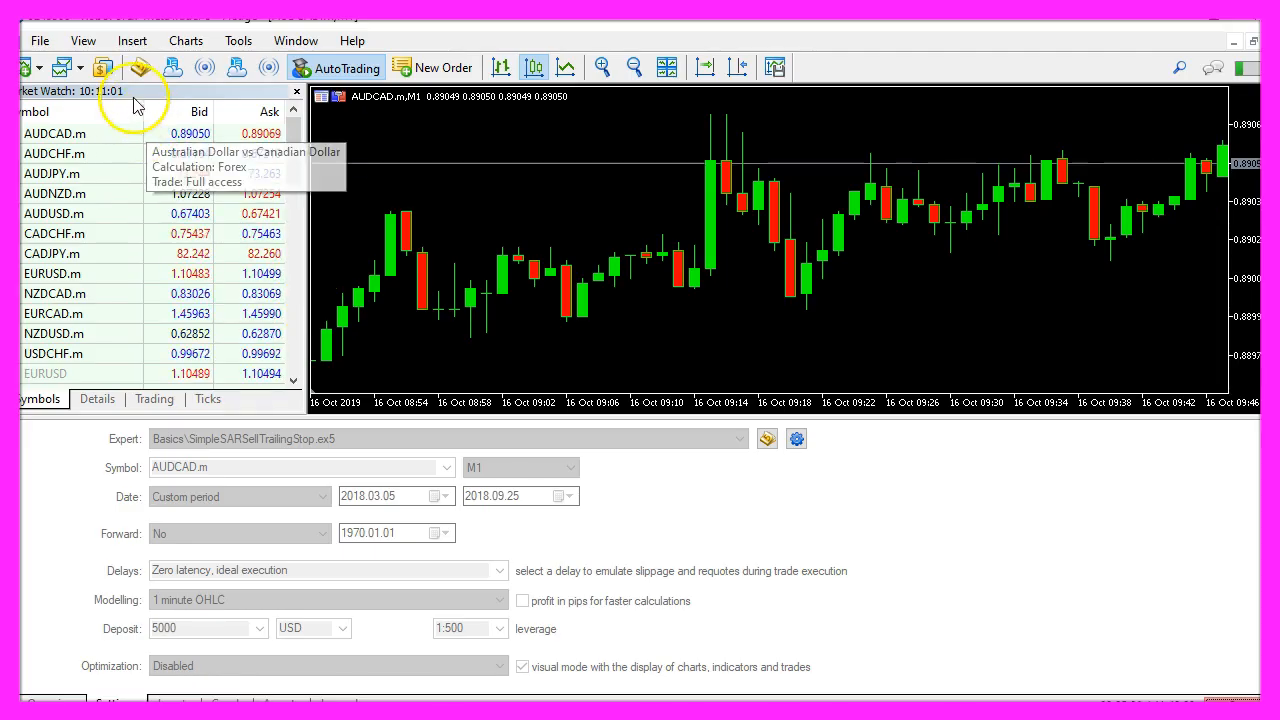
Insert the Parabolic SAR trend indicator on the AUDCAD chart with default settings.
click(132, 40)
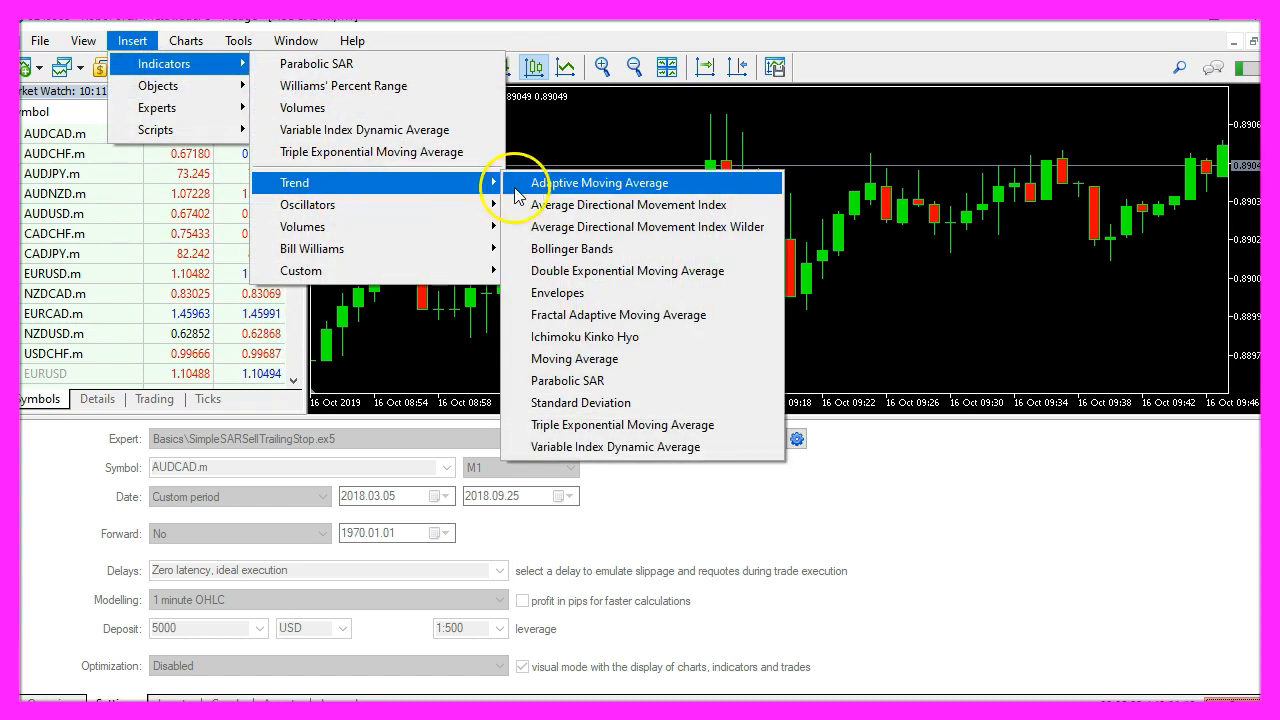
mouse_move(596, 380)
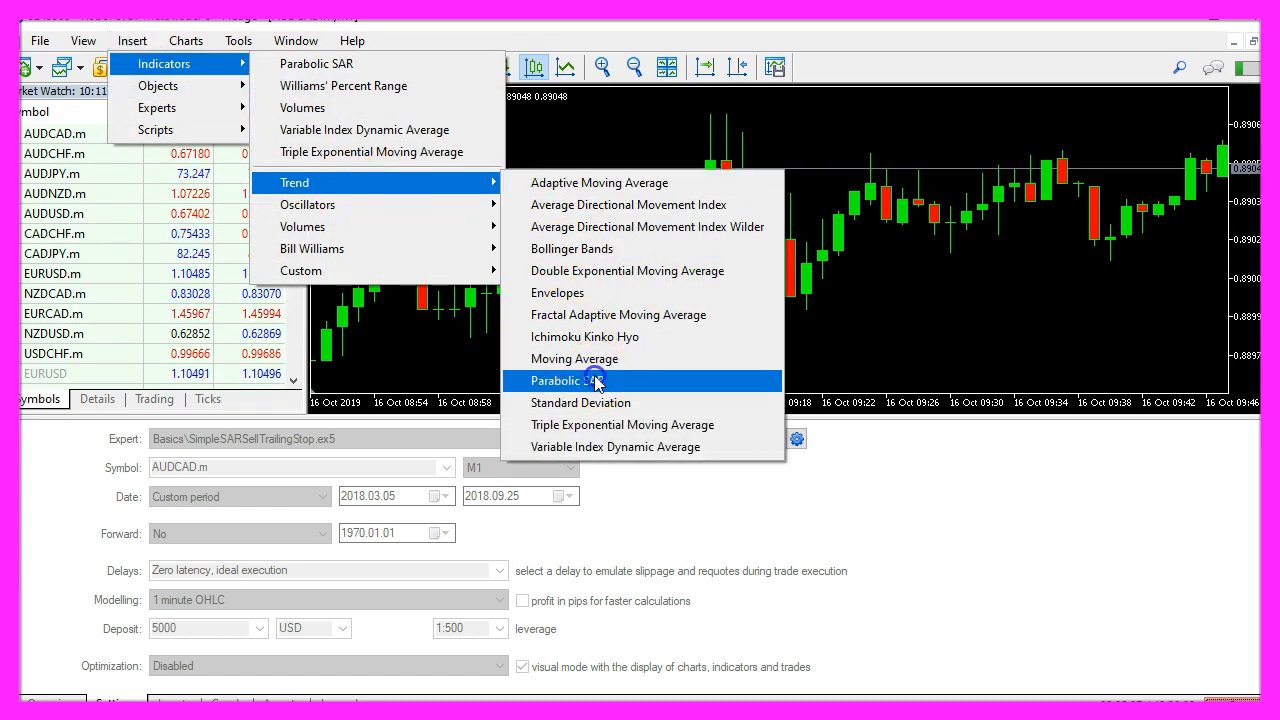
click(564, 380)
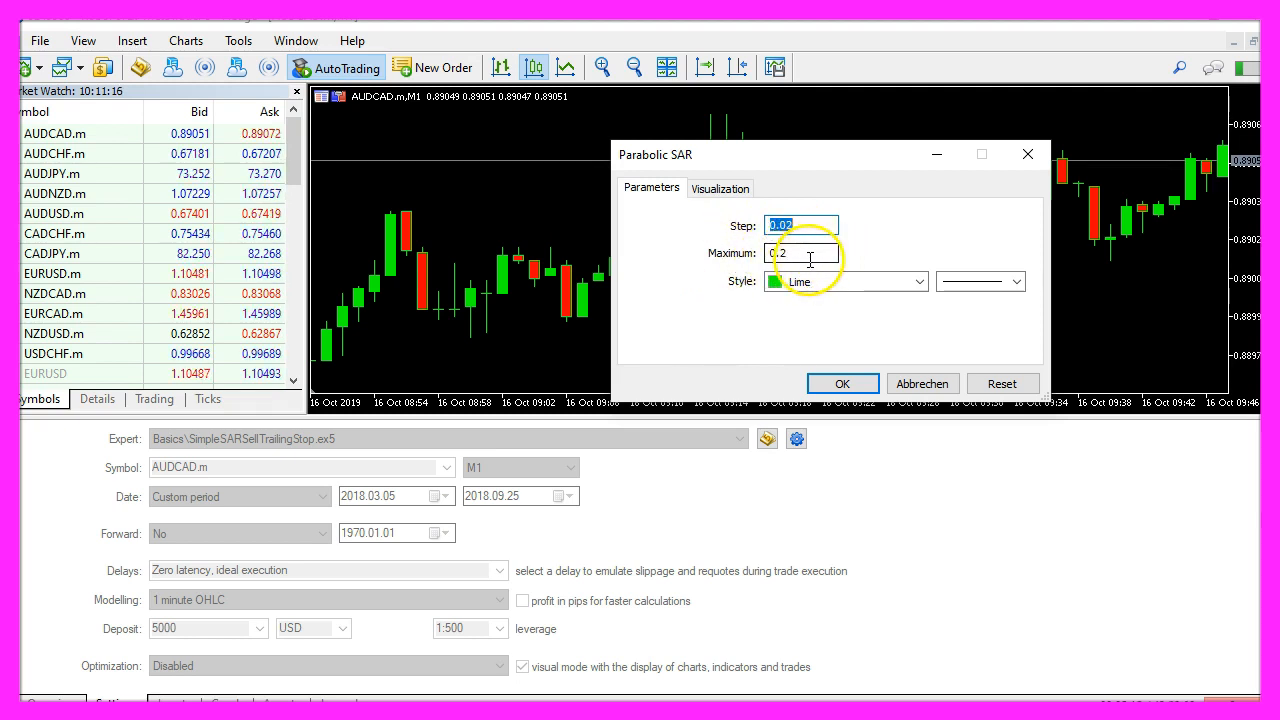
click(842, 384)
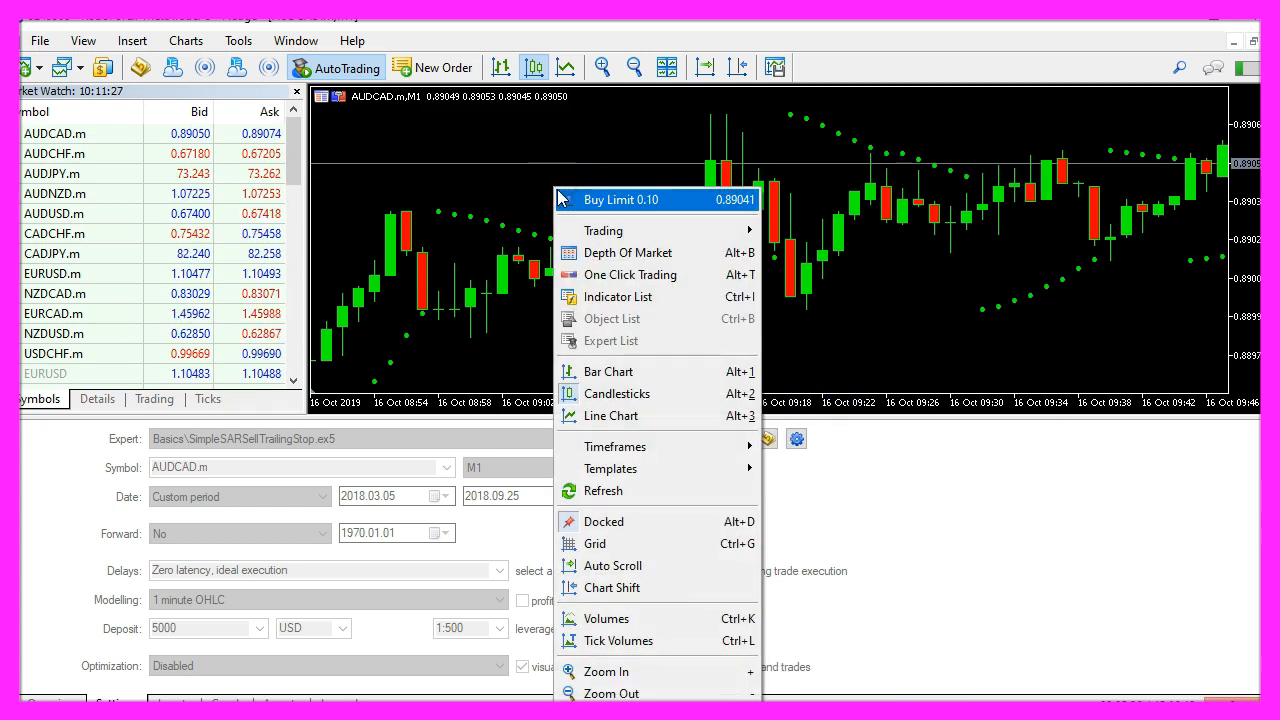
mouse_move(610, 468)
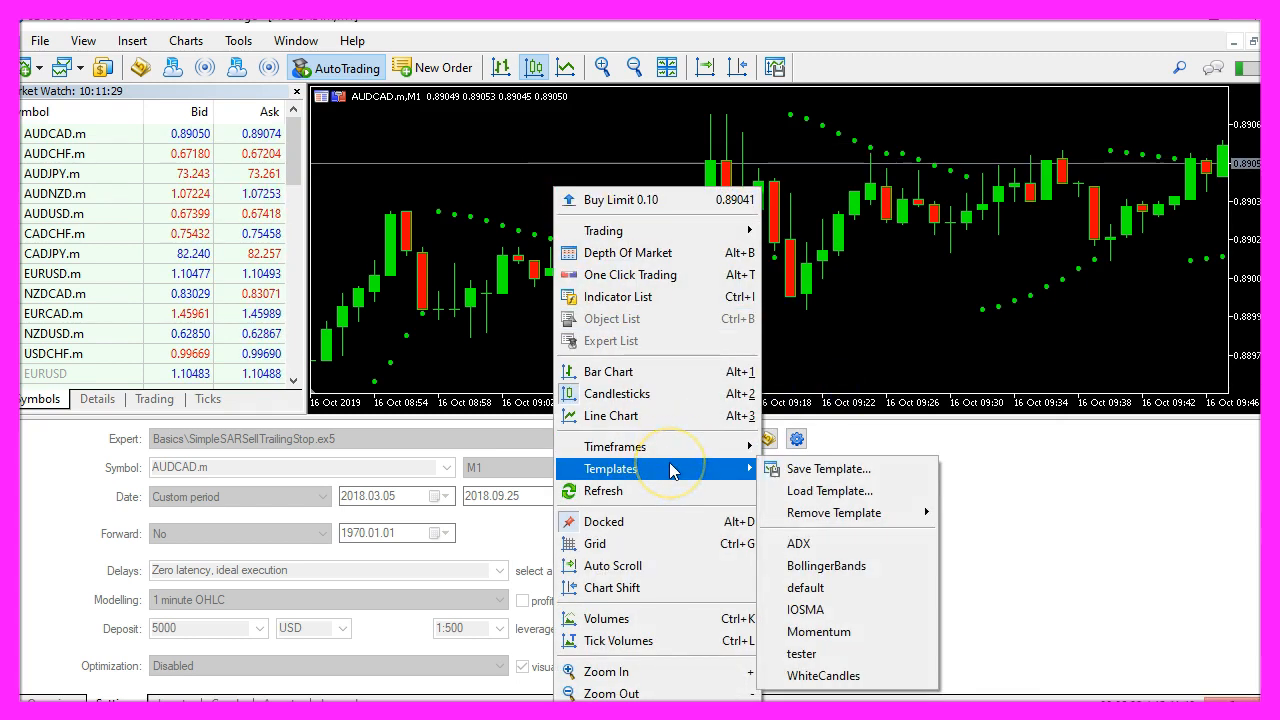
Save the chart as template tester.tpl, overwriting the existing file.
click(828, 468)
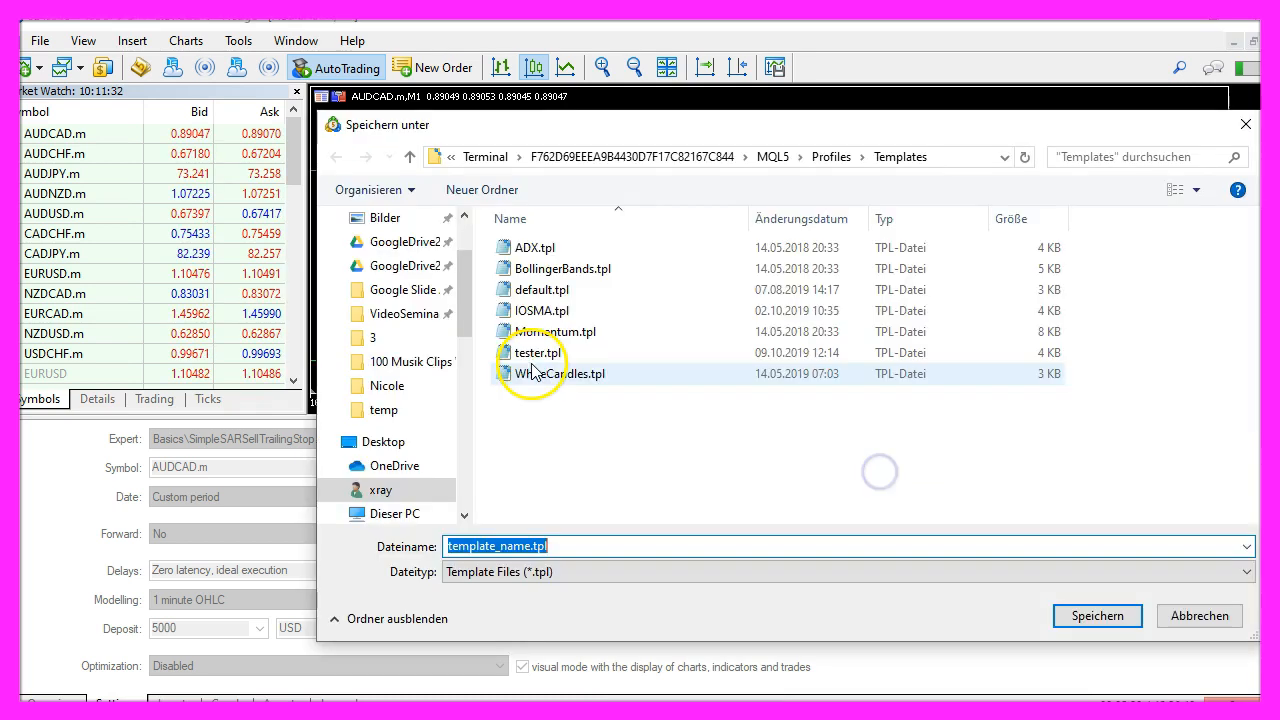
click(540, 352)
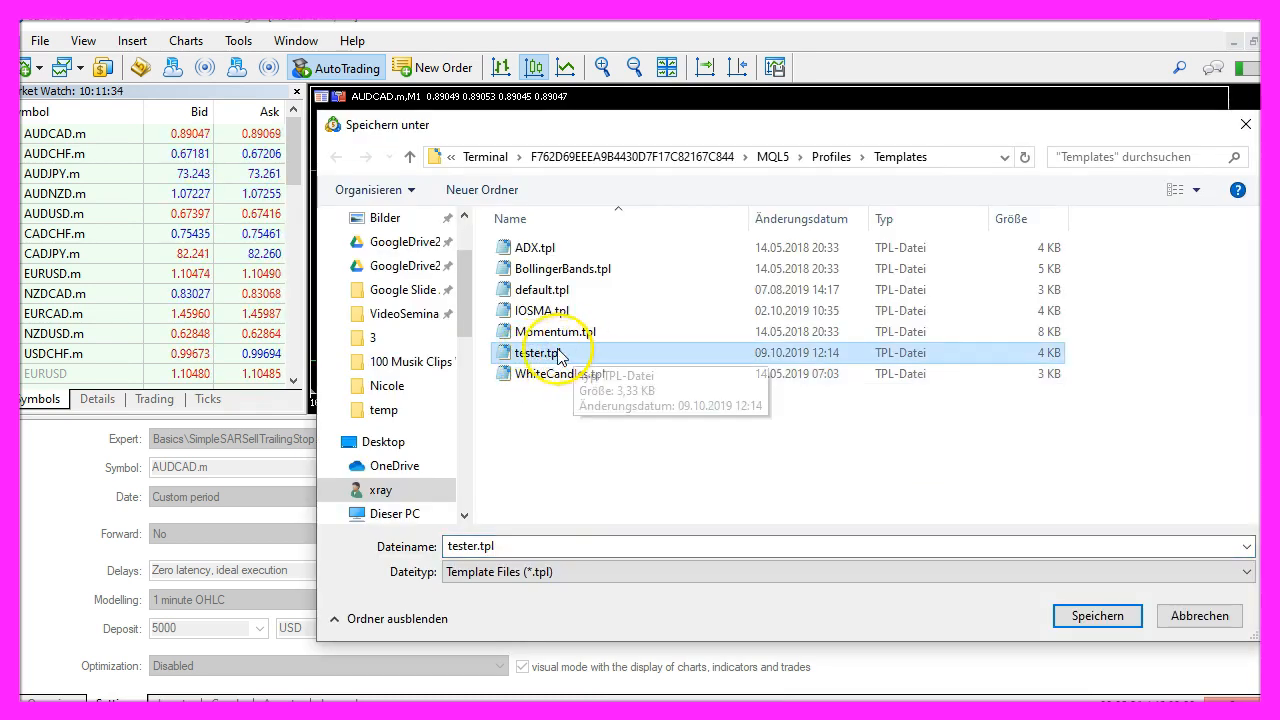
mouse_move(608, 356)
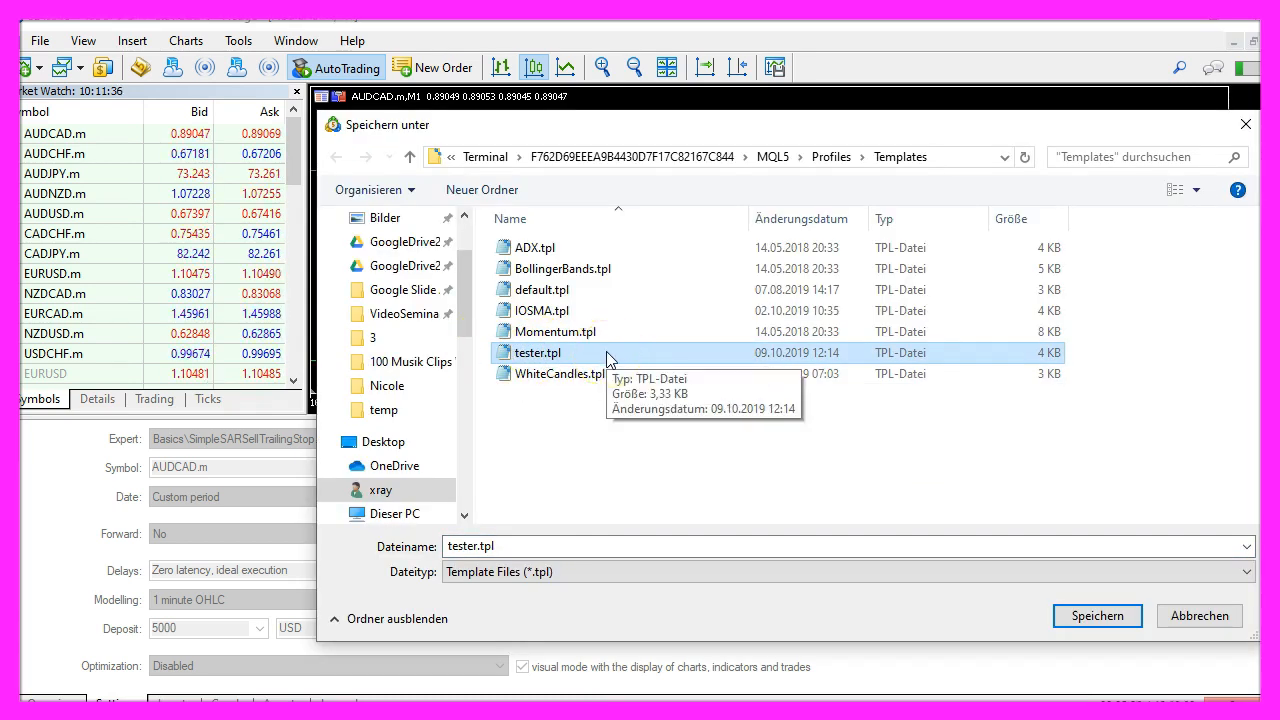
mouse_move(588, 364)
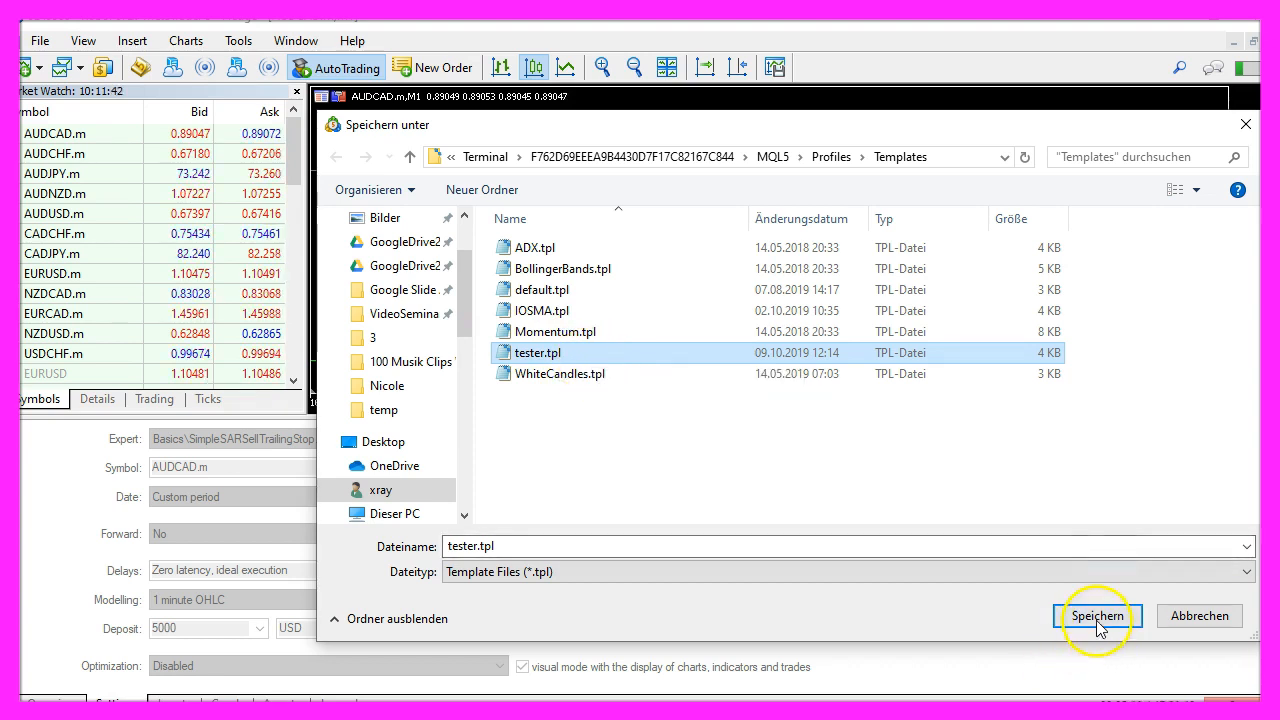
click(1096, 616)
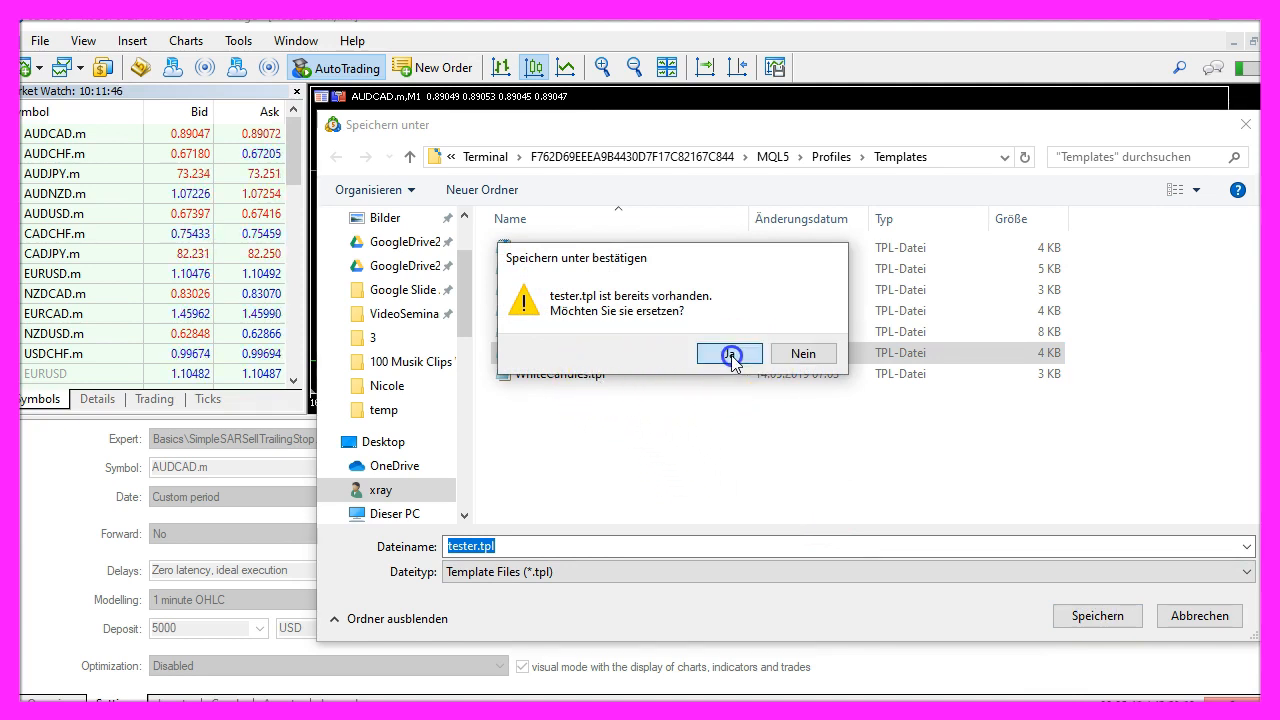
click(730, 352)
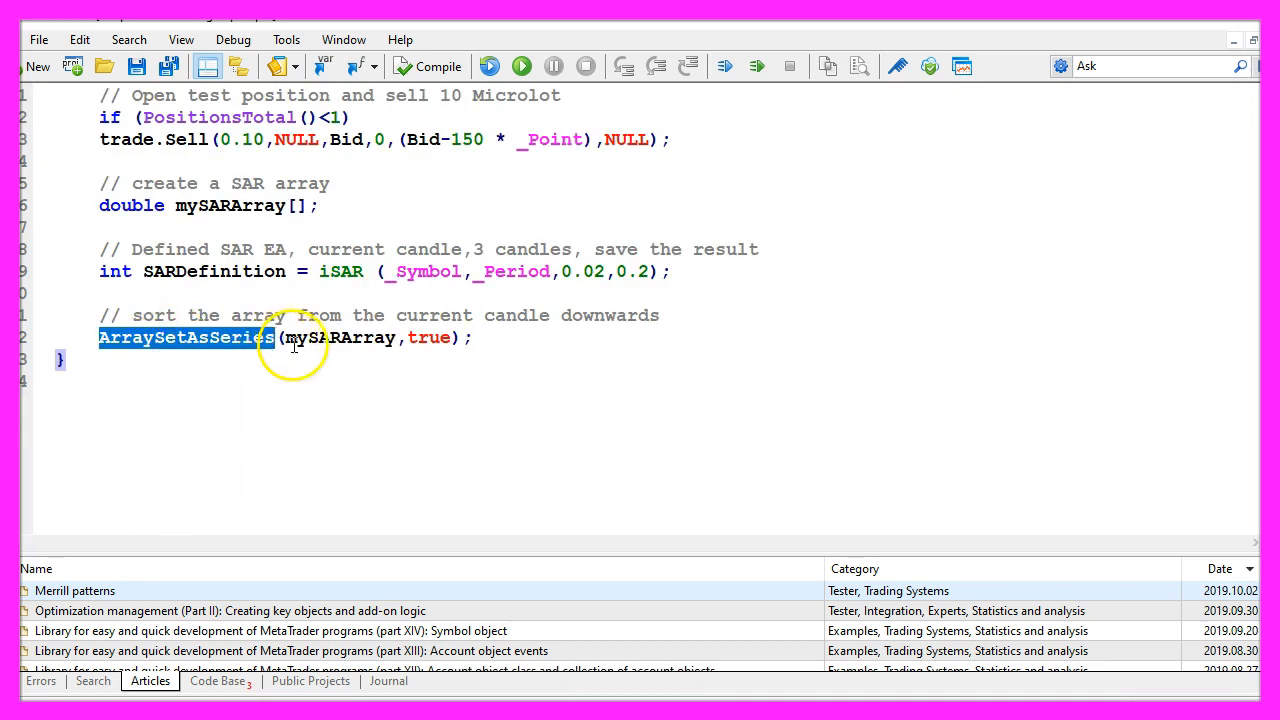
Highlight ArraySetAsSeries, CopyBuffer and SARDefinition in CopyBuffer(SARDefinition,0,0,3,mySARArray).
double_click(340, 336)
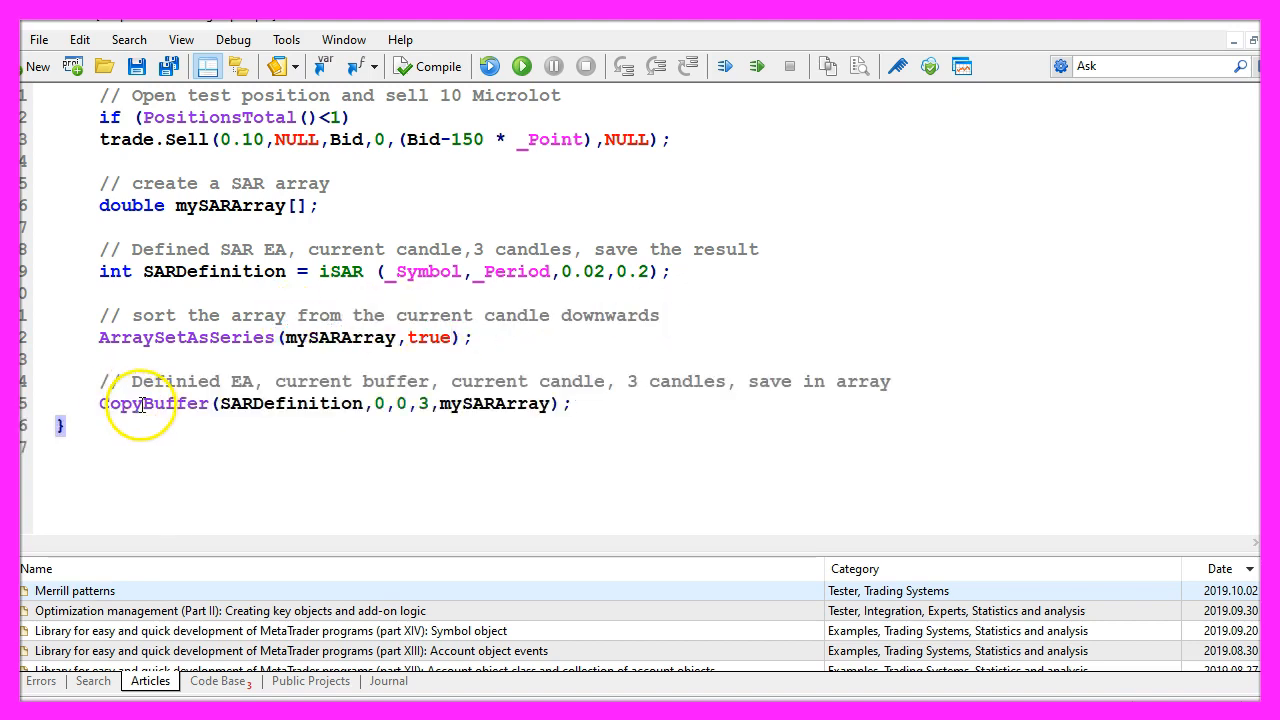
double_click(152, 404)
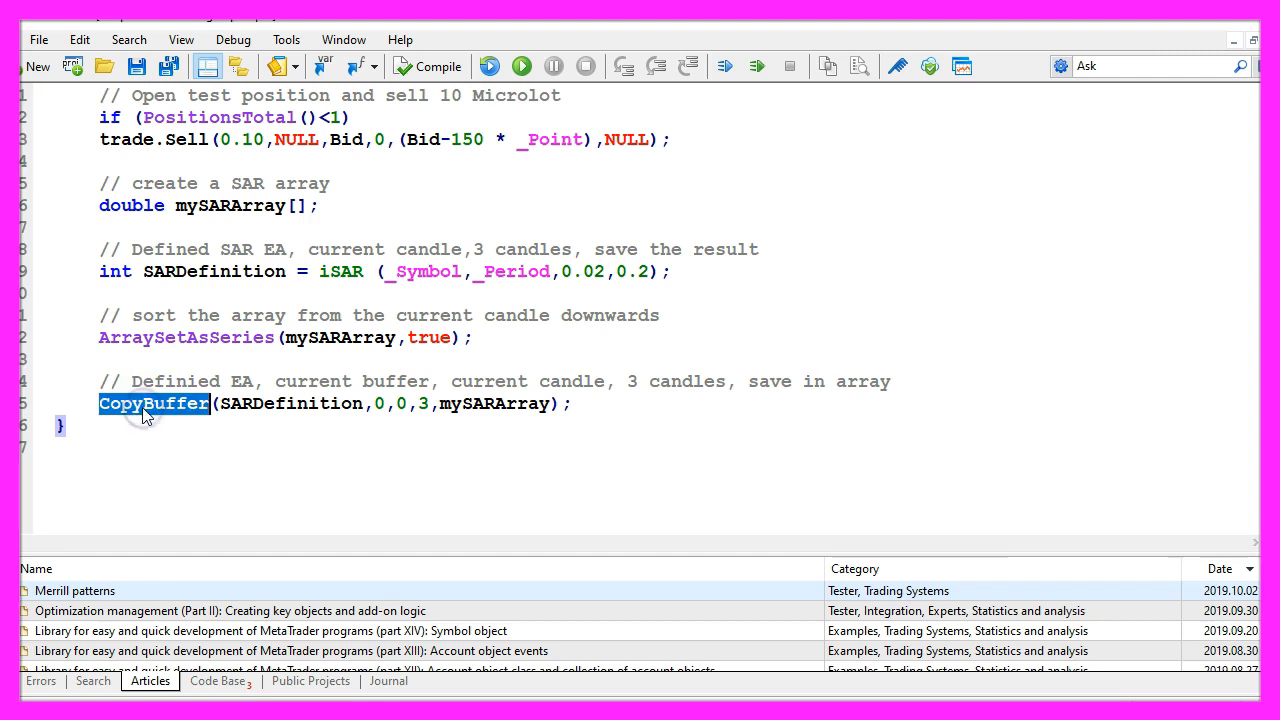
double_click(496, 404)
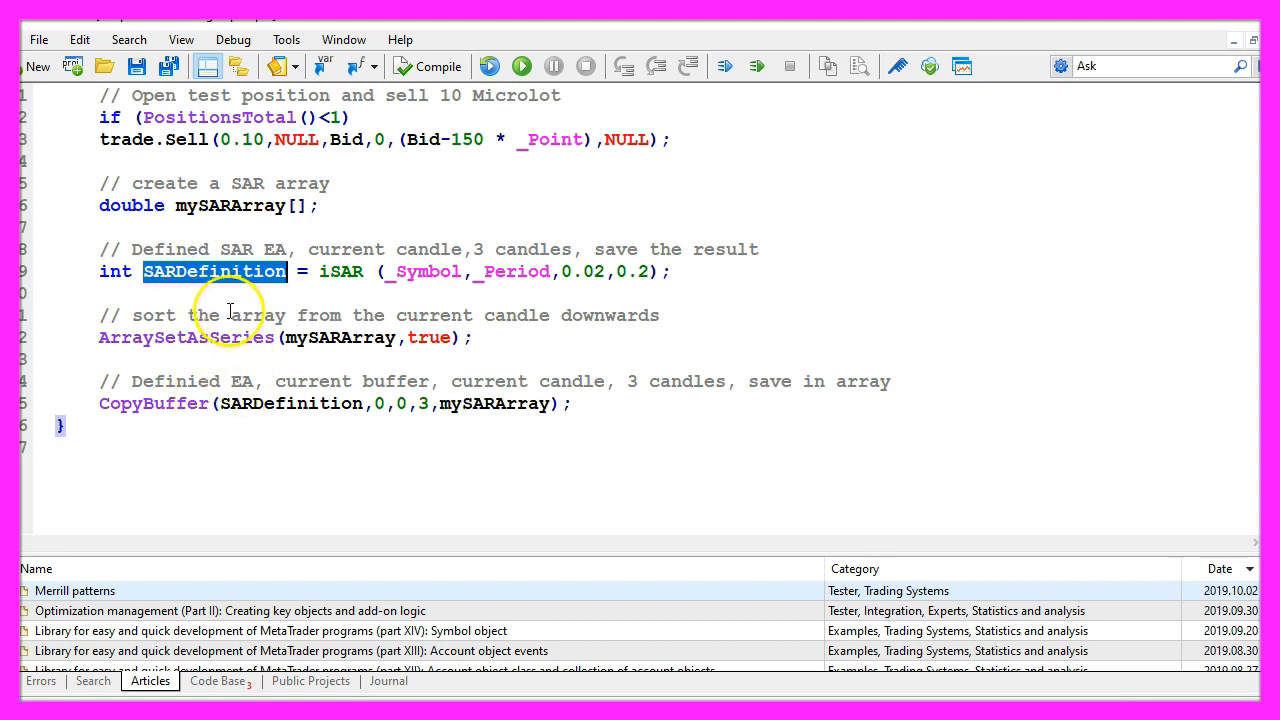
mouse_move(350, 388)
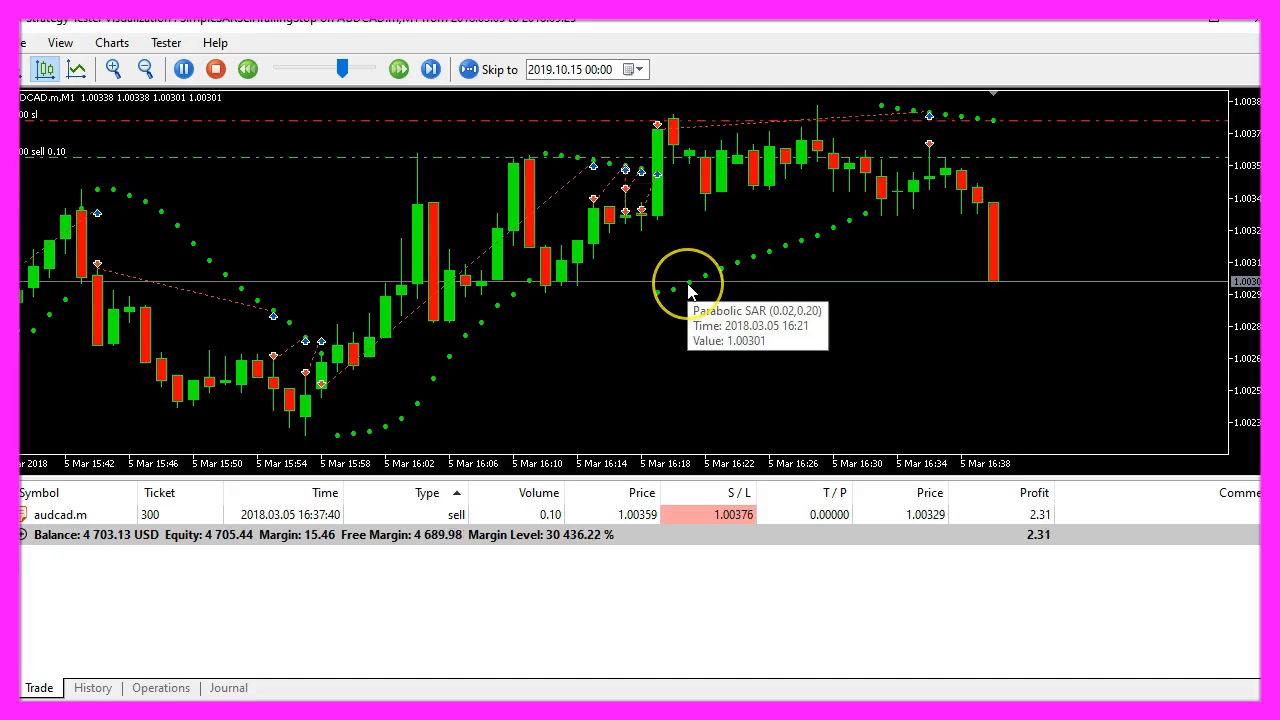
Inspect a Parabolic SAR dot's value on the visual tester chart beside the sell position.
click(398, 68)
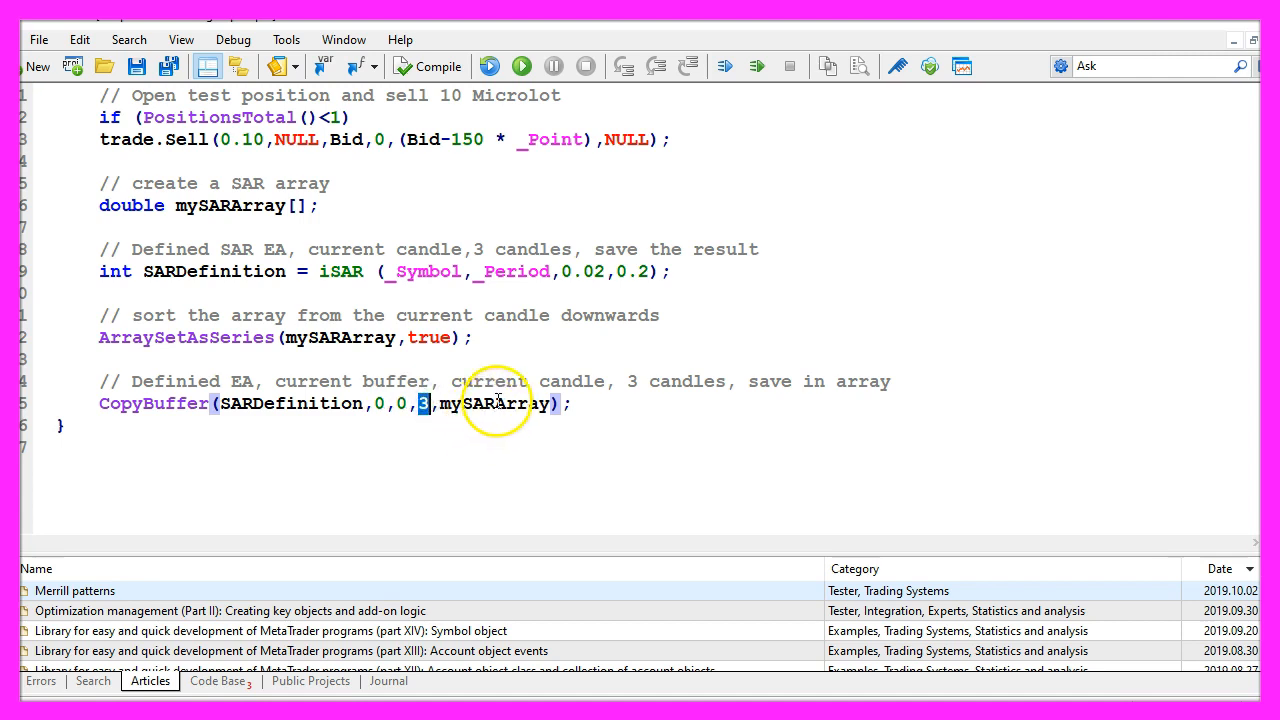
Normalize mySARArray[0] to 5 digits as SARValue and call CheckSarSellTrailingStop(Bid, SARValue) in OnTick.
double_click(496, 404)
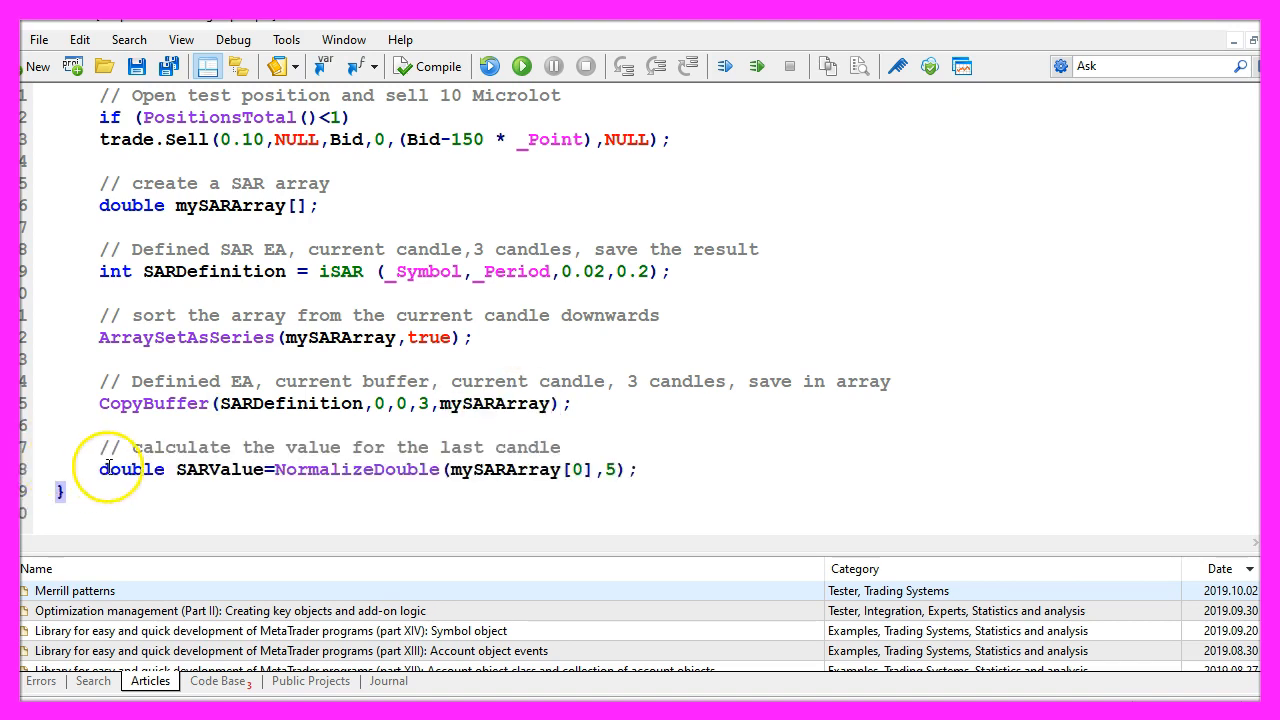
double_click(220, 468)
text(CheckSarSellTrailingStop (Bid, SARValue);)
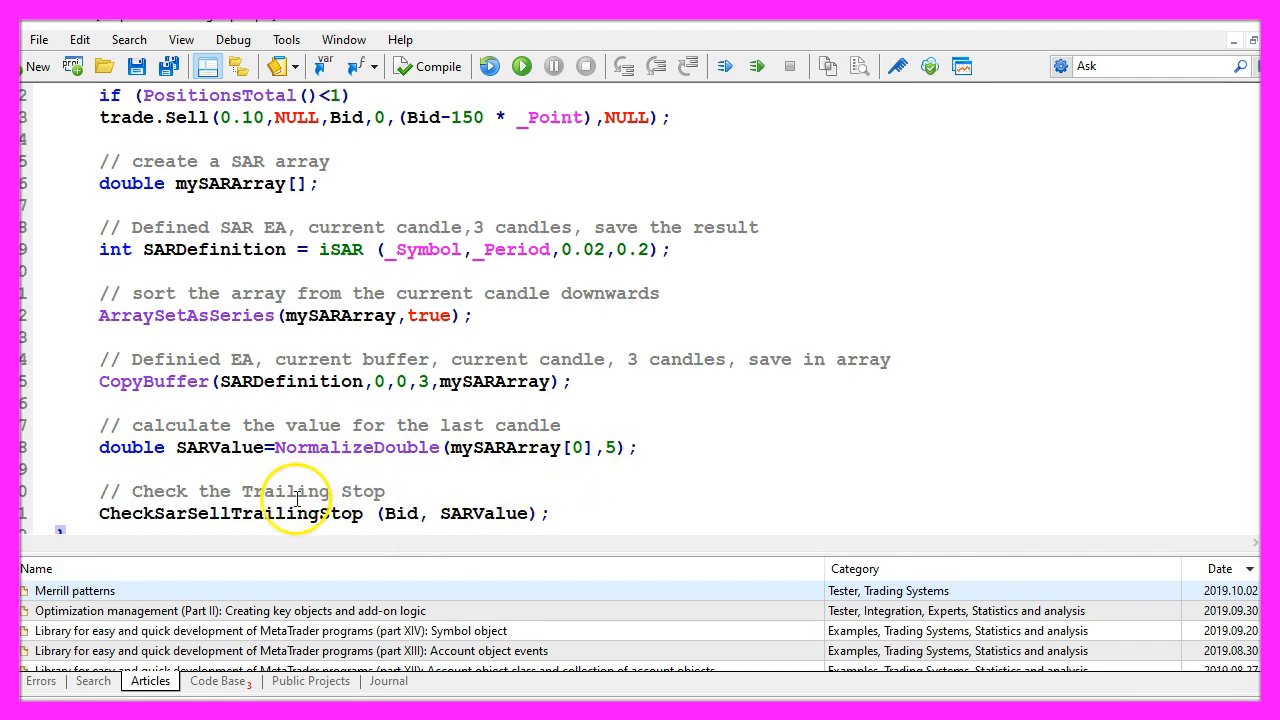
double_click(232, 512)
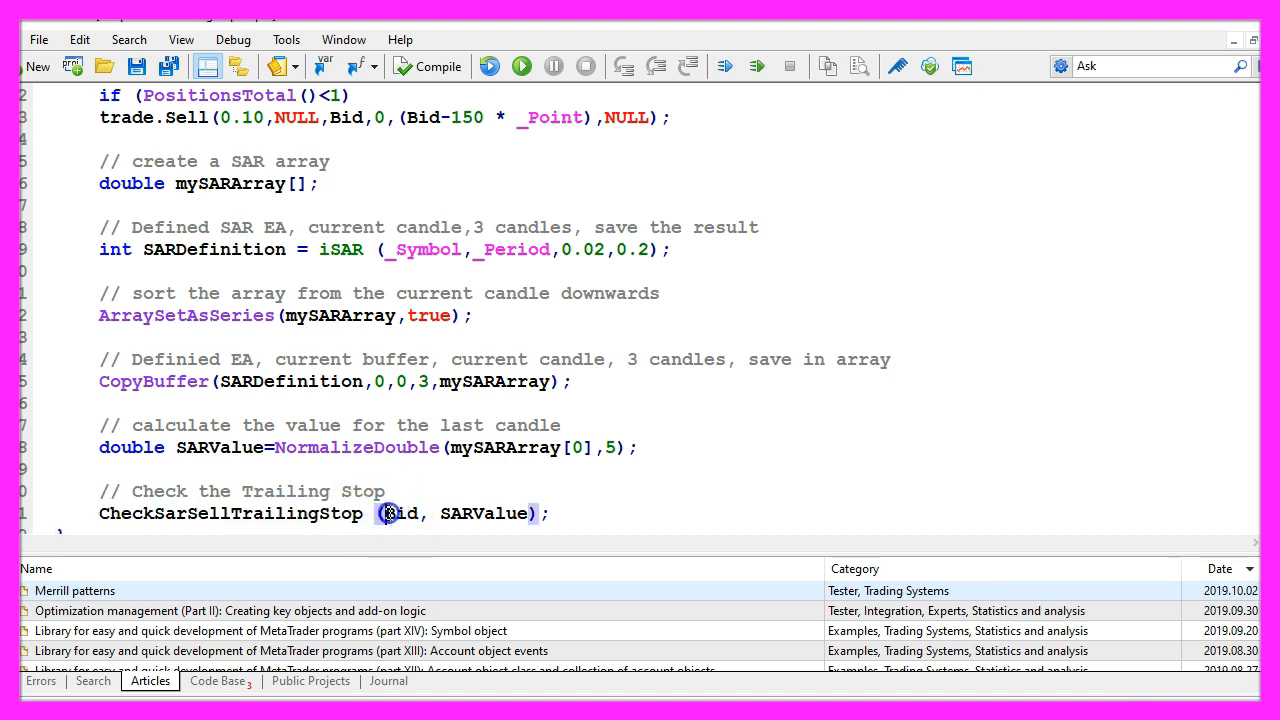
double_click(484, 512)
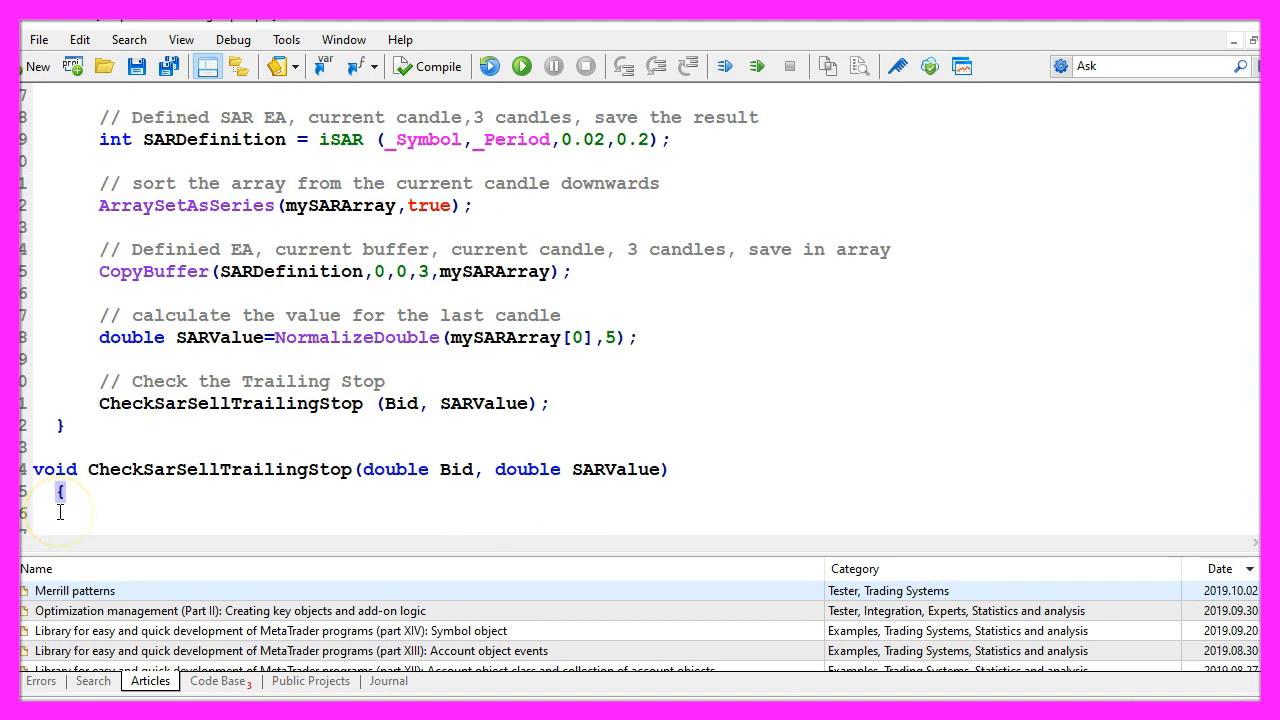
Define void CheckSarSellTrailingStop(double Bid, double SARValue) with a loop counting down from PositionsTotal()-1.
double_click(220, 468)
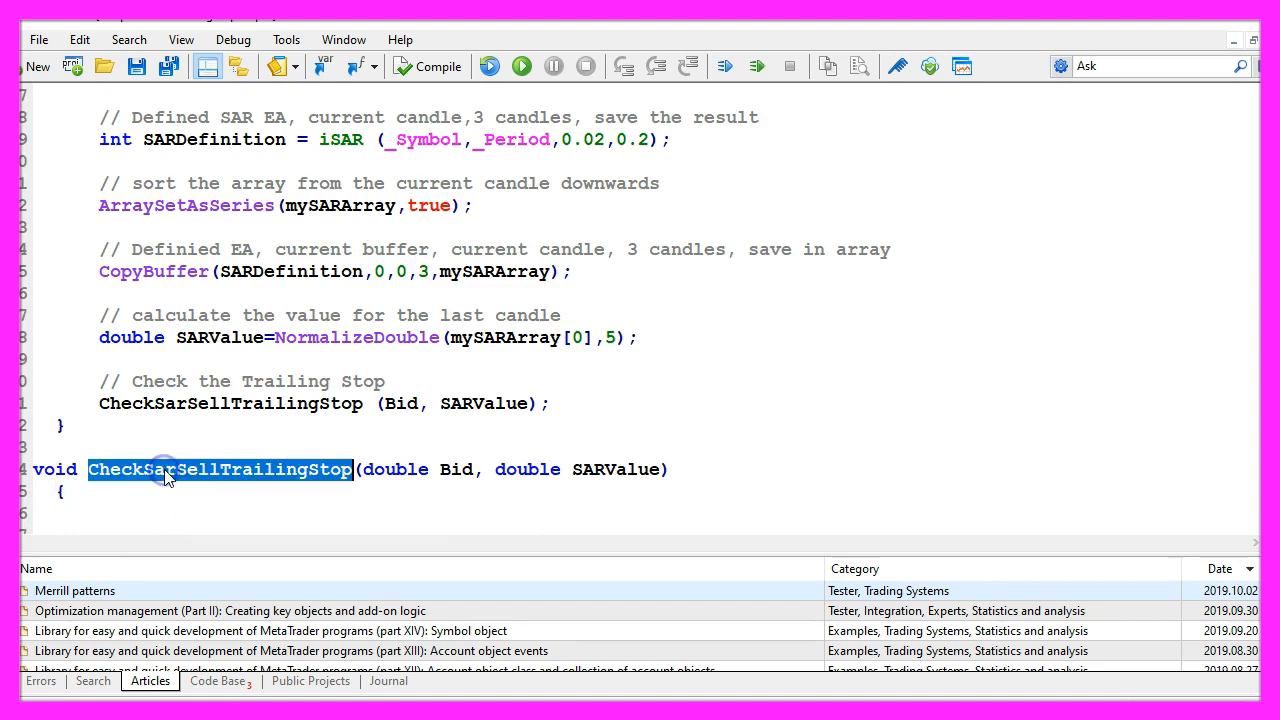
mouse_move(420, 462)
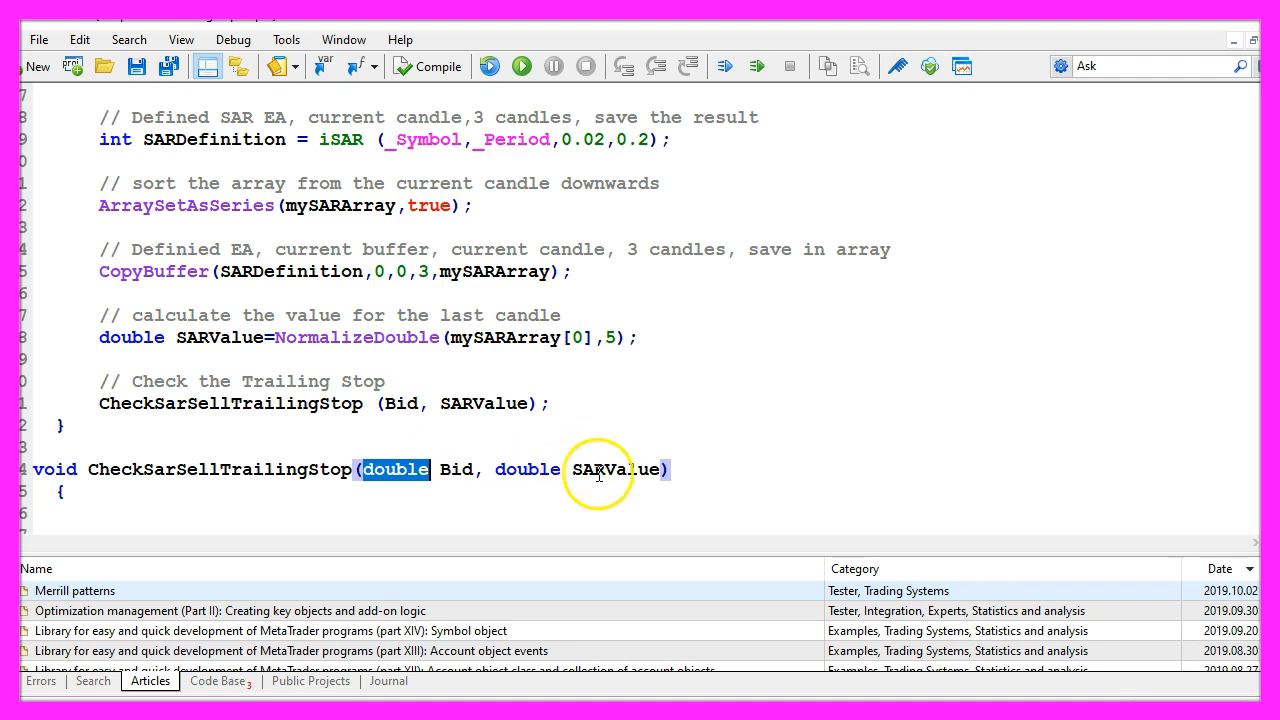
double_click(616, 468)
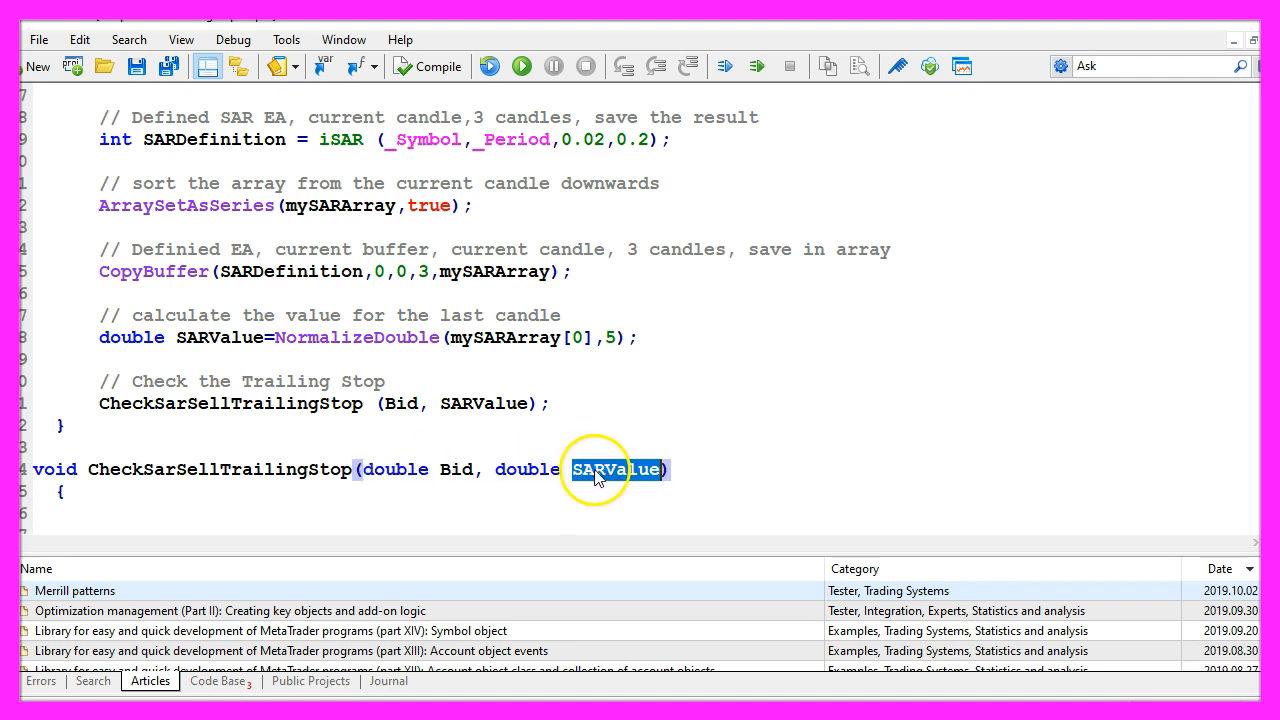
text(for(int i=PositionsTotal()-1; i>=0; i--))
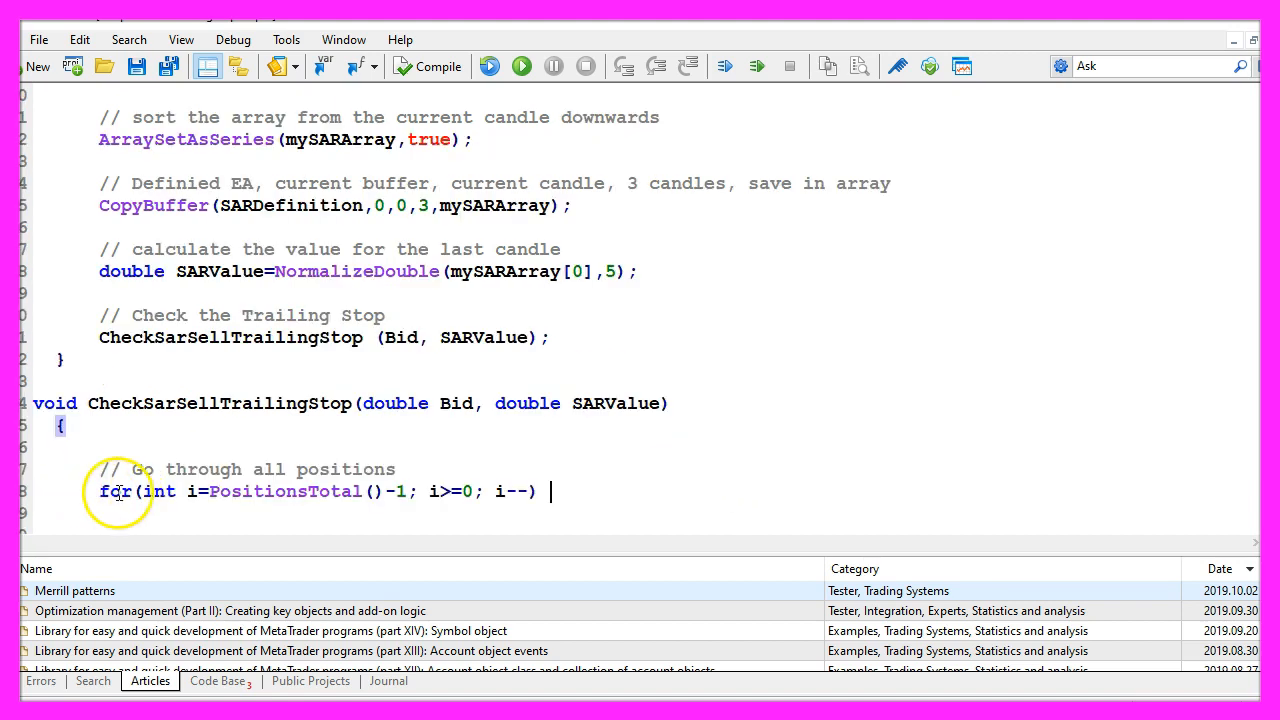
Inside the loop, read each position's symbol and check it equals _Symbol.
double_click(116, 492)
text(string symbol=PositionGetSymbol(i); // get the symbol of the position)
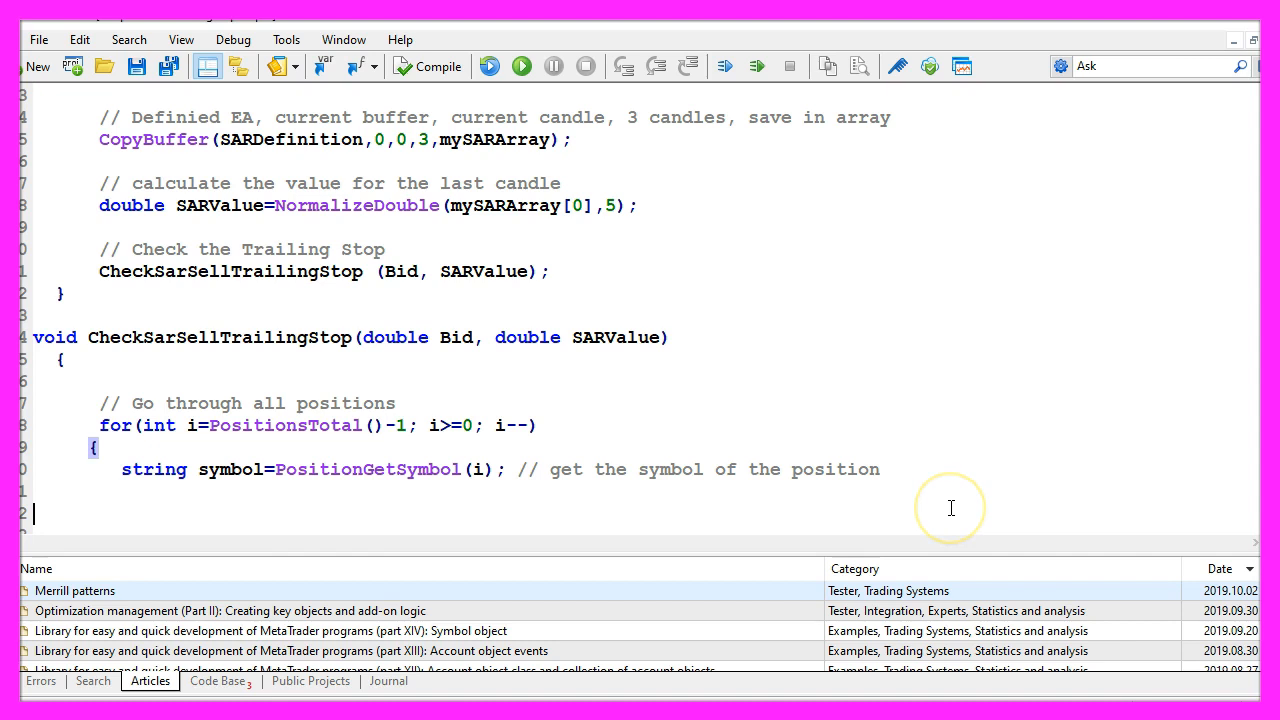
text(if (_Symbol==symbol) // if currency pair is equal)
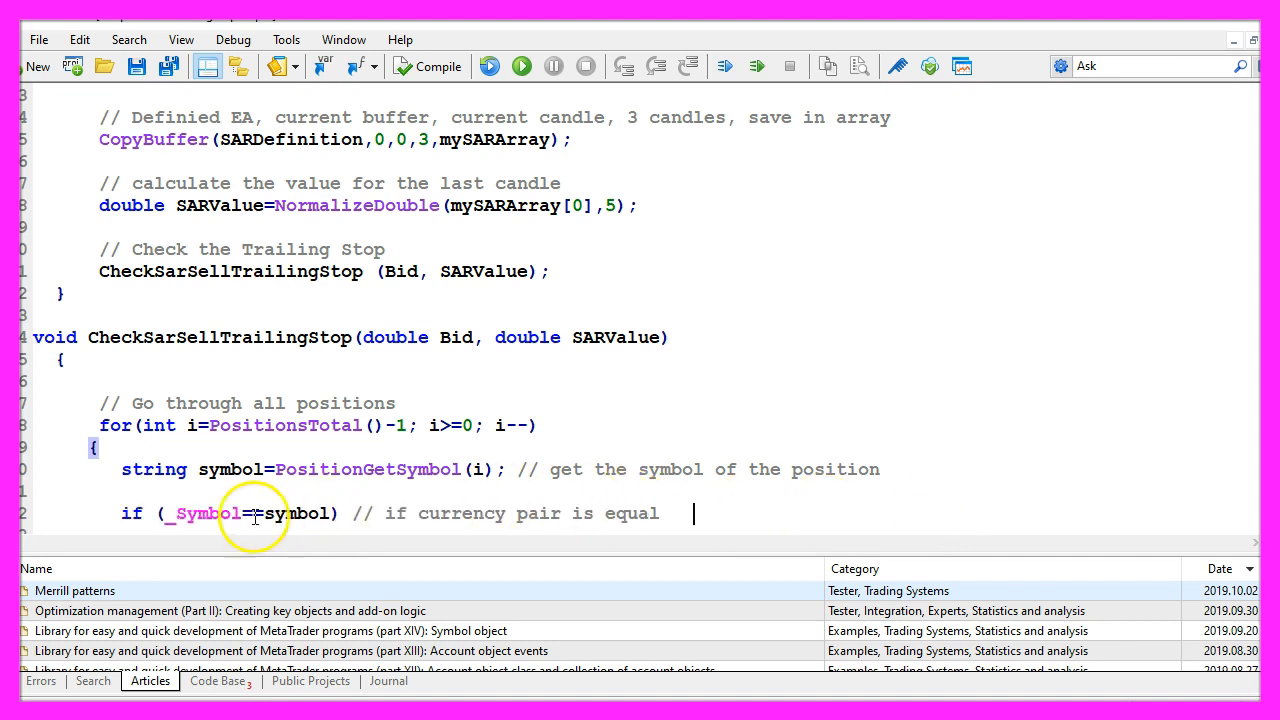
text(=)
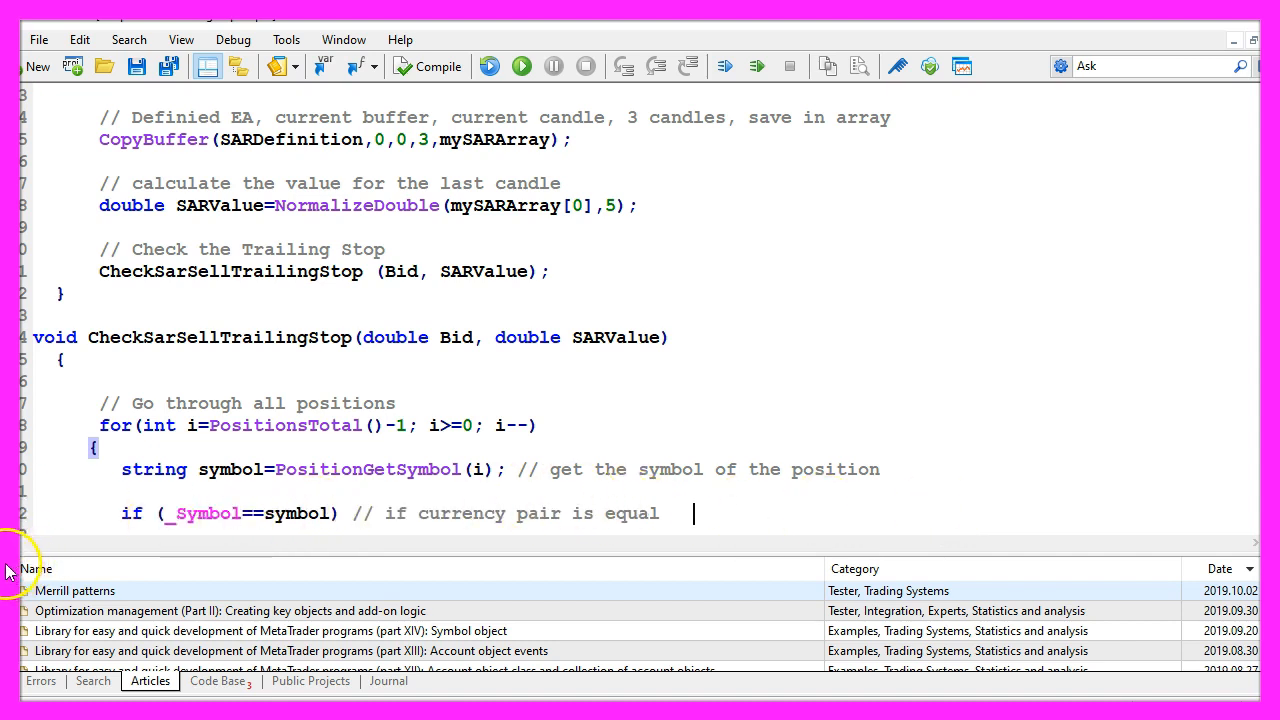
double_click(292, 512)
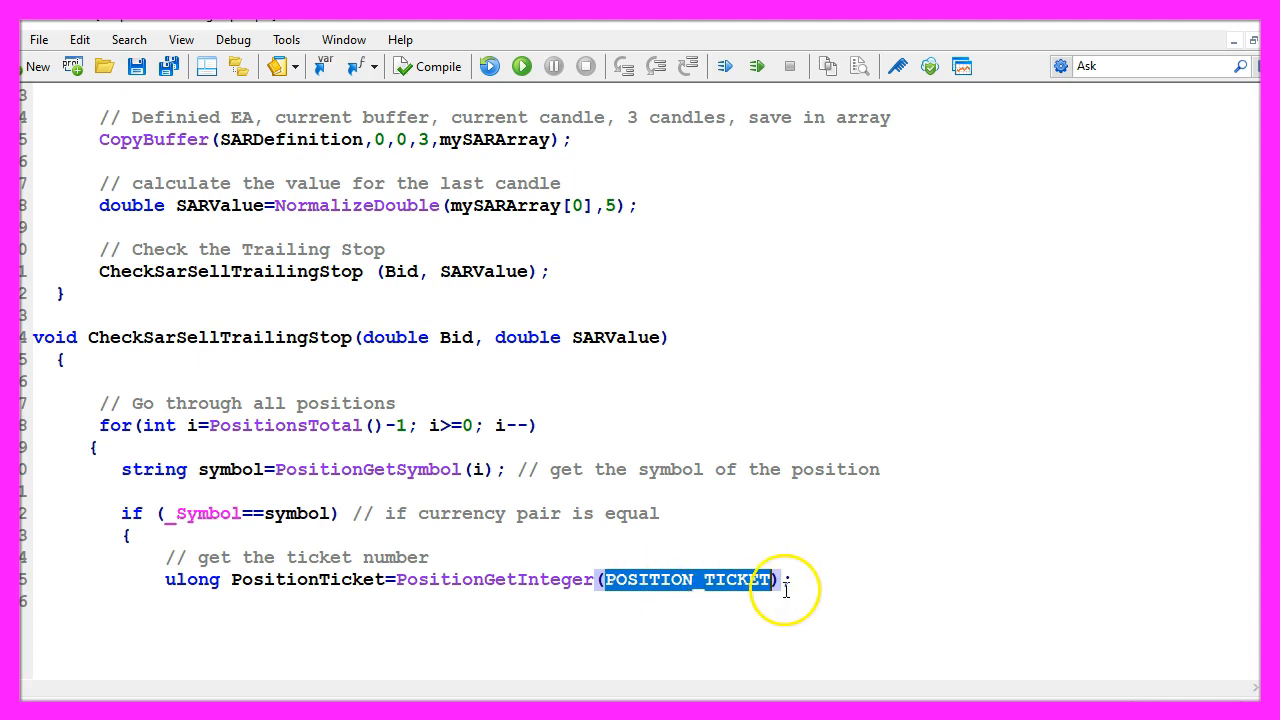
mouse_move(744, 596)
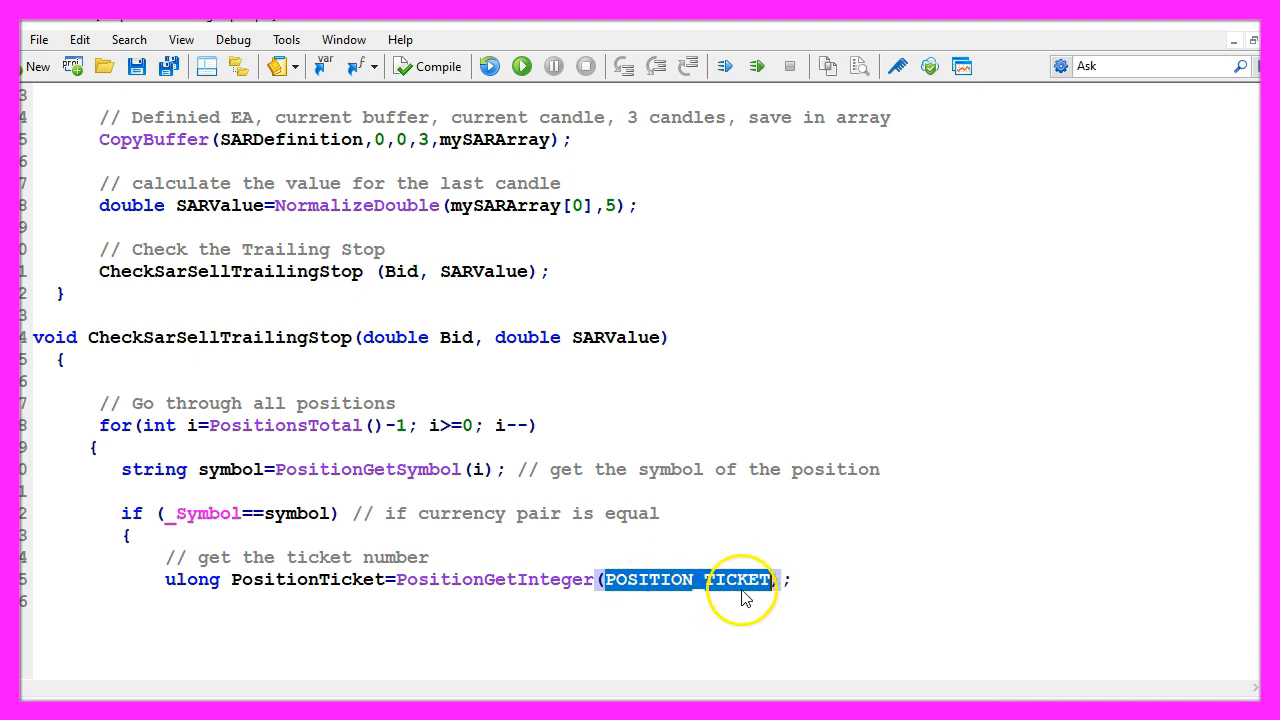
Read the position's ticket via POSITION_TICKET and its current stop loss via PositionGetDouble(POSITION_SL).
double_click(308, 580)
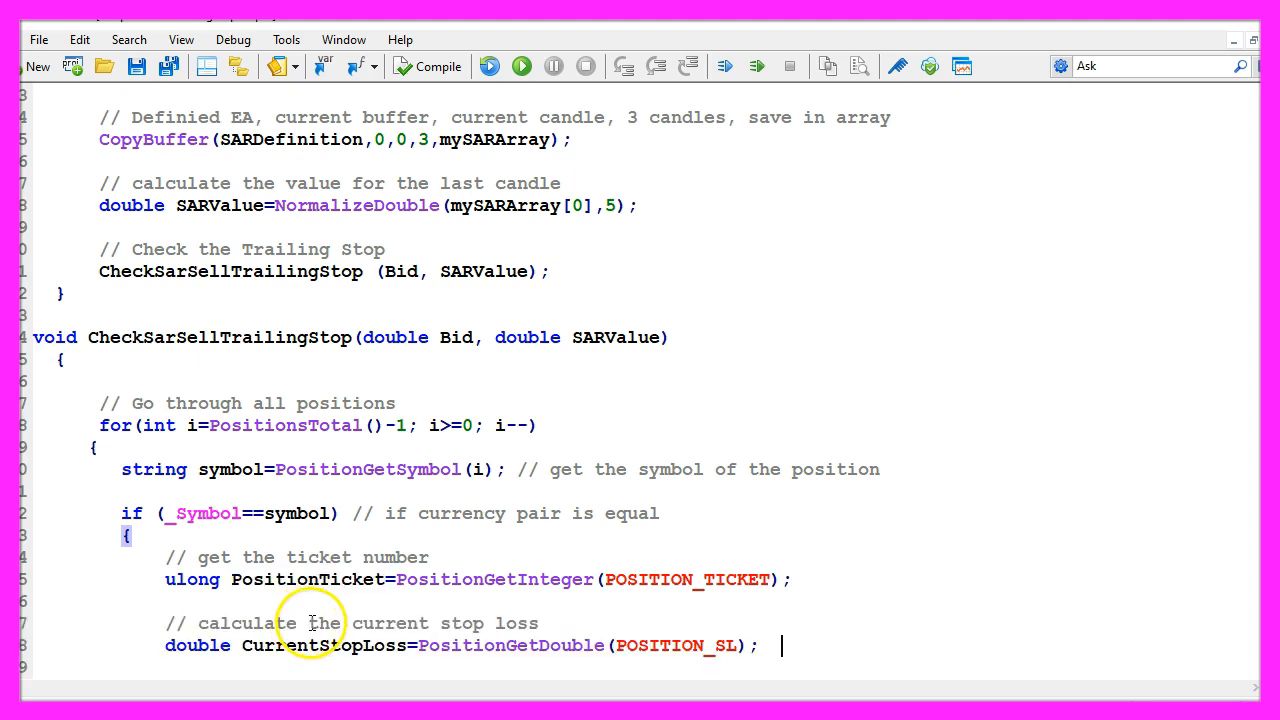
double_click(510, 644)
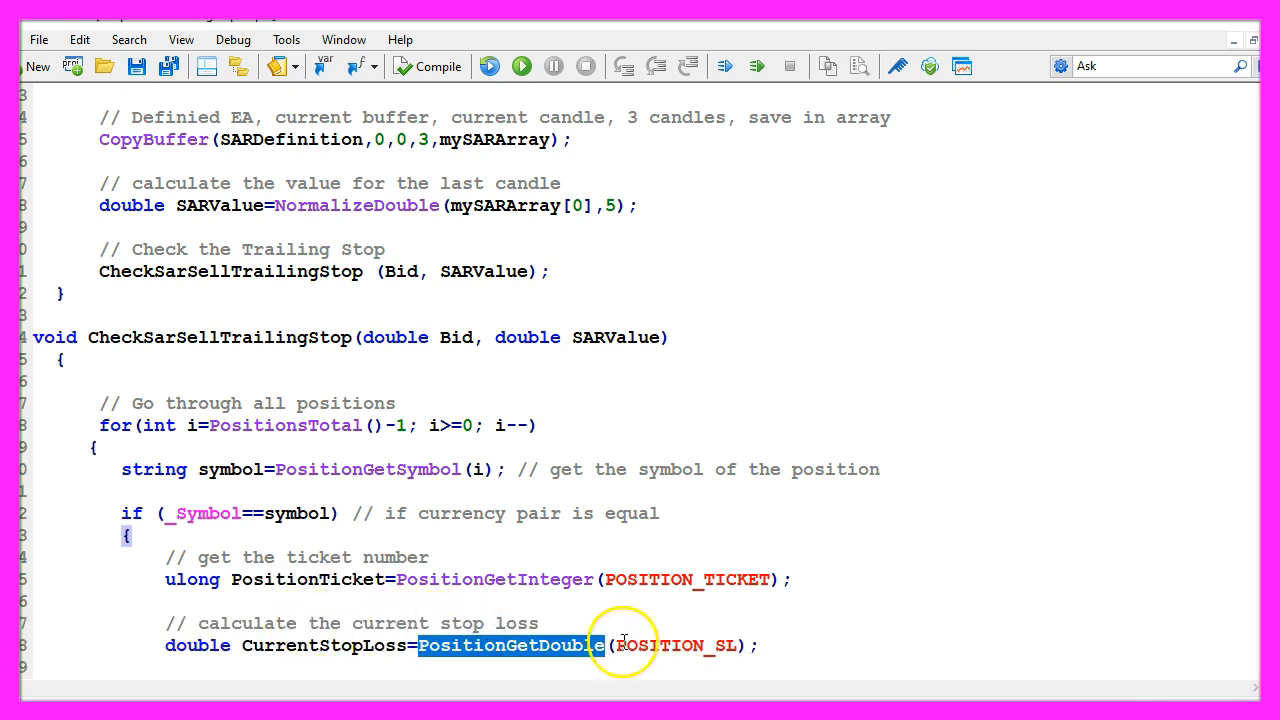
double_click(676, 644)
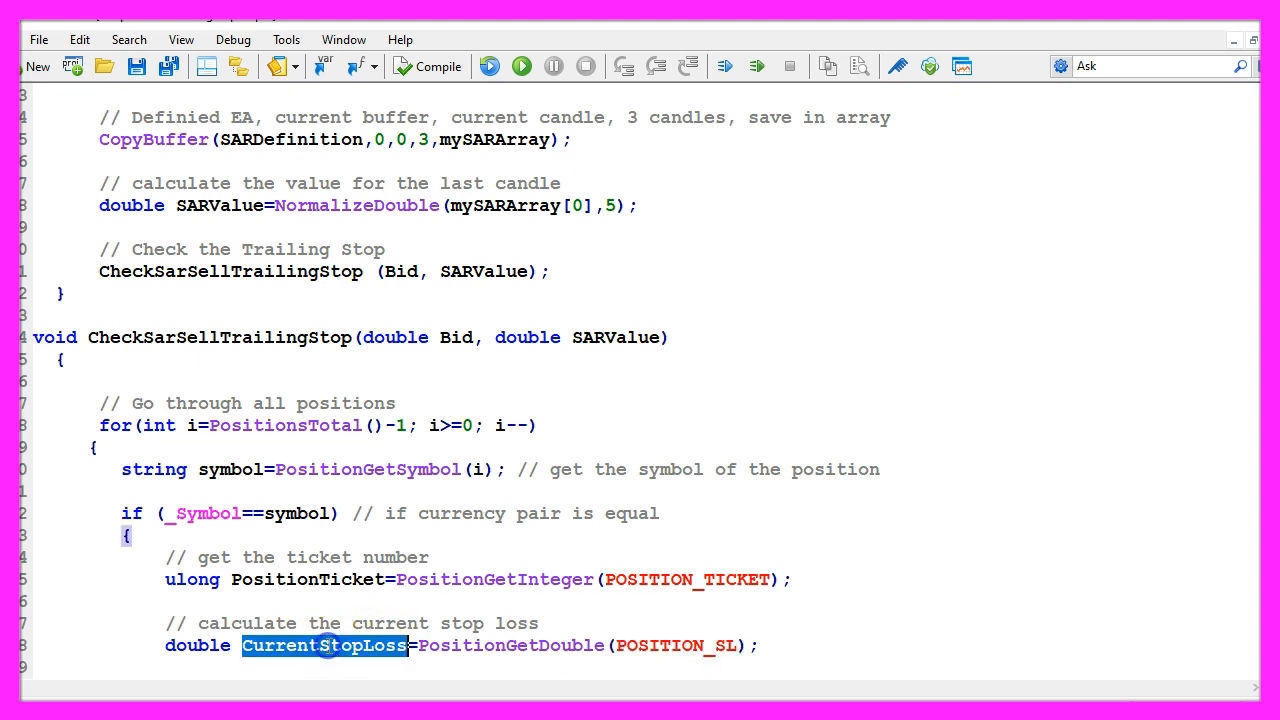
click(760, 644)
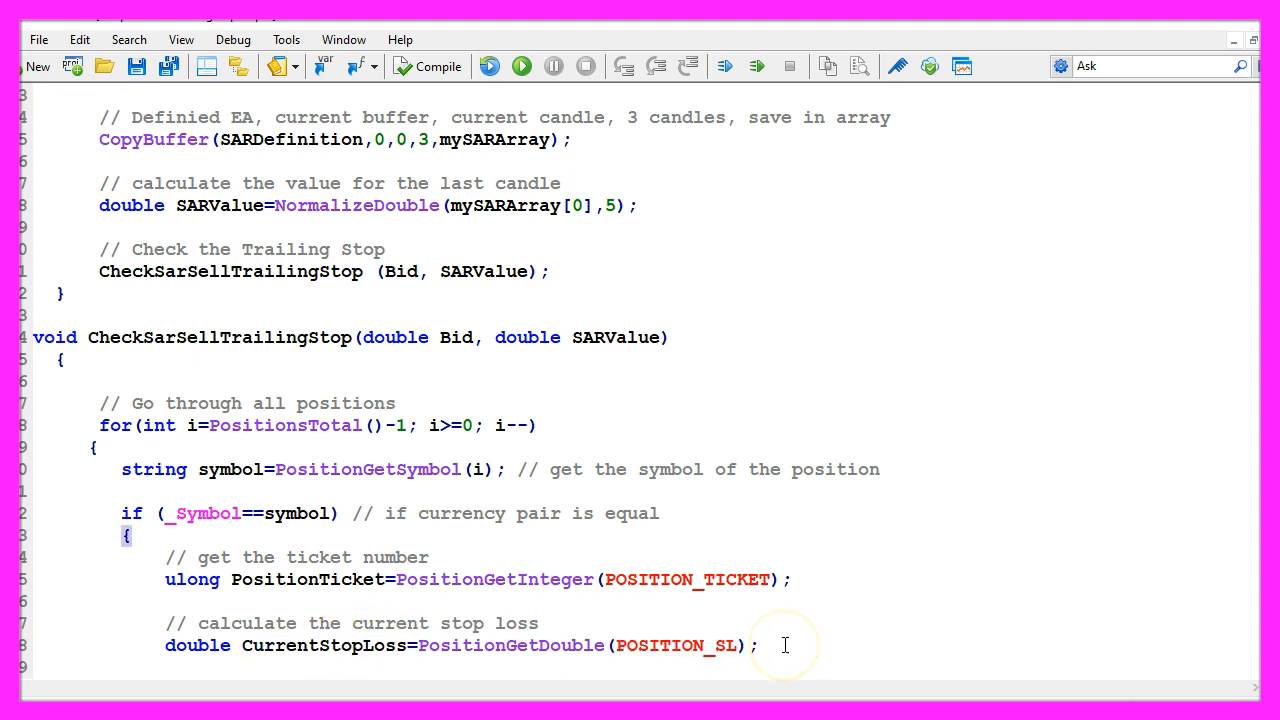
When CurrentStopLoss is above SARValue or zero, modify the position's stop loss to SARValue via trade.PositionModify.
scroll(down, 3)
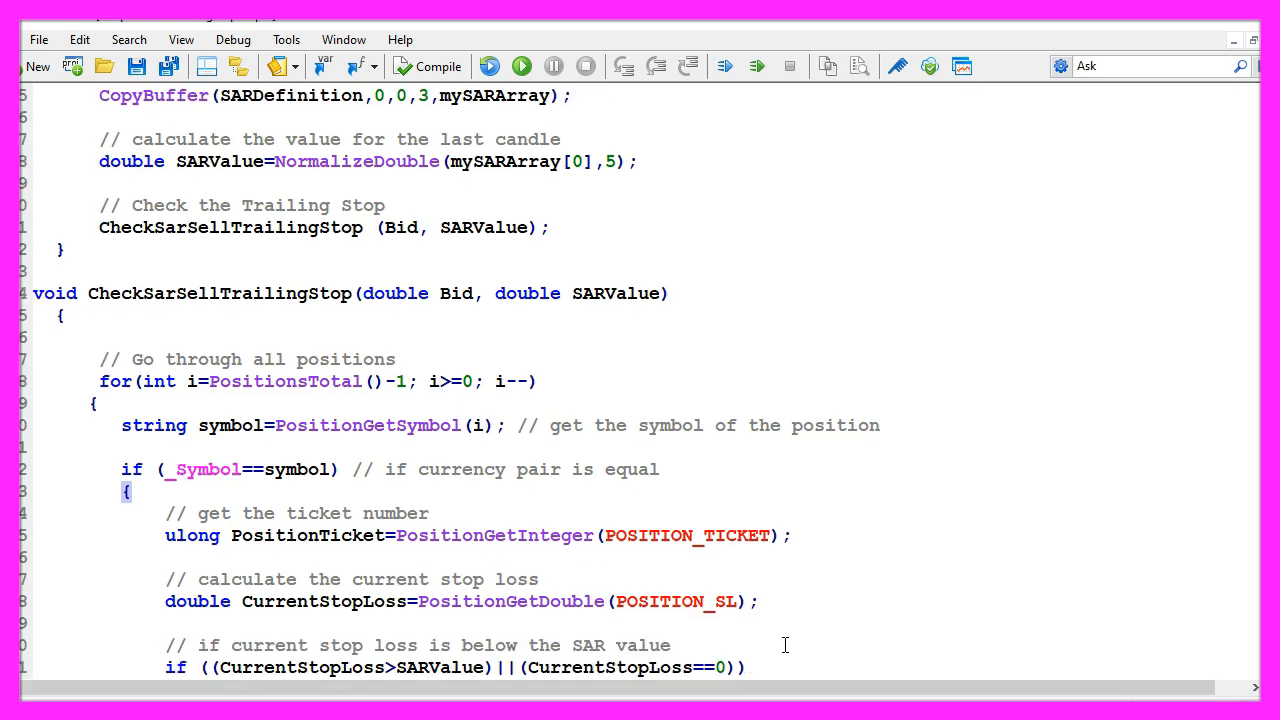
double_click(300, 624)
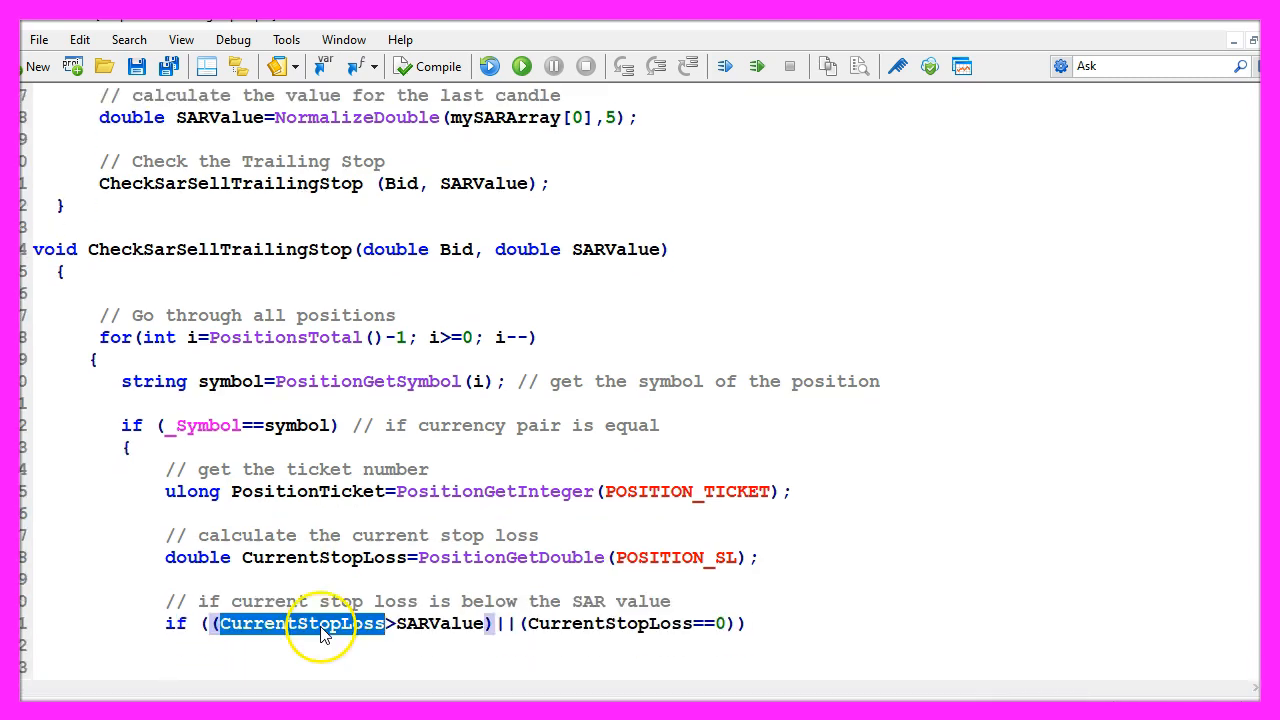
mouse_move(430, 624)
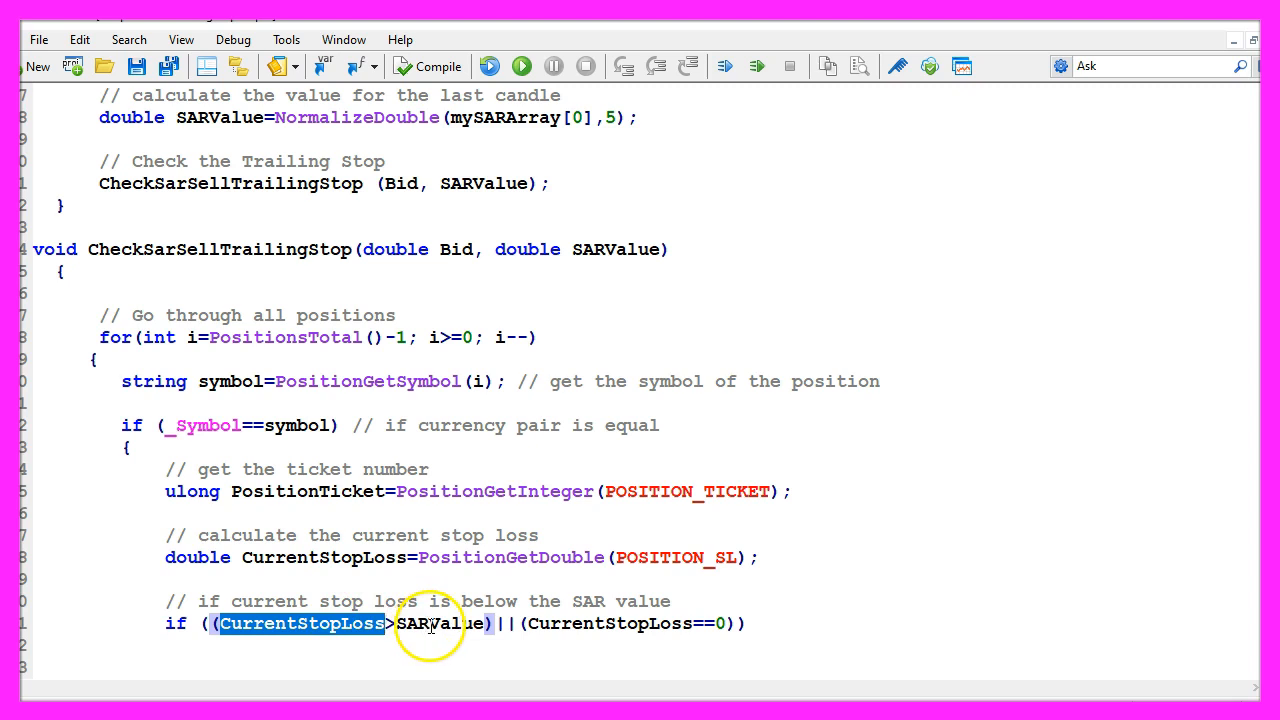
double_click(440, 624)
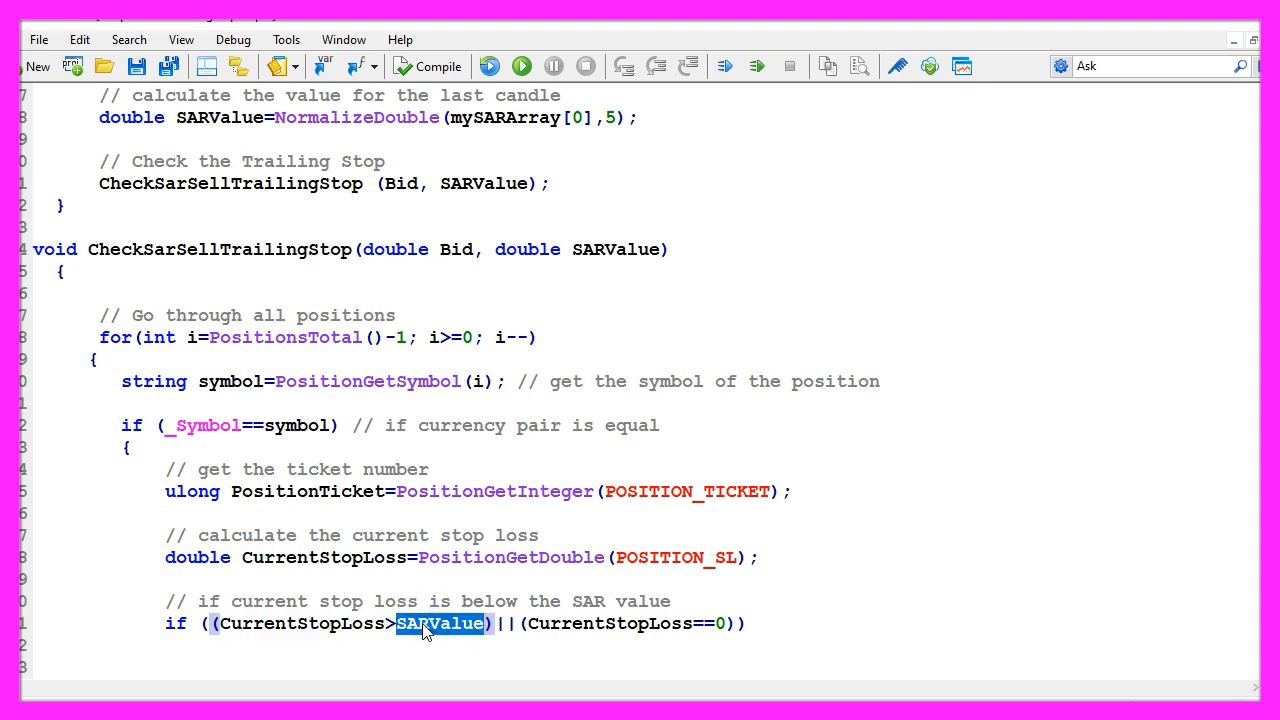
double_click(610, 624)
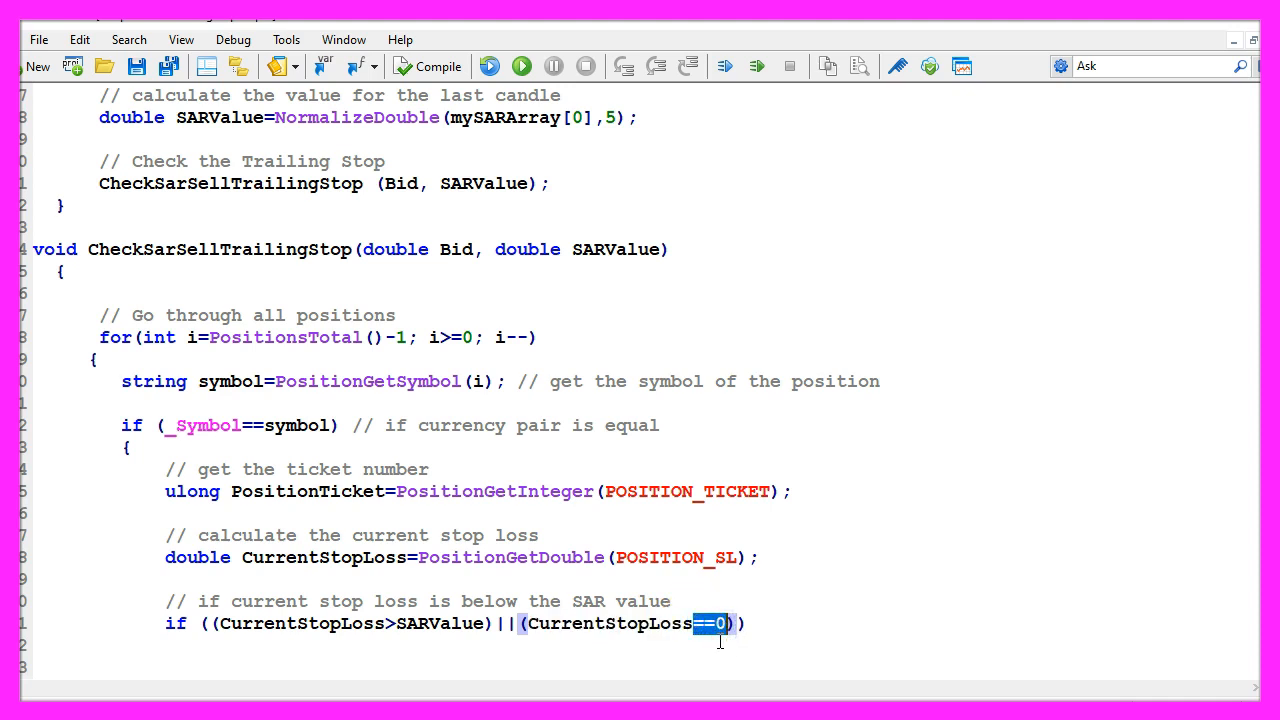
mouse_move(722, 644)
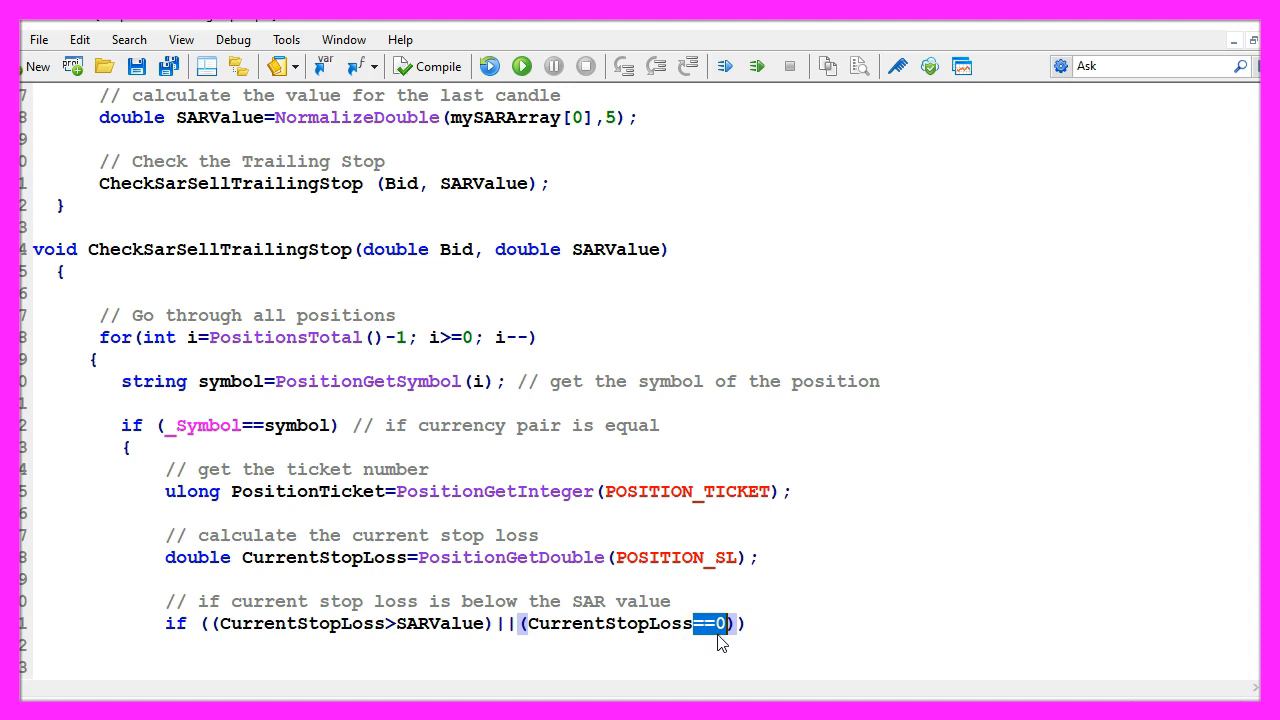
drag(720, 624, 530, 624)
text(trade.PositionModify(PositionTicket,SARValue,0);)
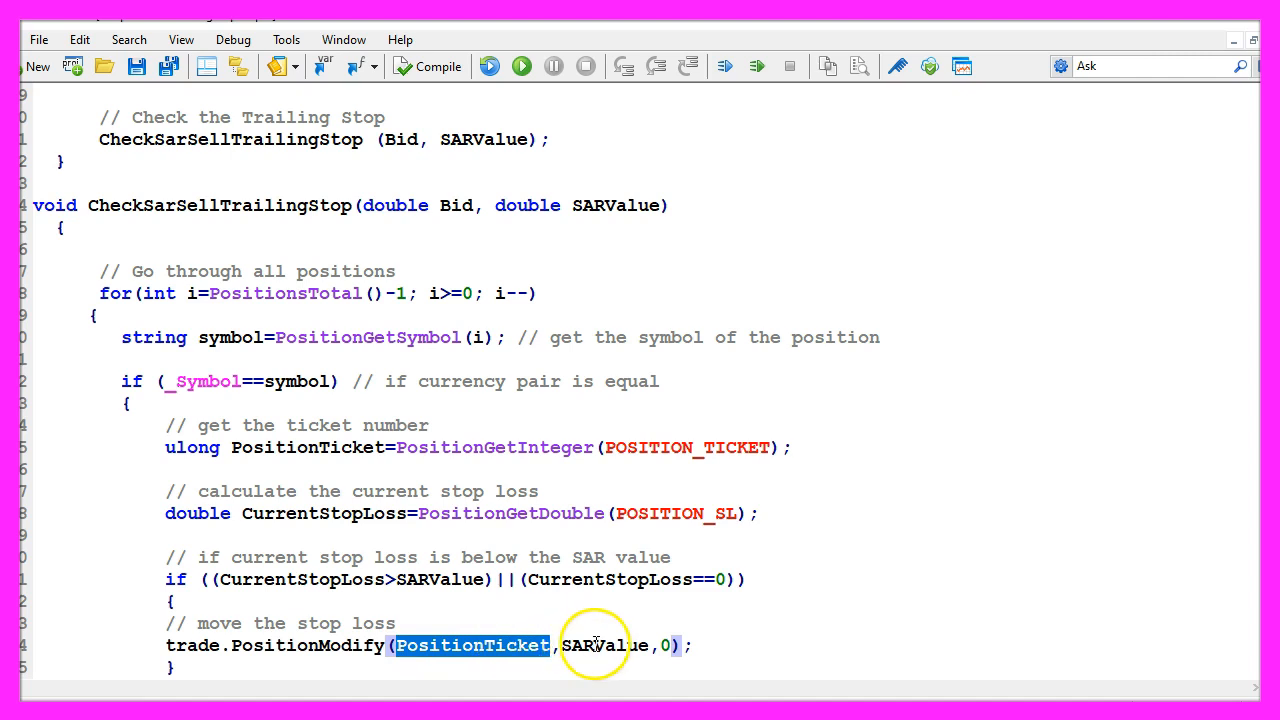
double_click(604, 644)
text( // End if loop)
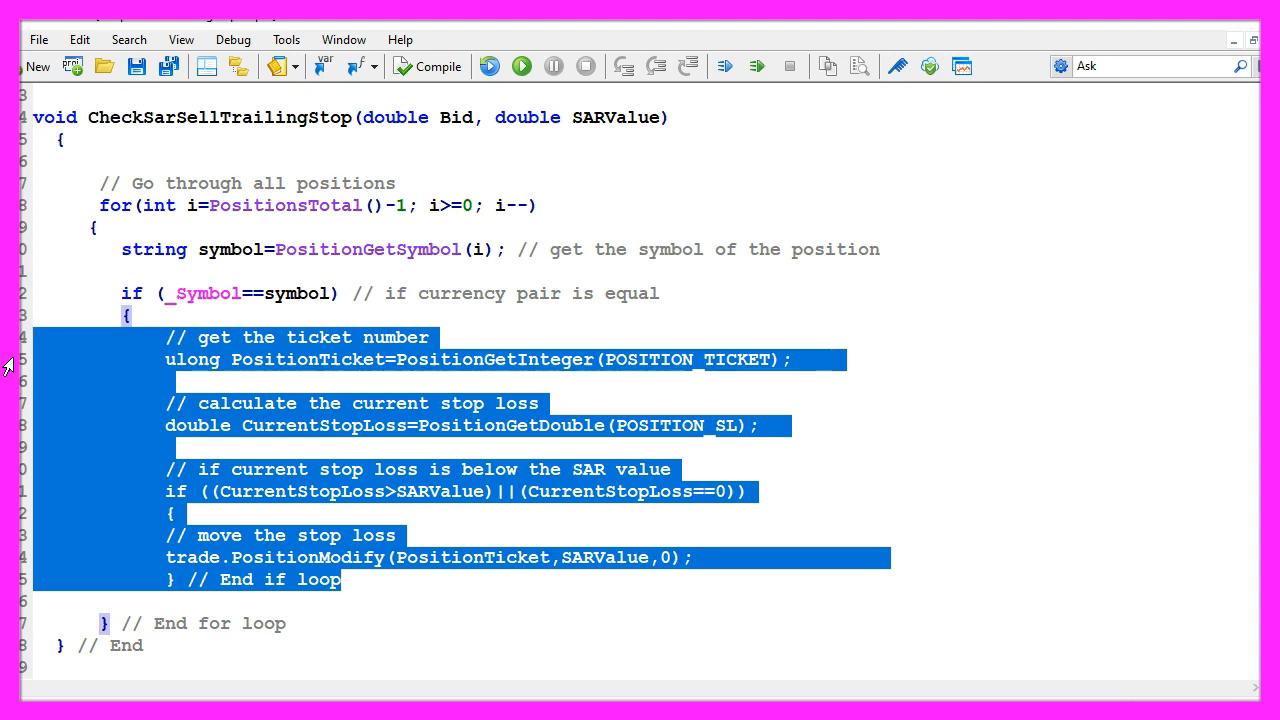
mouse_move(180, 384)
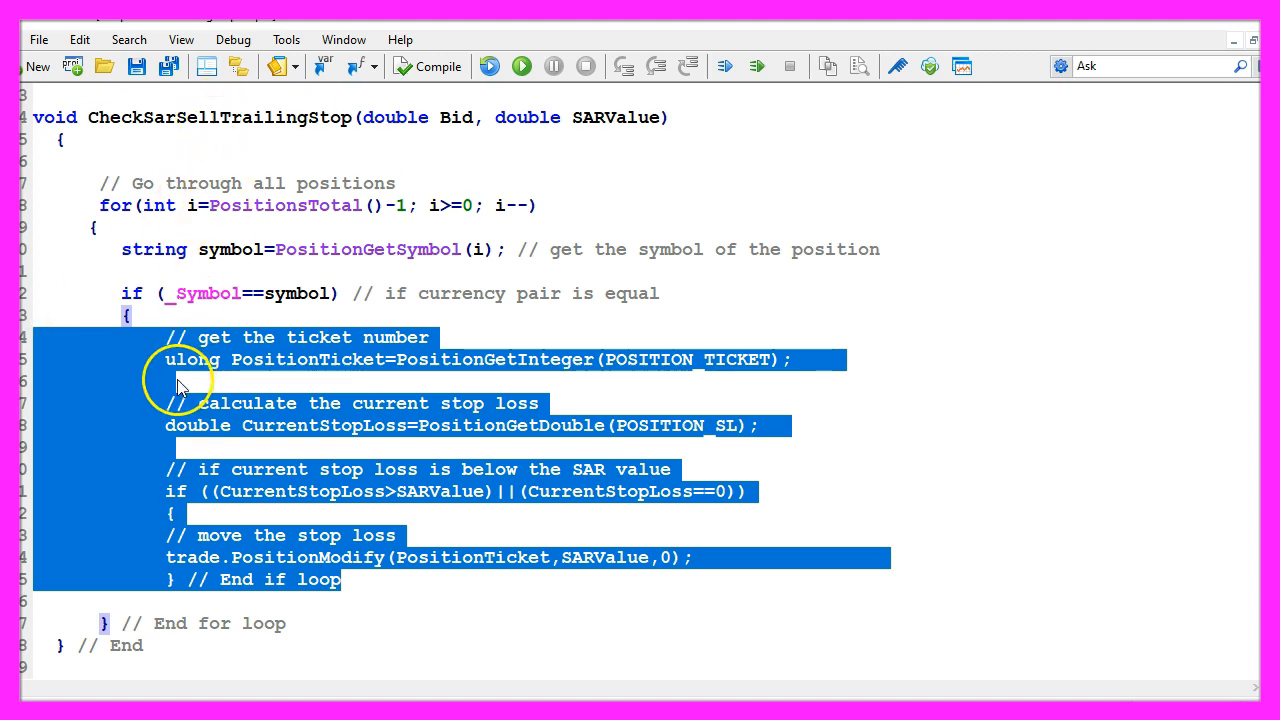
mouse_move(436, 66)
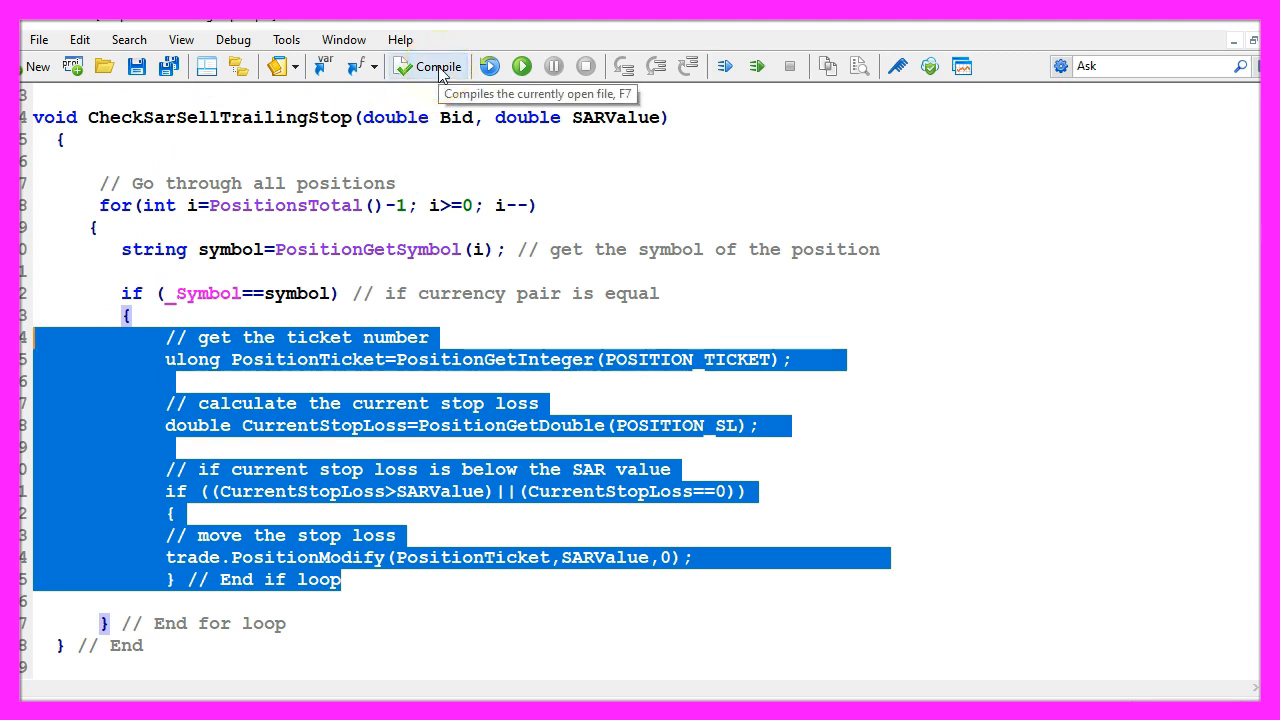
Compile the expert advisor and review the 6 errors and 1 warning reported at line 31.
click(428, 66)
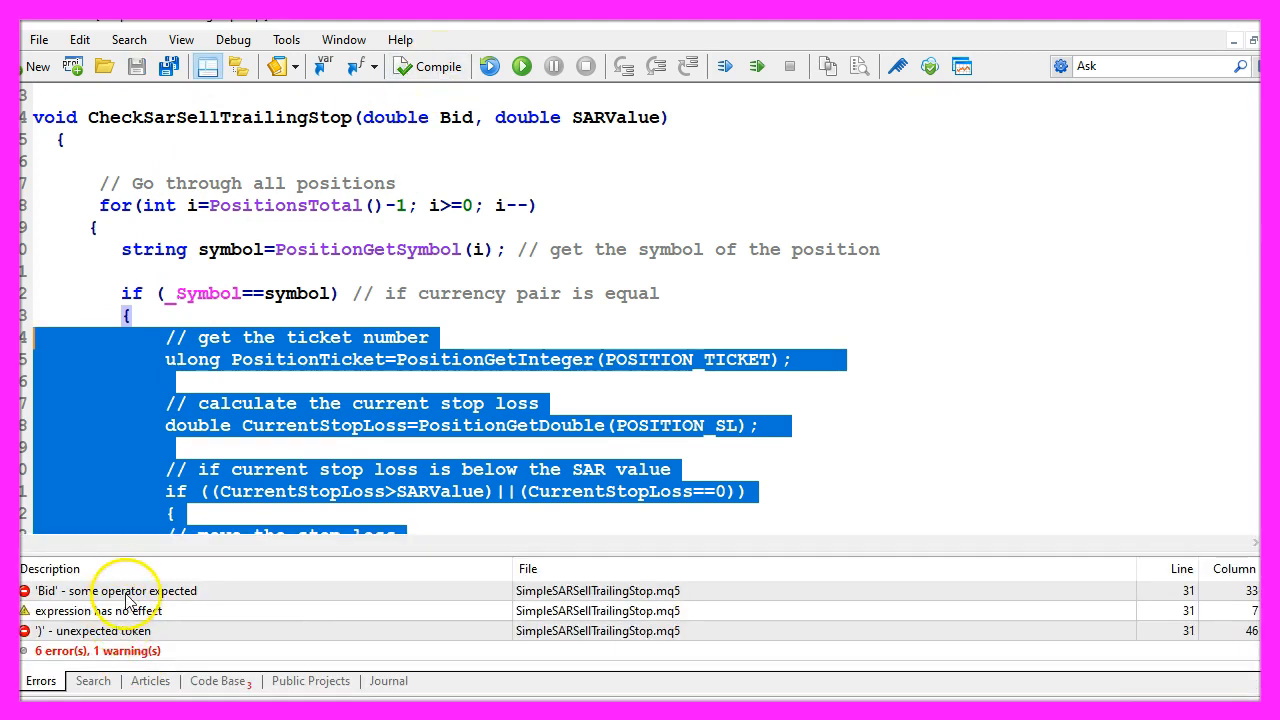
click(56, 142)
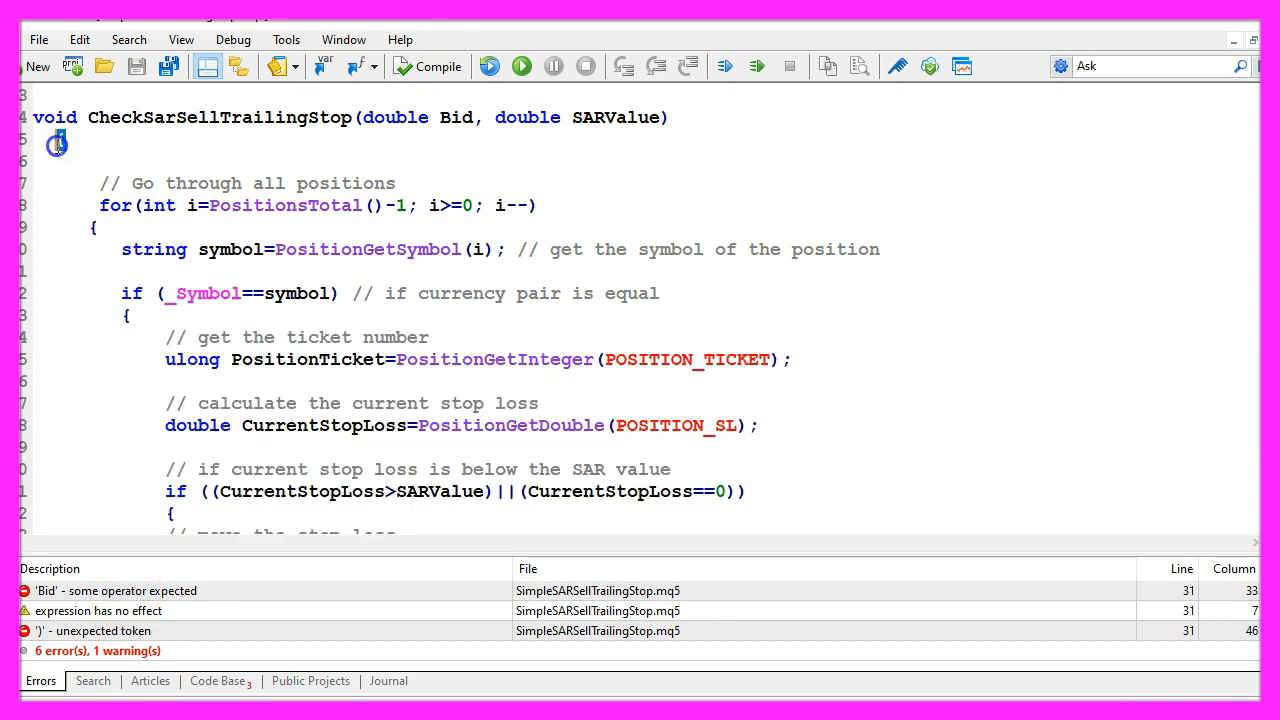
scroll(down, 3)
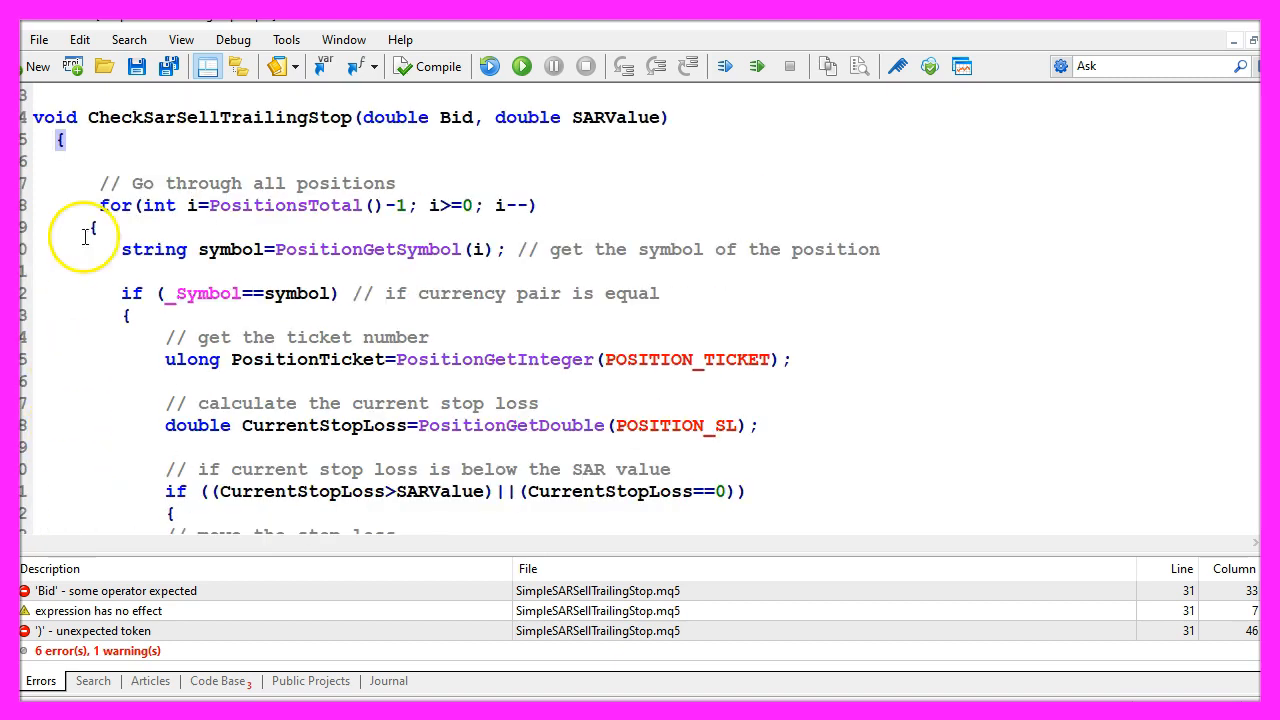
mouse_move(268, 112)
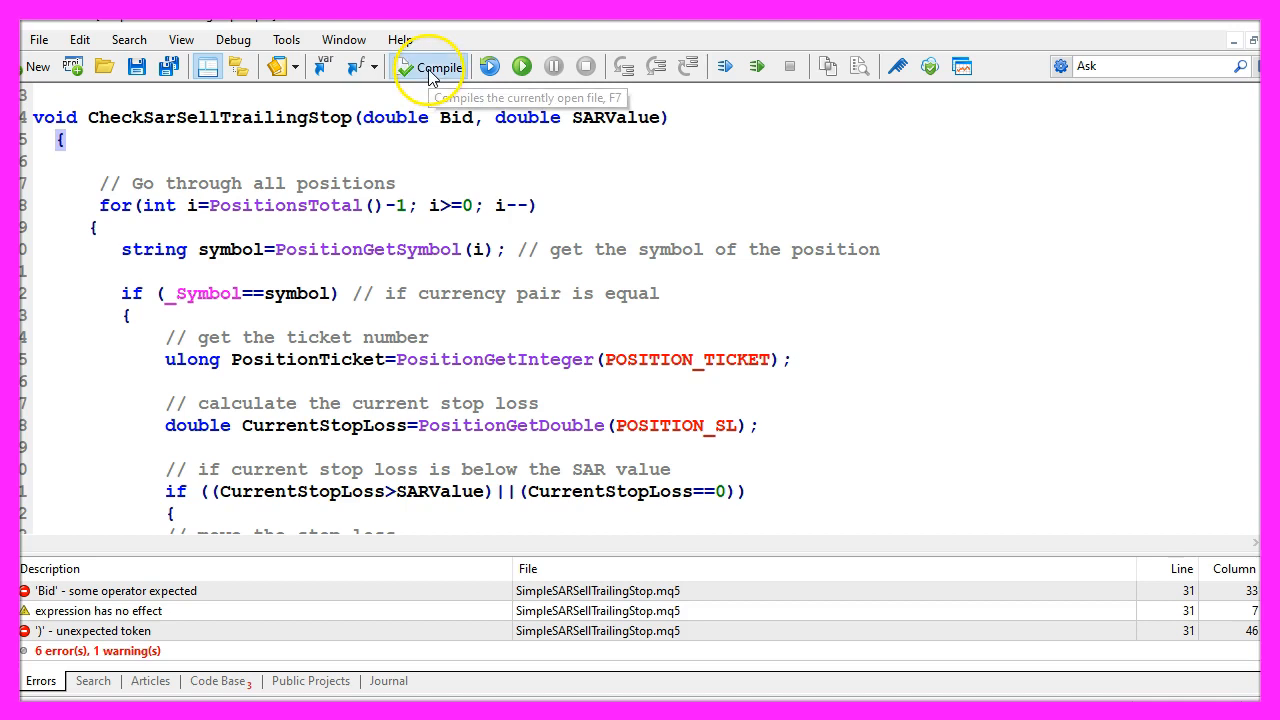
Recompile the corrected expert advisor with 0 errors and 0 warnings.
click(428, 66)
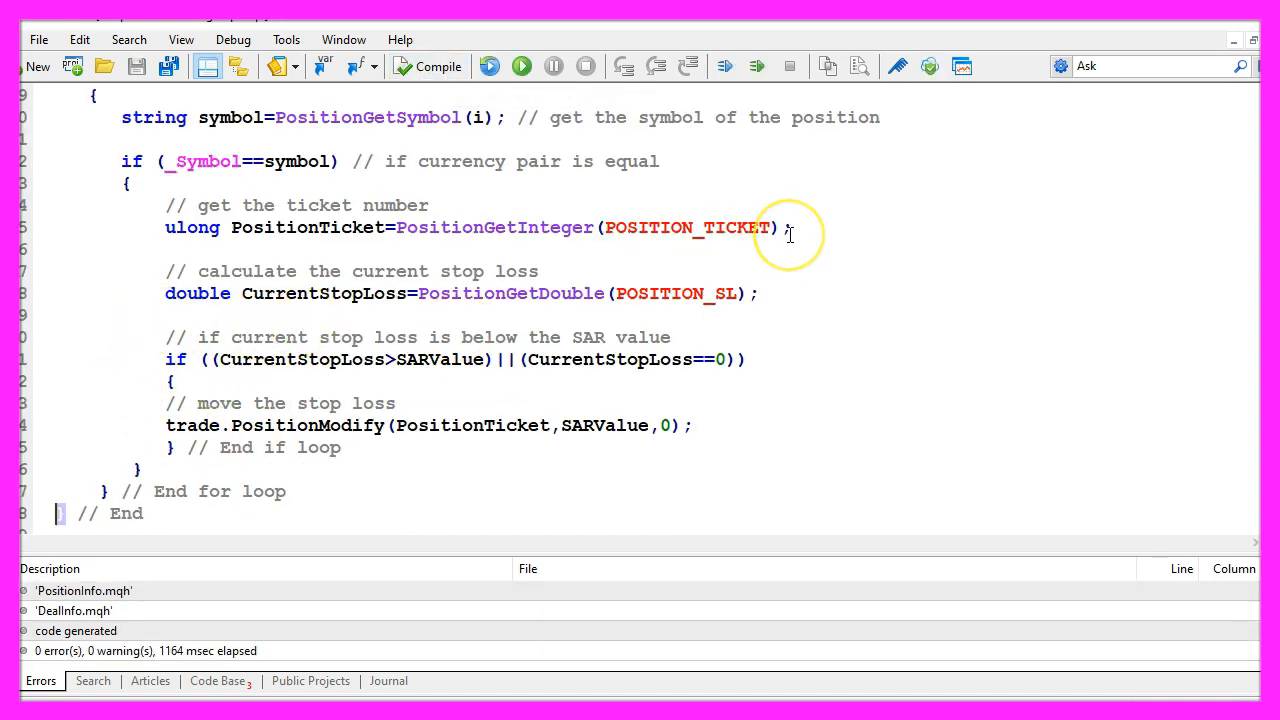
mouse_move(846, 198)
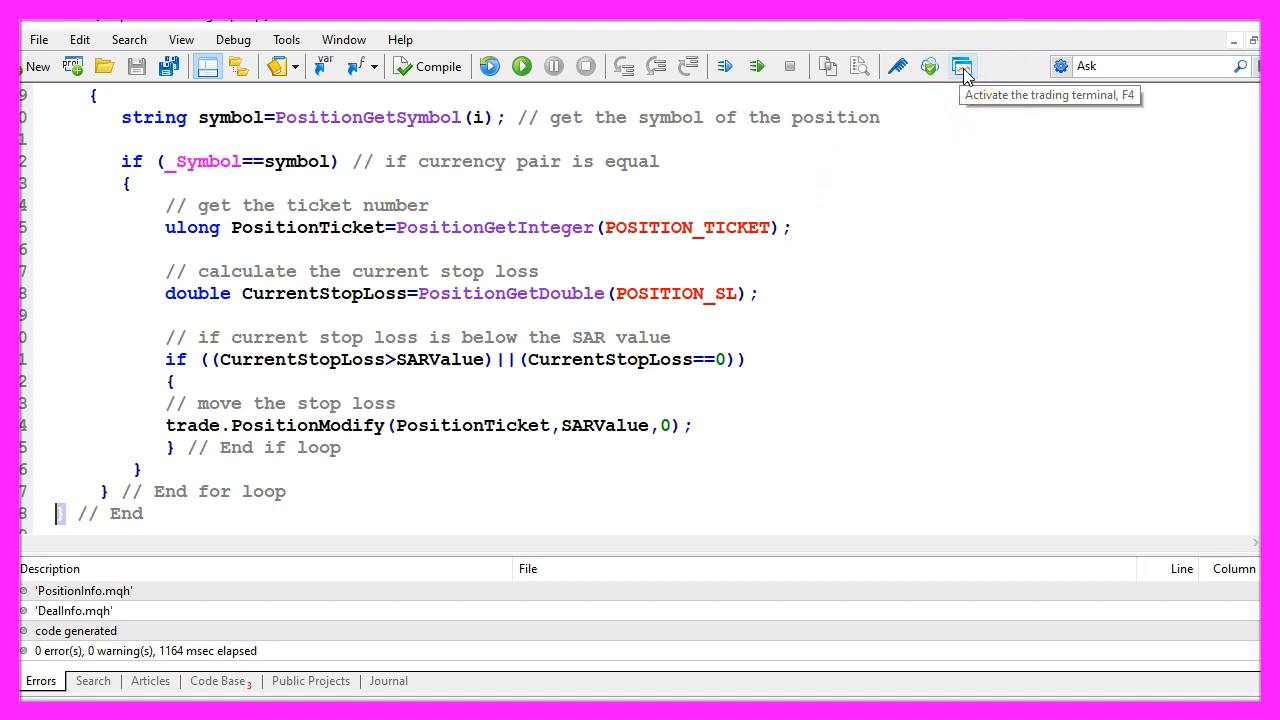
Switch to the MetaTrader 5 terminal and open the Strategy Tester from the View menu.
click(960, 66)
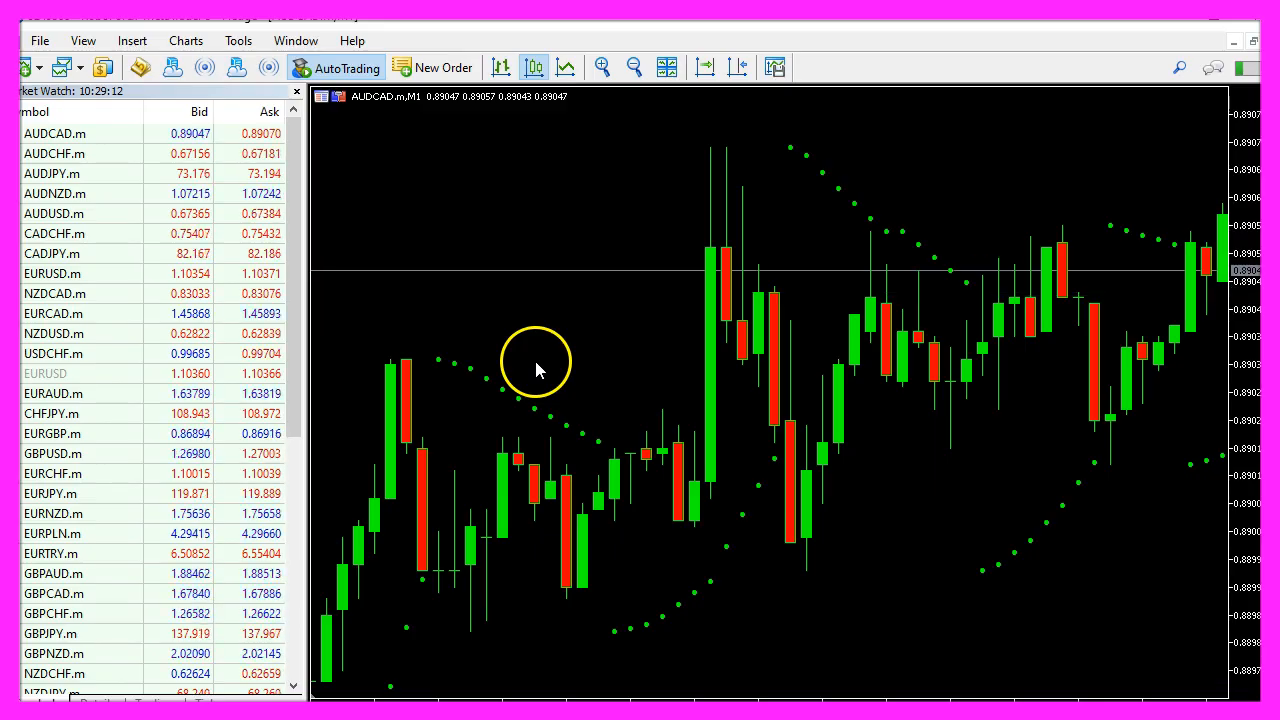
mouse_move(500, 396)
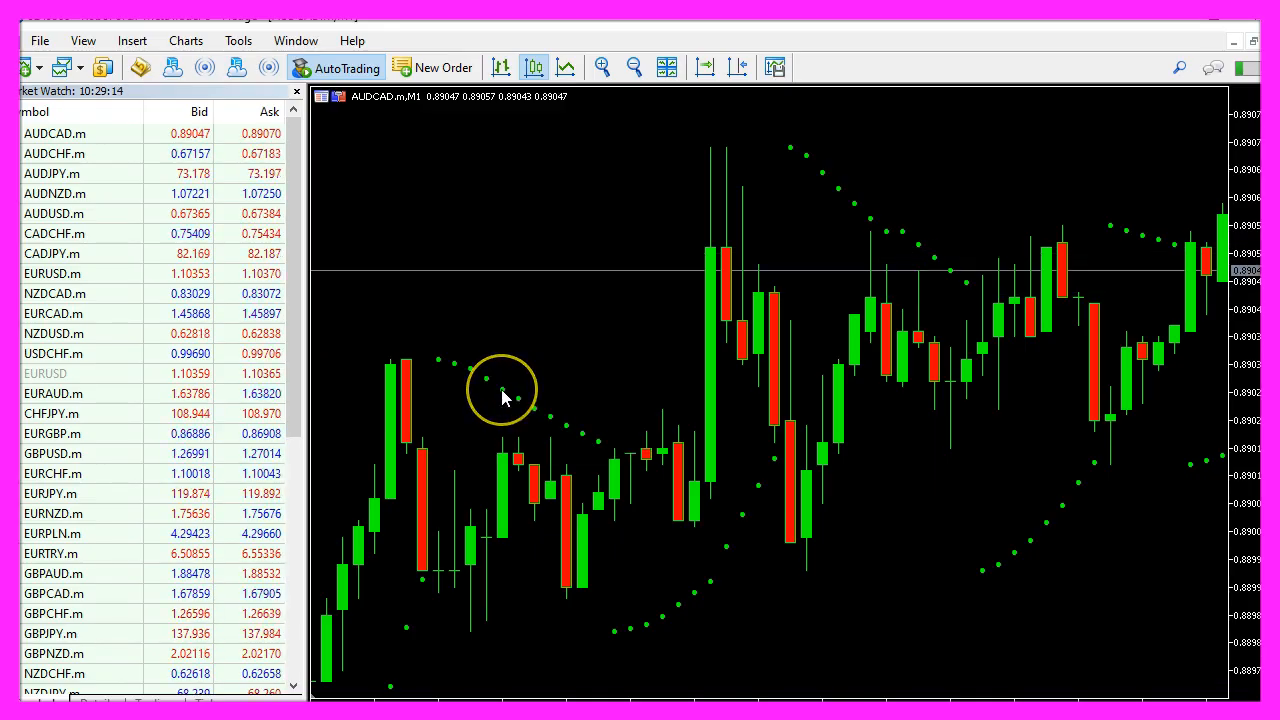
mouse_move(504, 390)
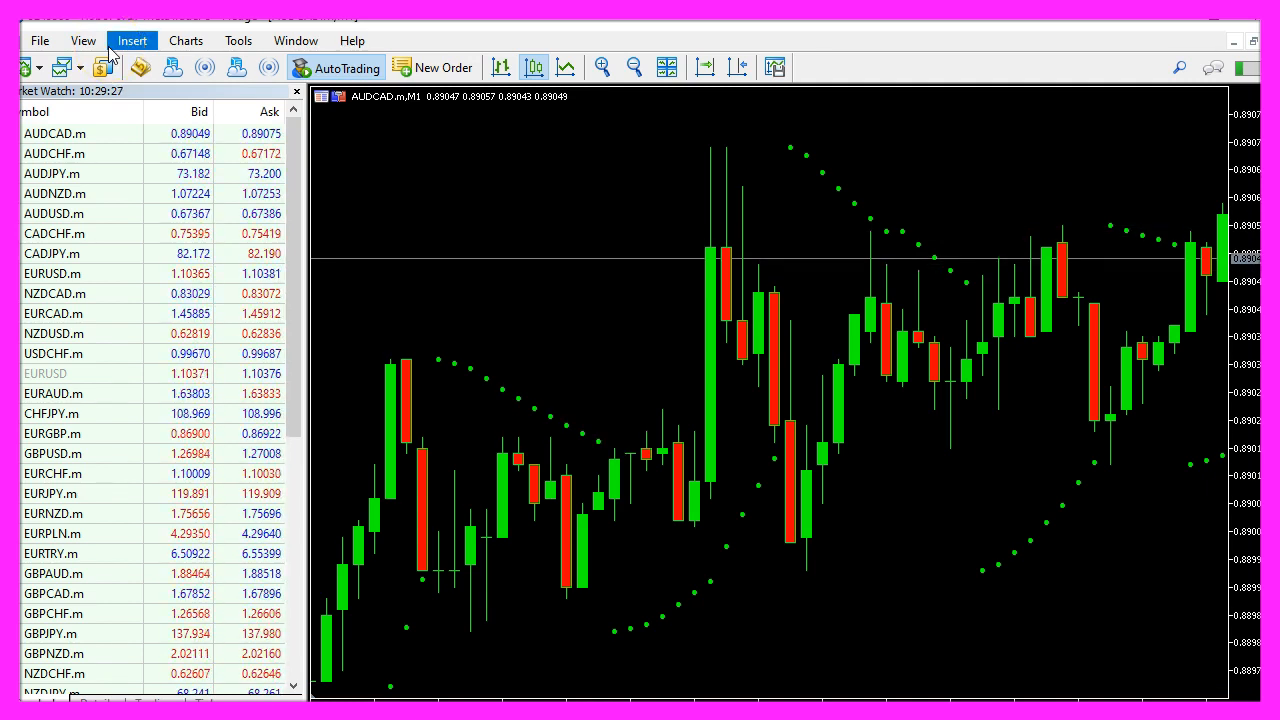
click(84, 40)
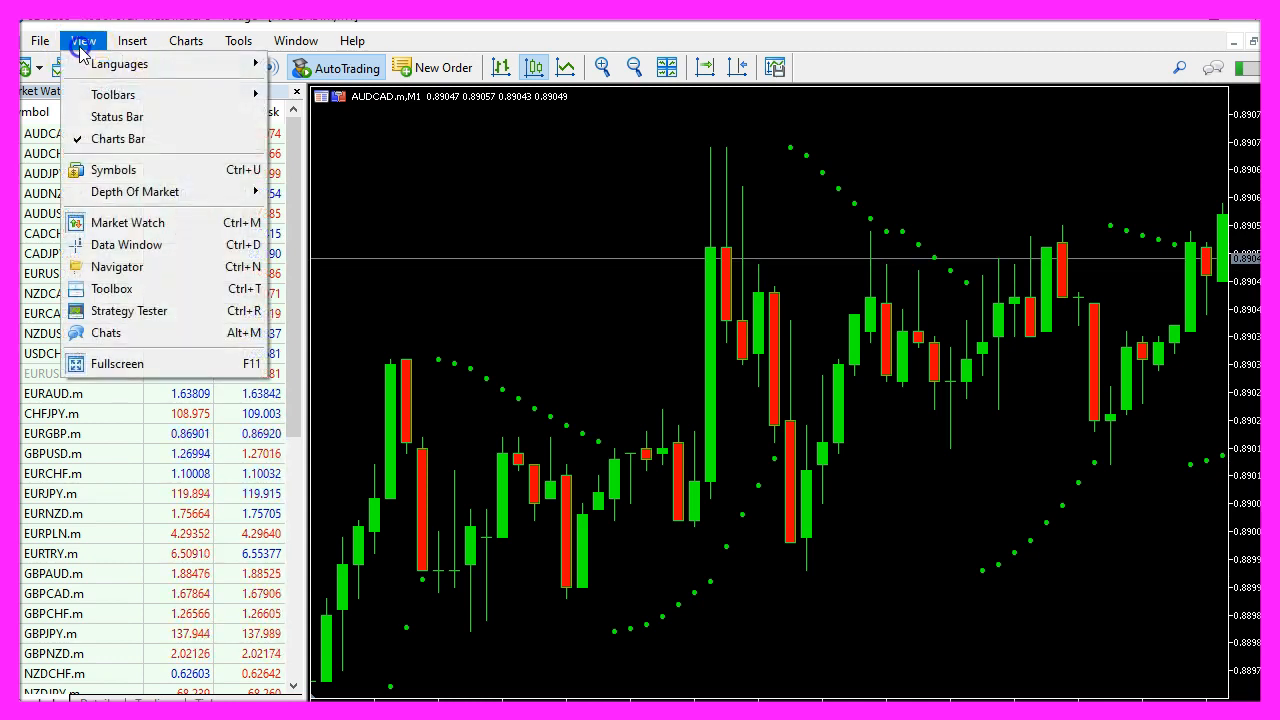
mouse_move(128, 312)
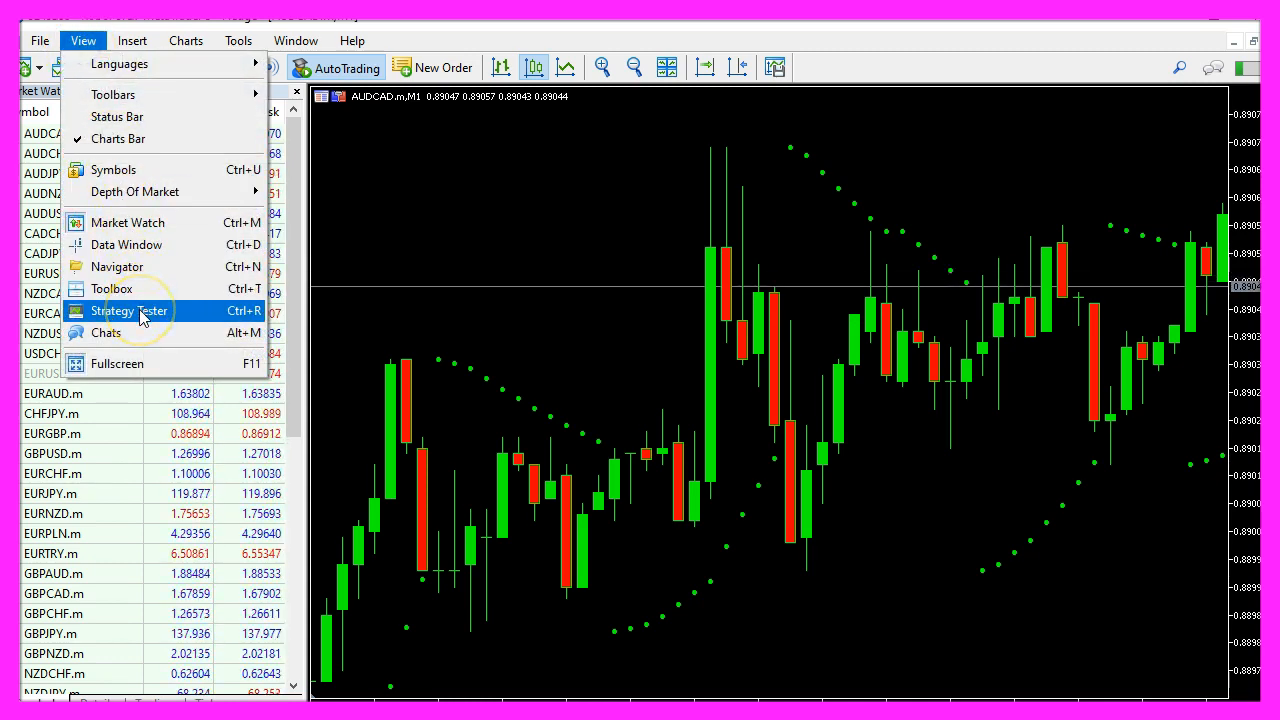
click(128, 312)
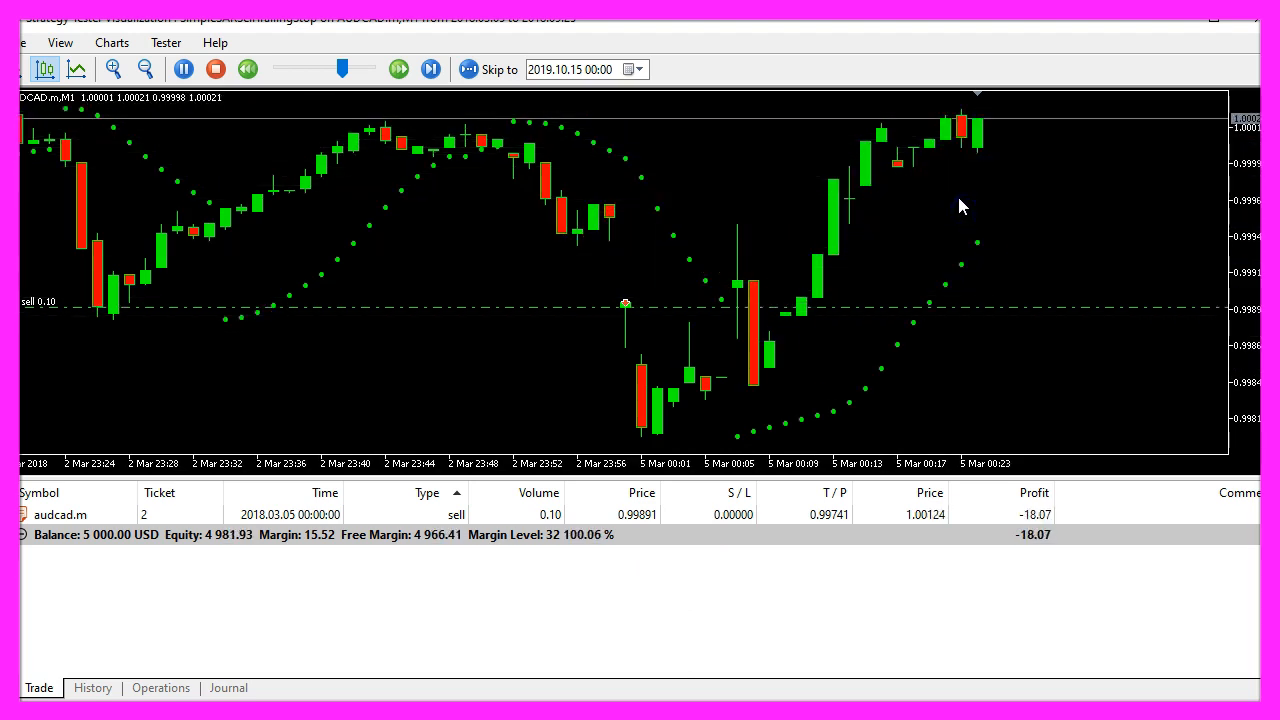
Adjust the visual backtest speed while AUDCAD sells have their stop loss trailed by the Parabolic SAR.
click(430, 68)
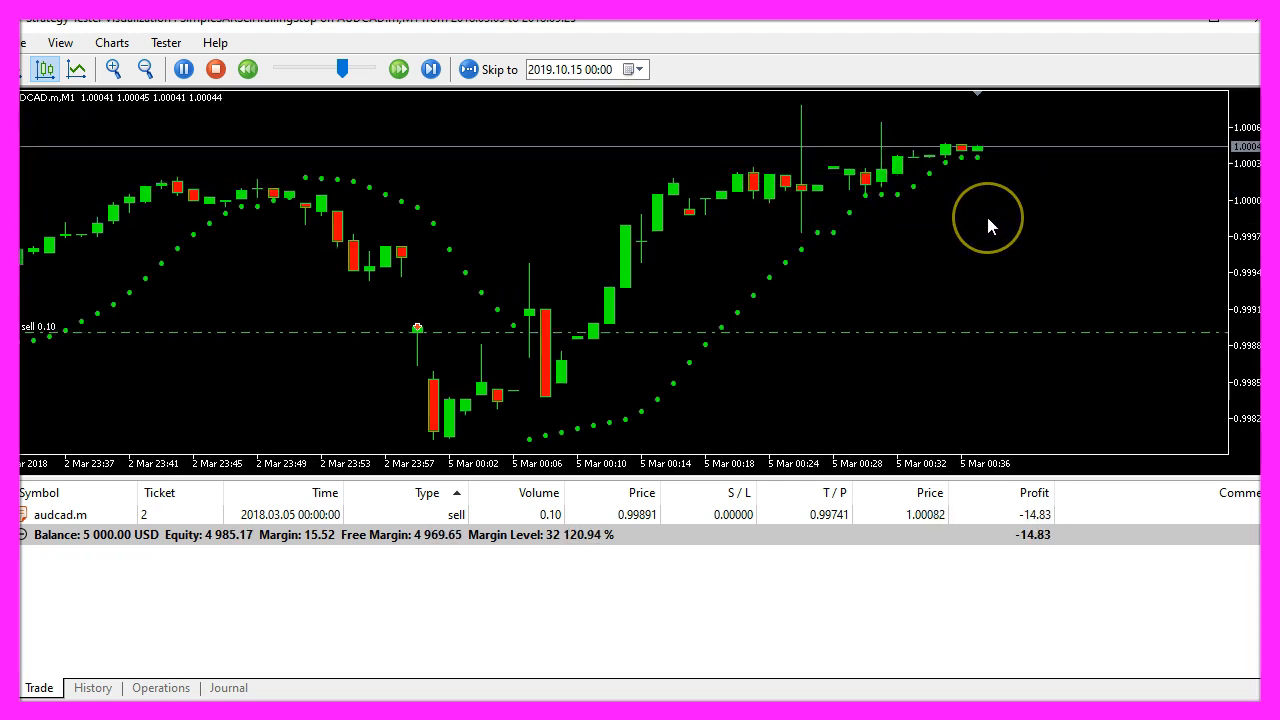
click(400, 68)
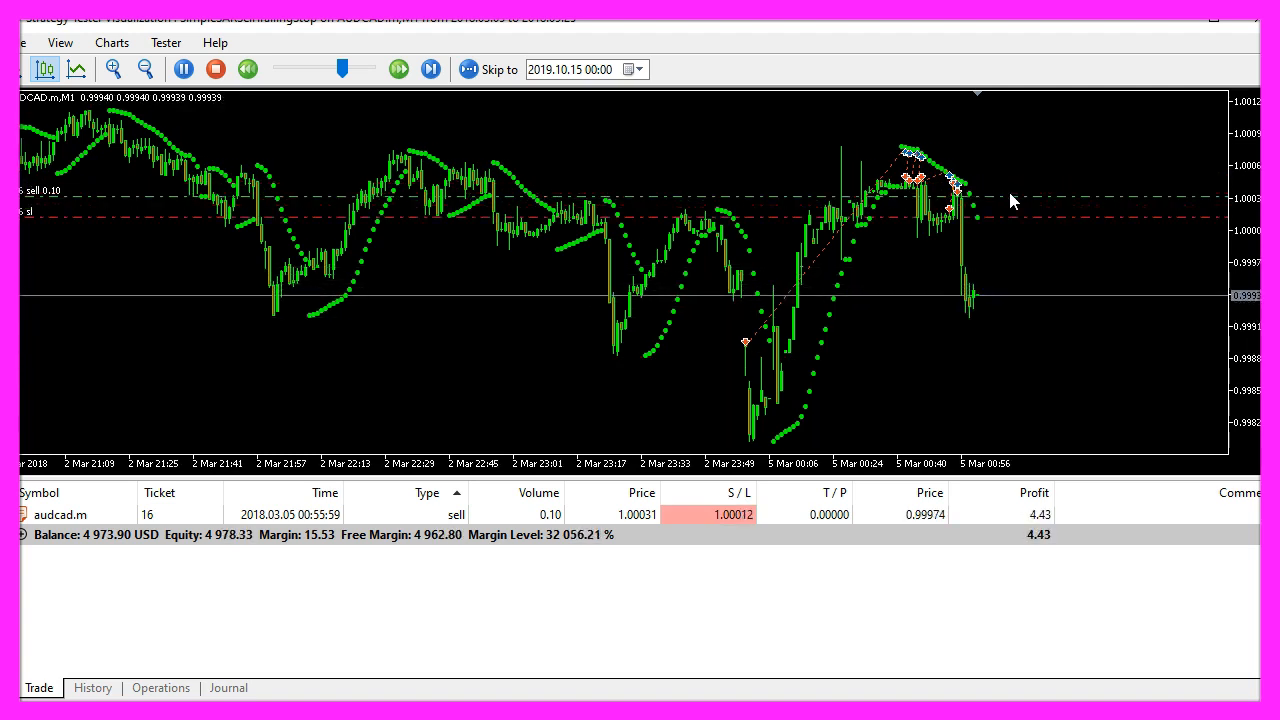
click(398, 68)
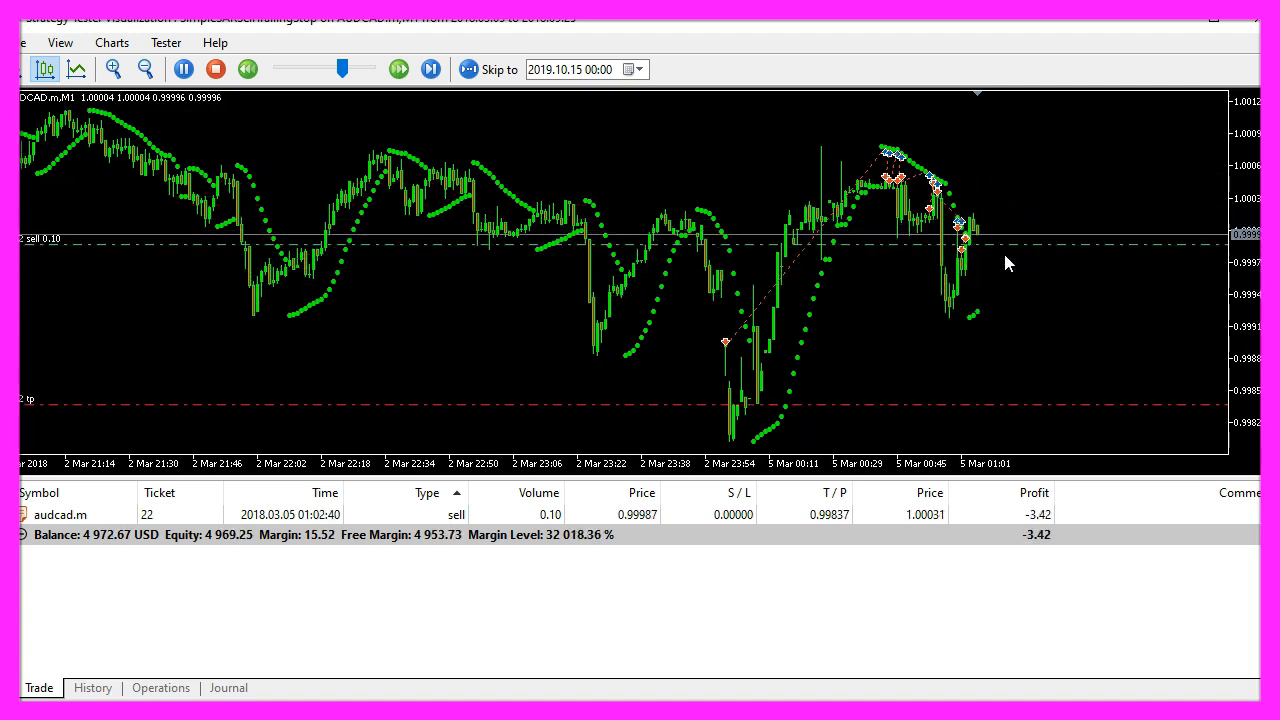